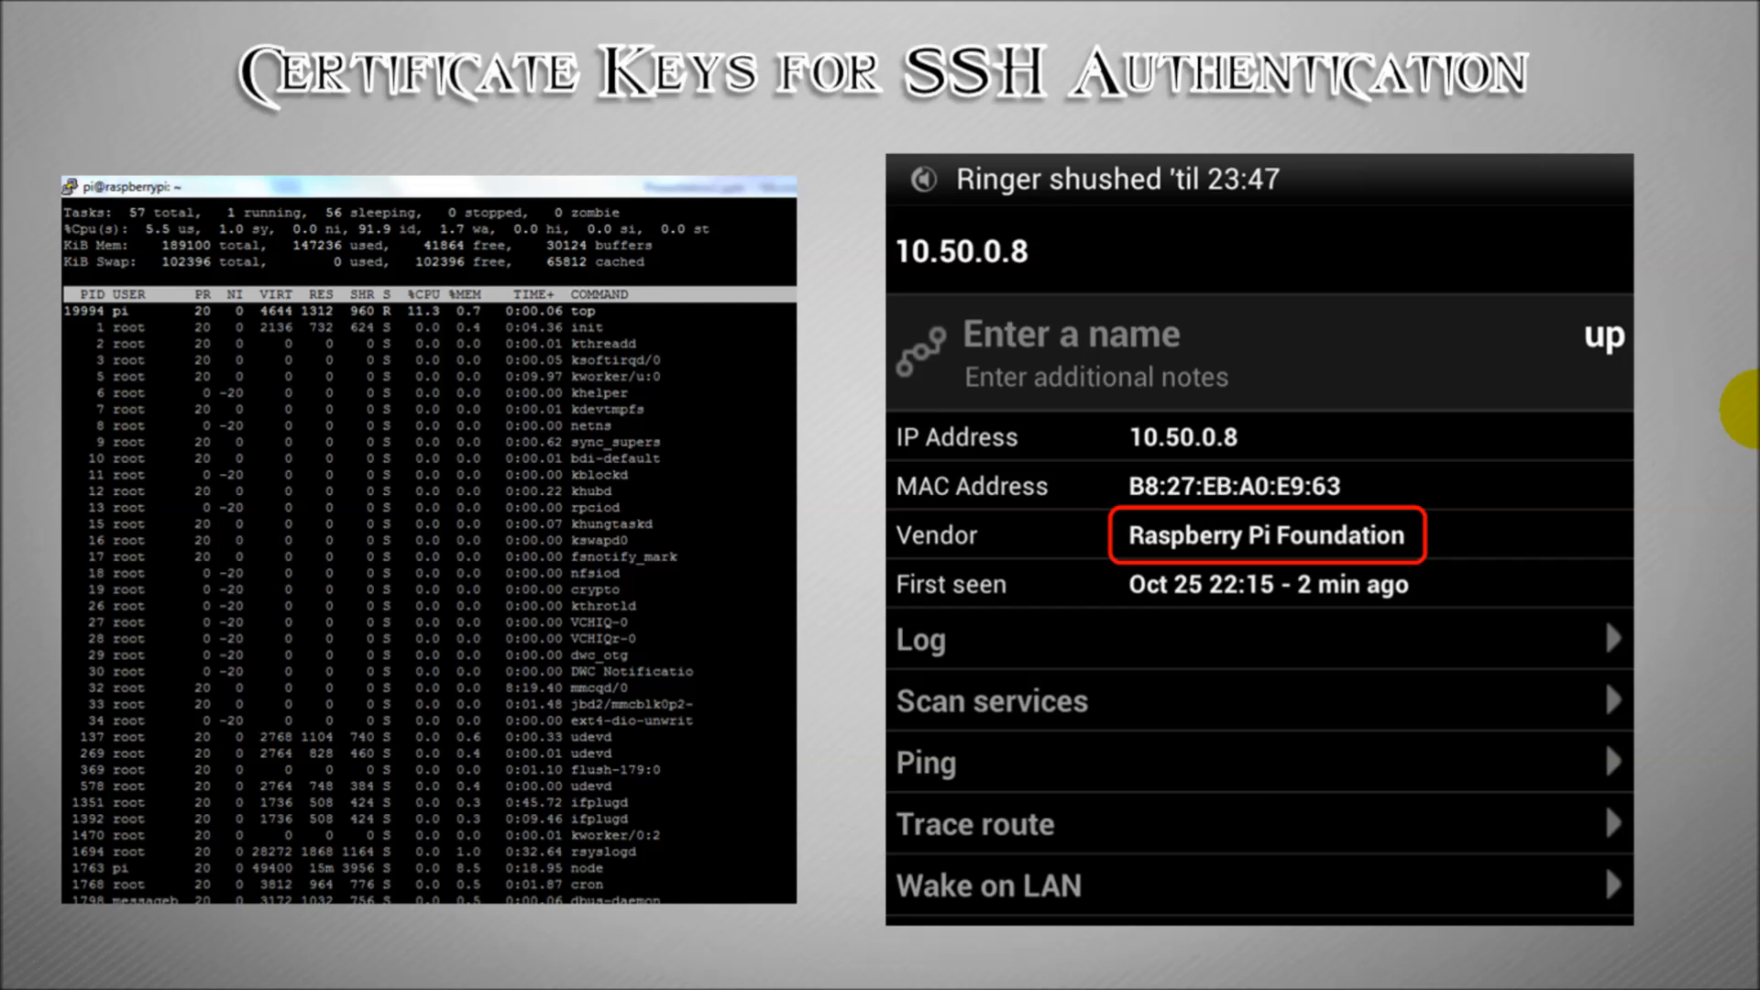
pyautogui.moveTo(1496, 338)
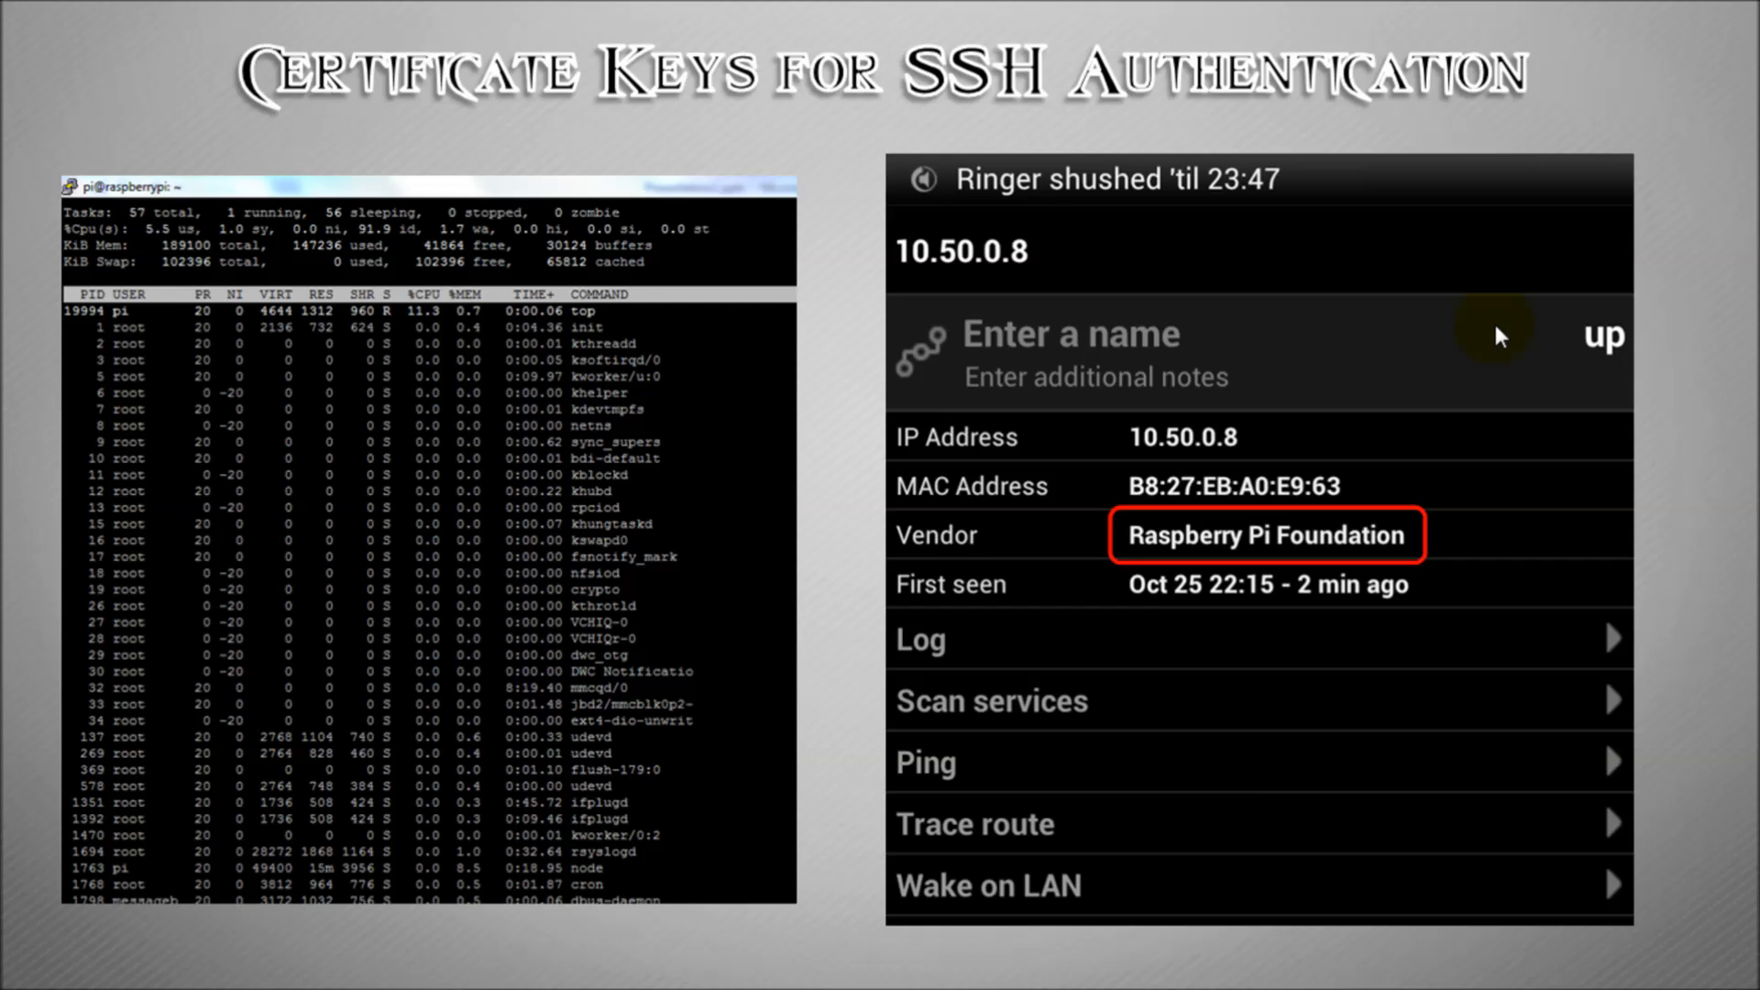
pyautogui.moveTo(1115, 532)
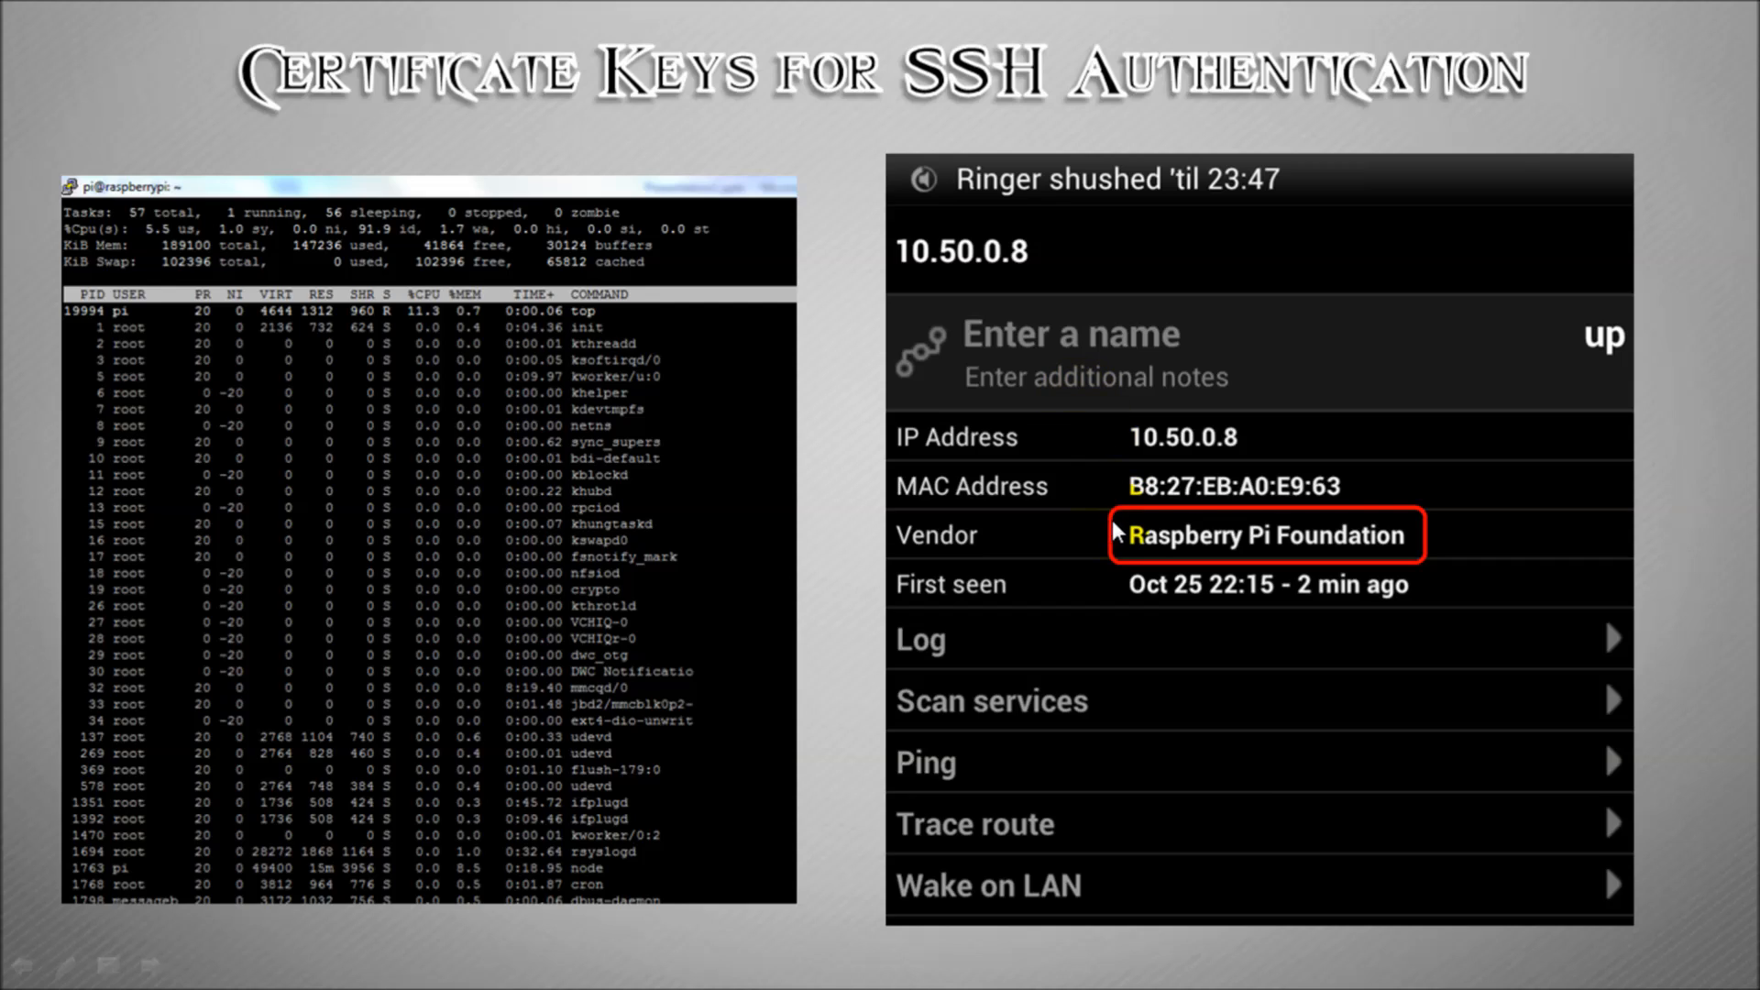
pyautogui.moveTo(1079, 539)
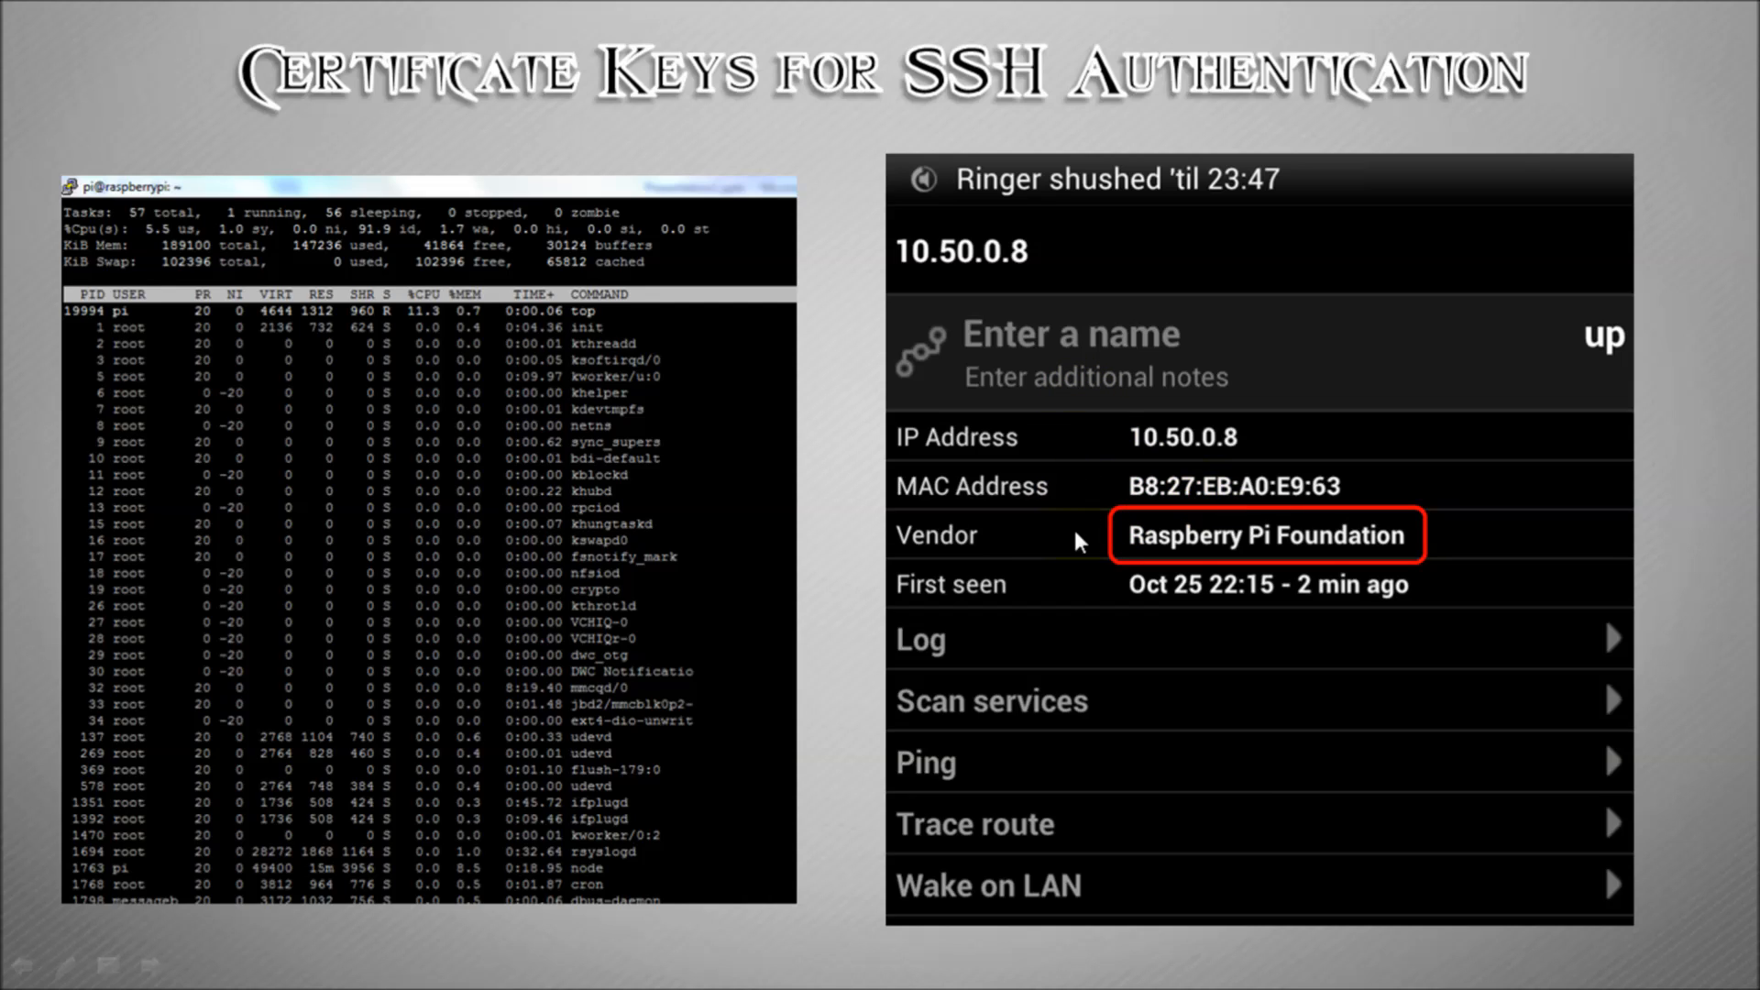
pyautogui.moveTo(1023, 544)
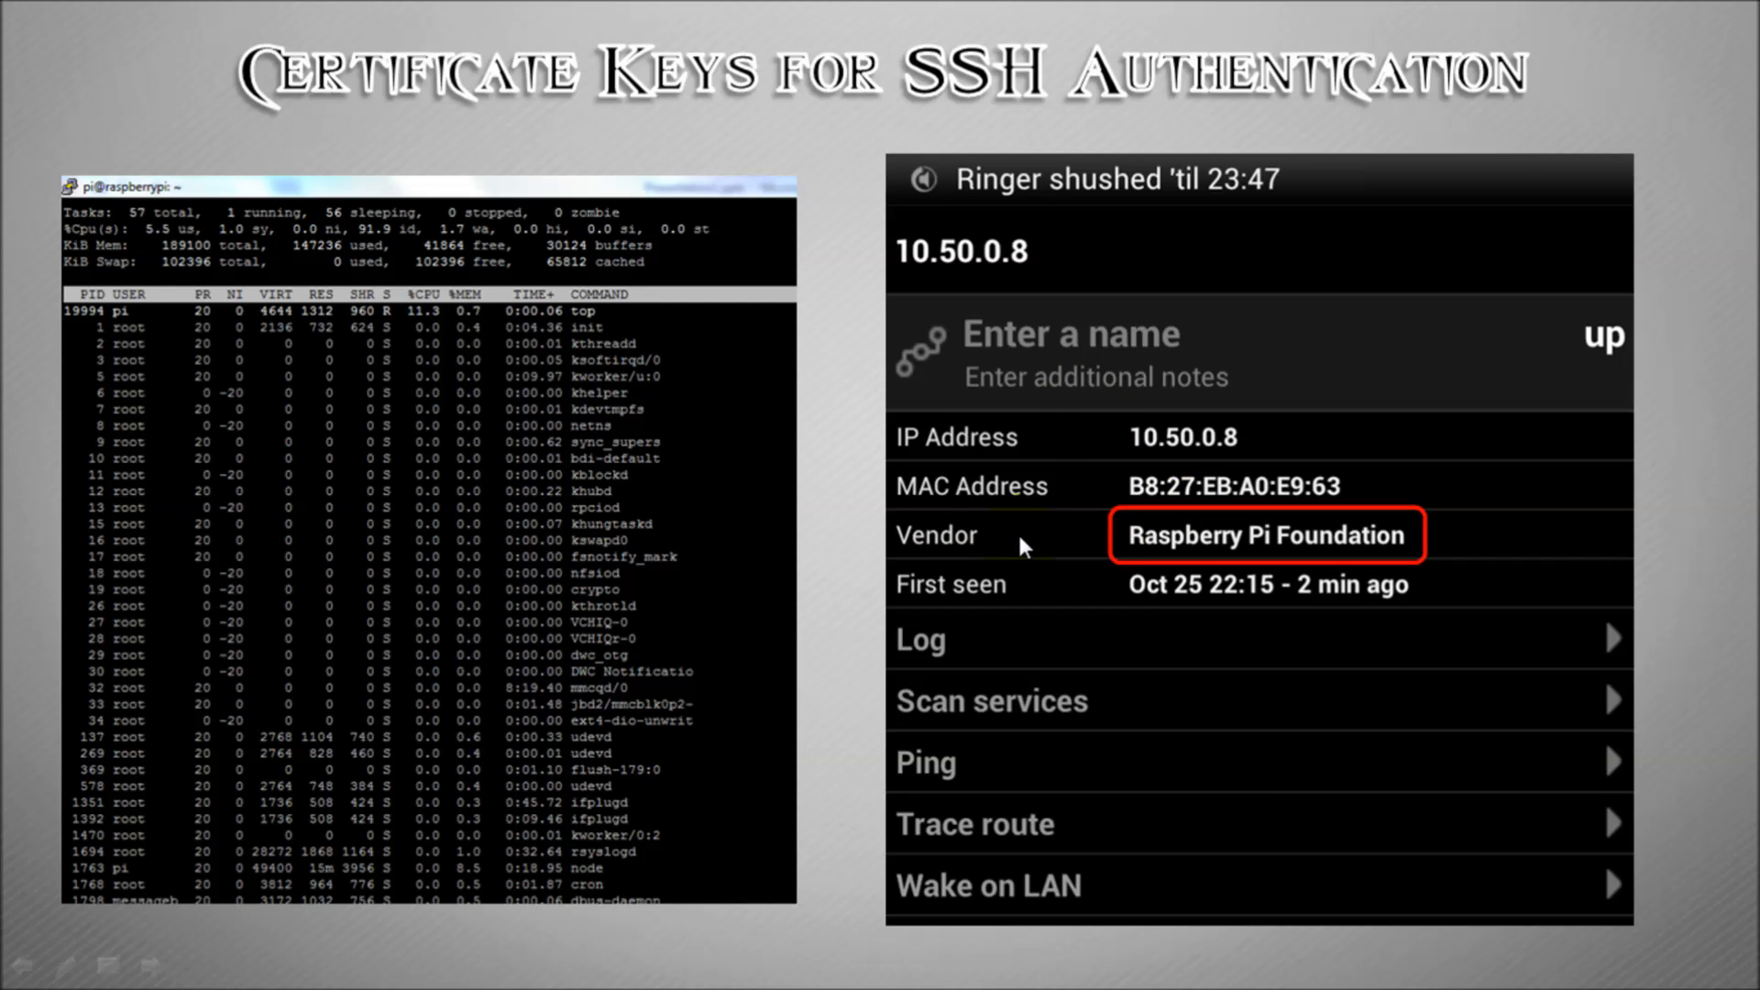
pyautogui.moveTo(1454, 542)
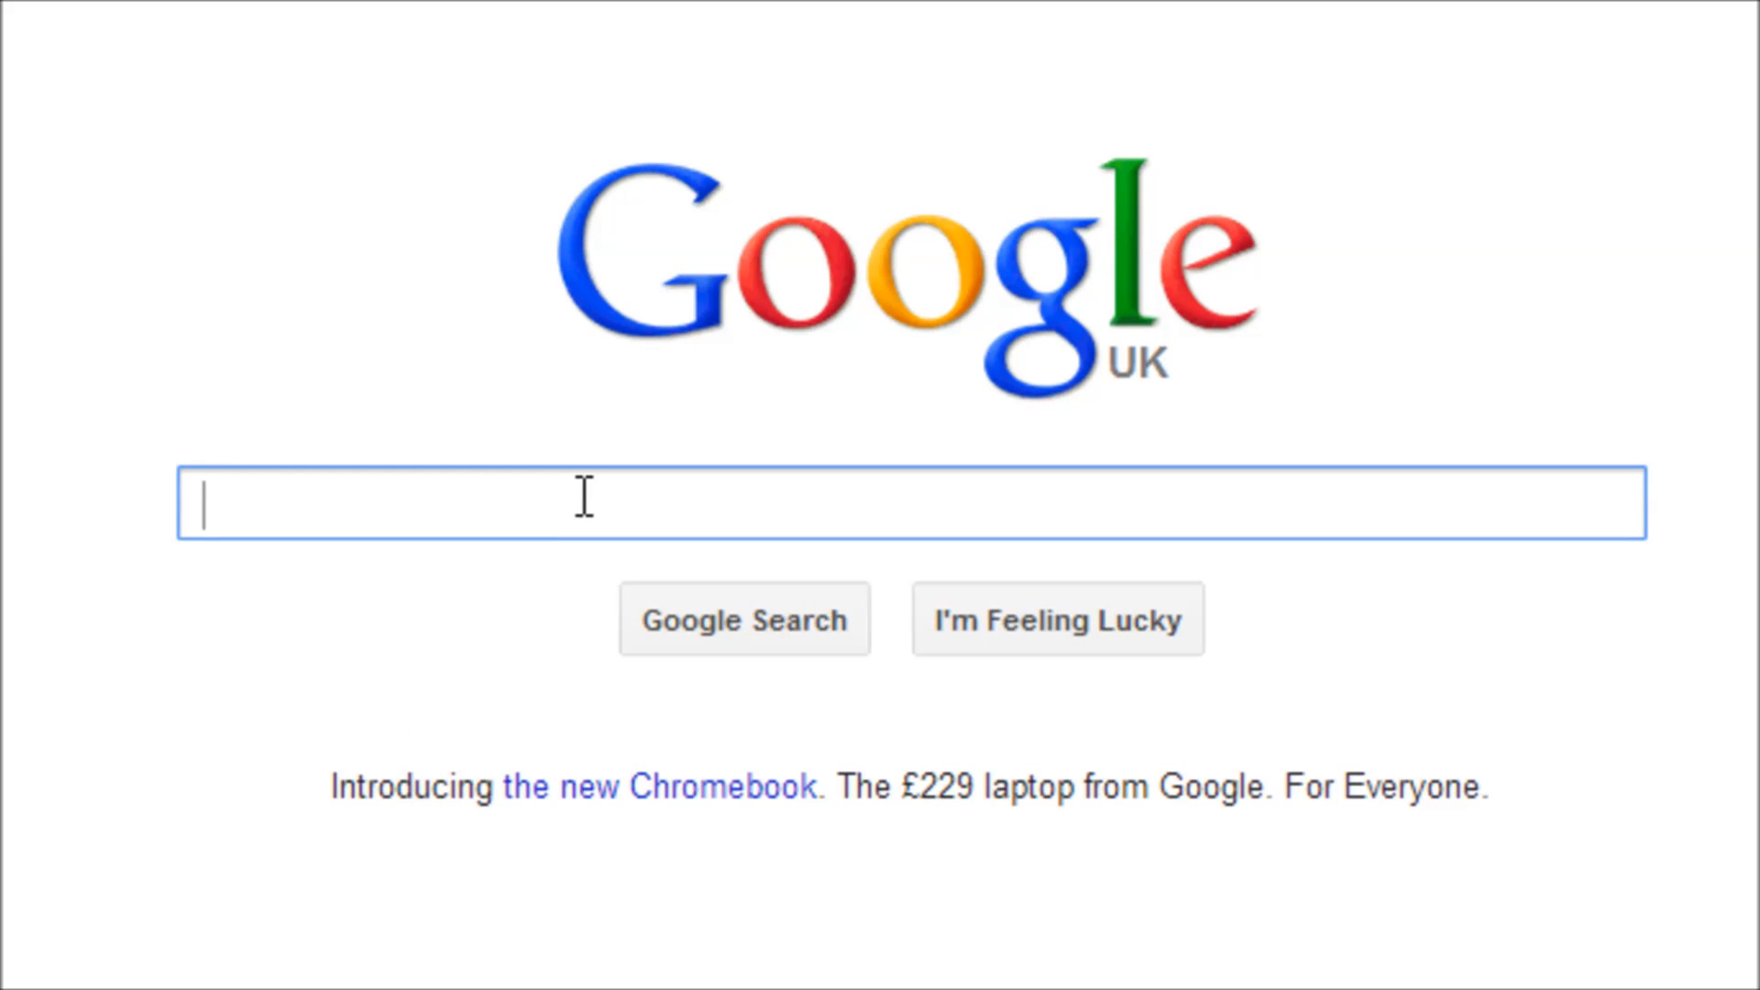
# Search Google for puttygen, reach the PuTTY Download Page and download puttygen.exe.
pyautogui.write('putty')
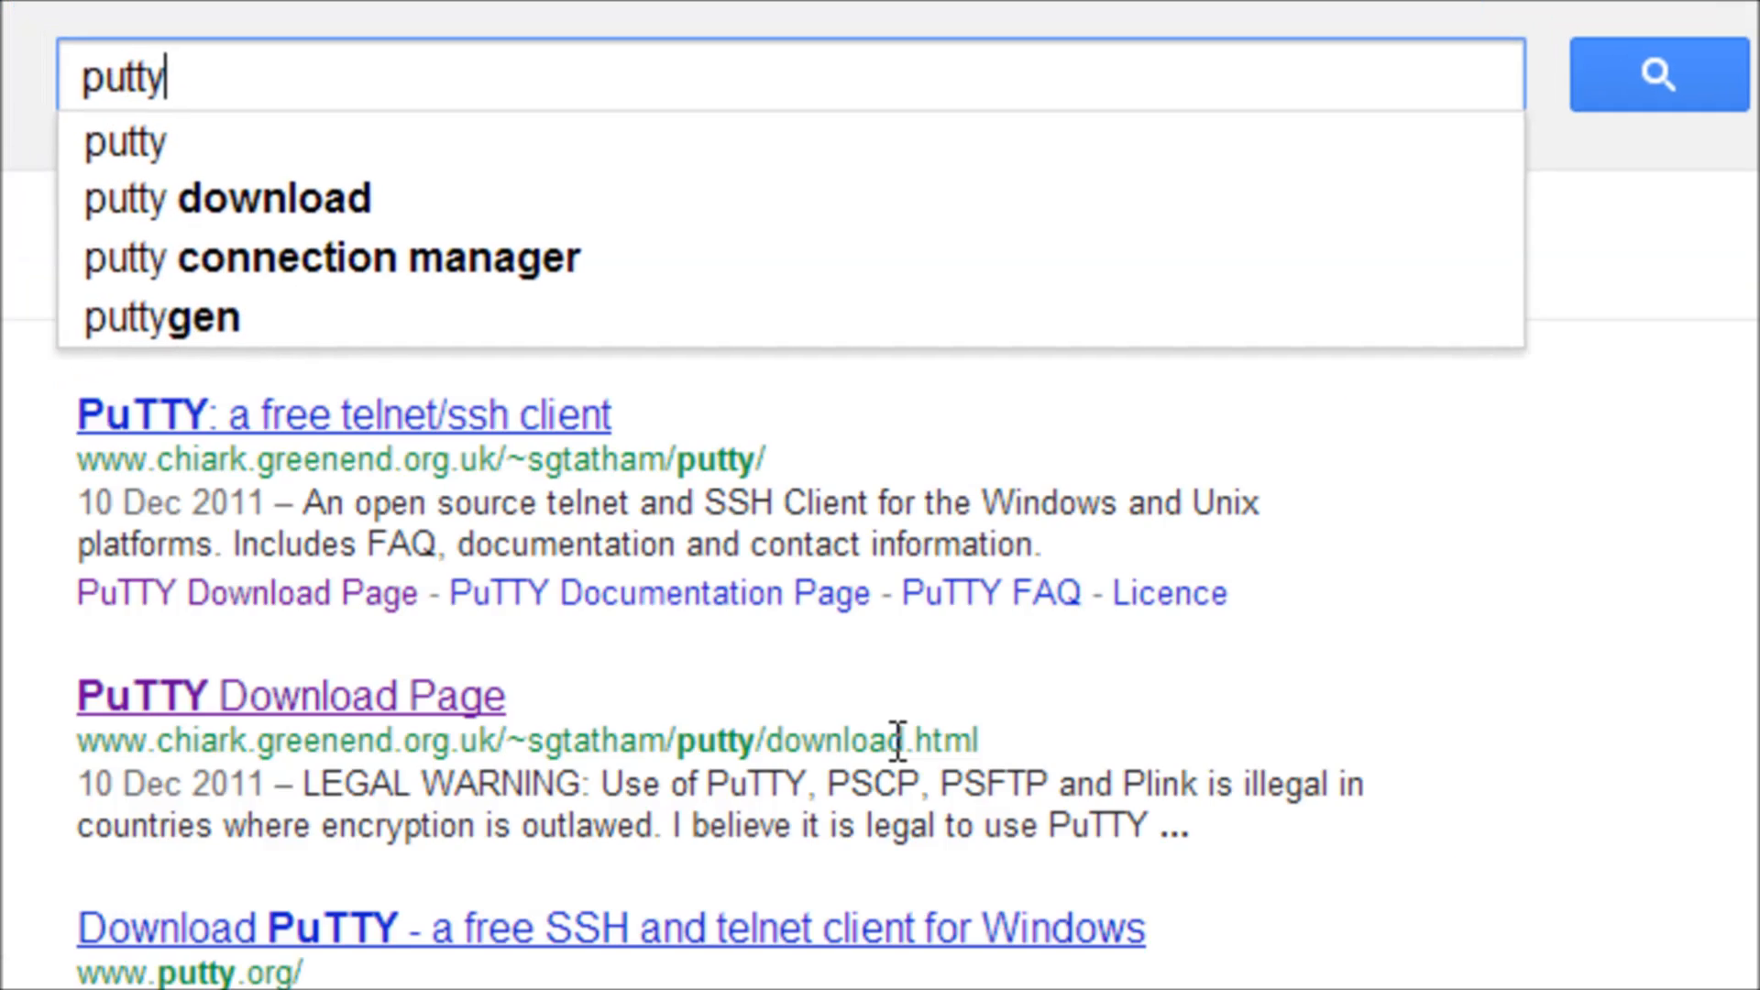
pyautogui.click(161, 317)
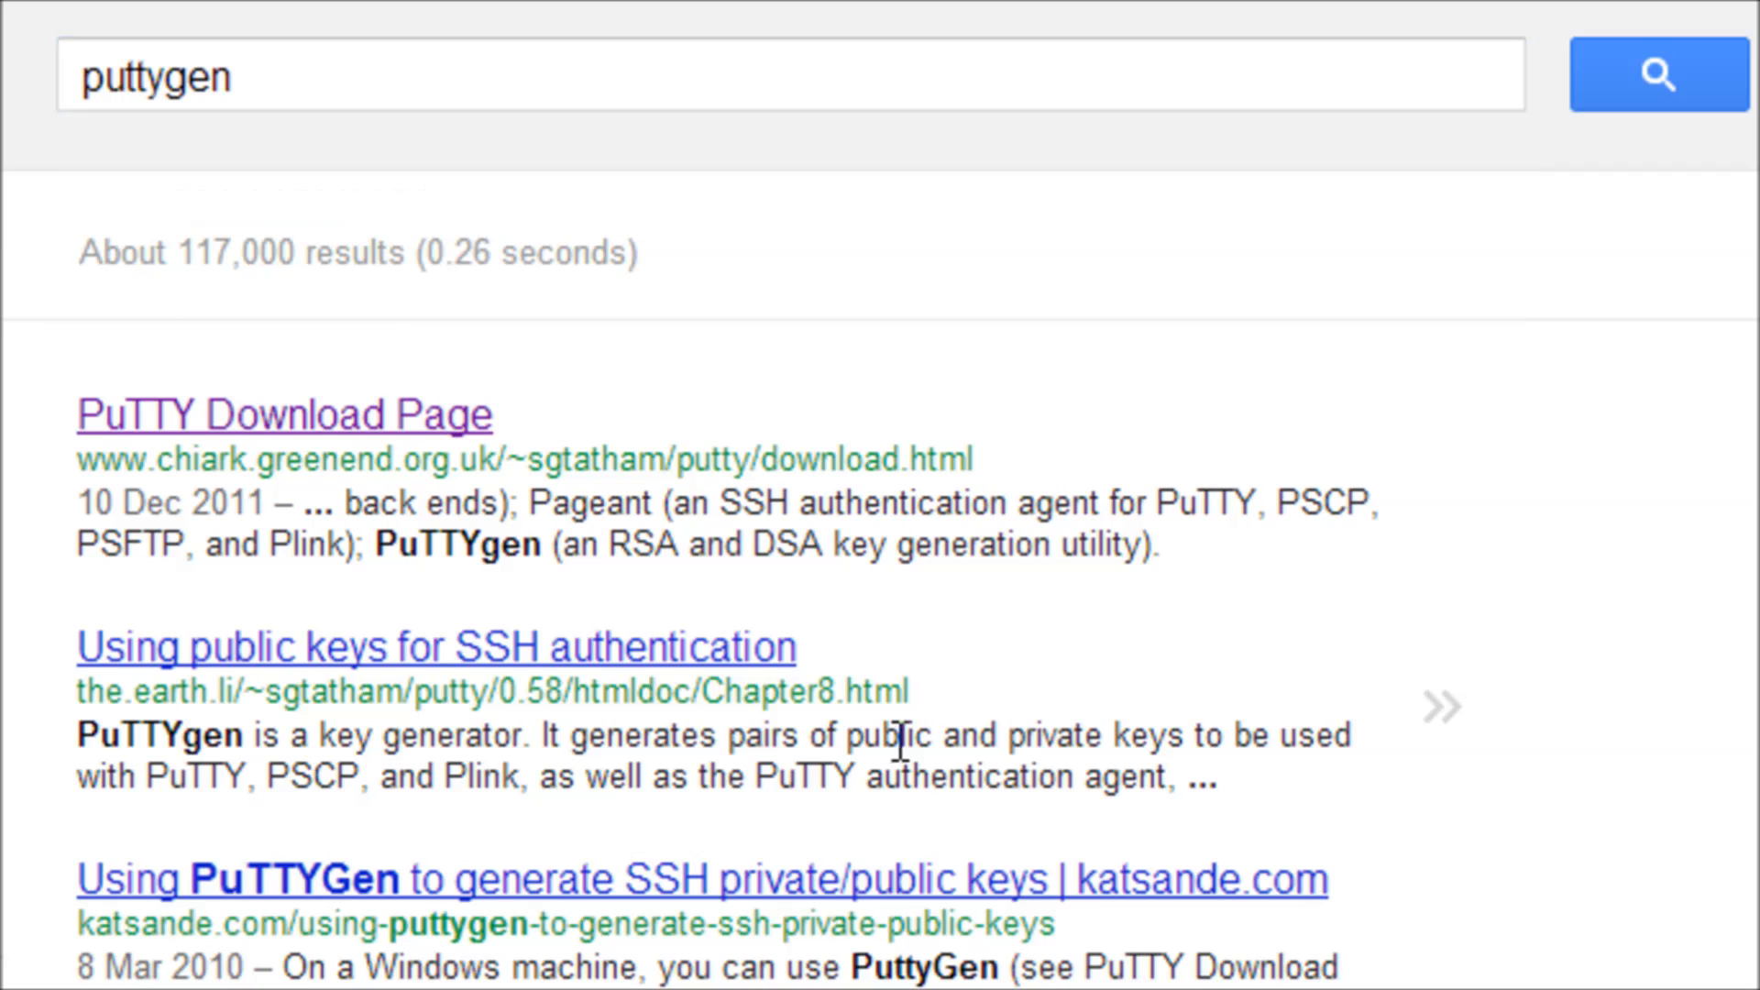
pyautogui.moveTo(449, 438)
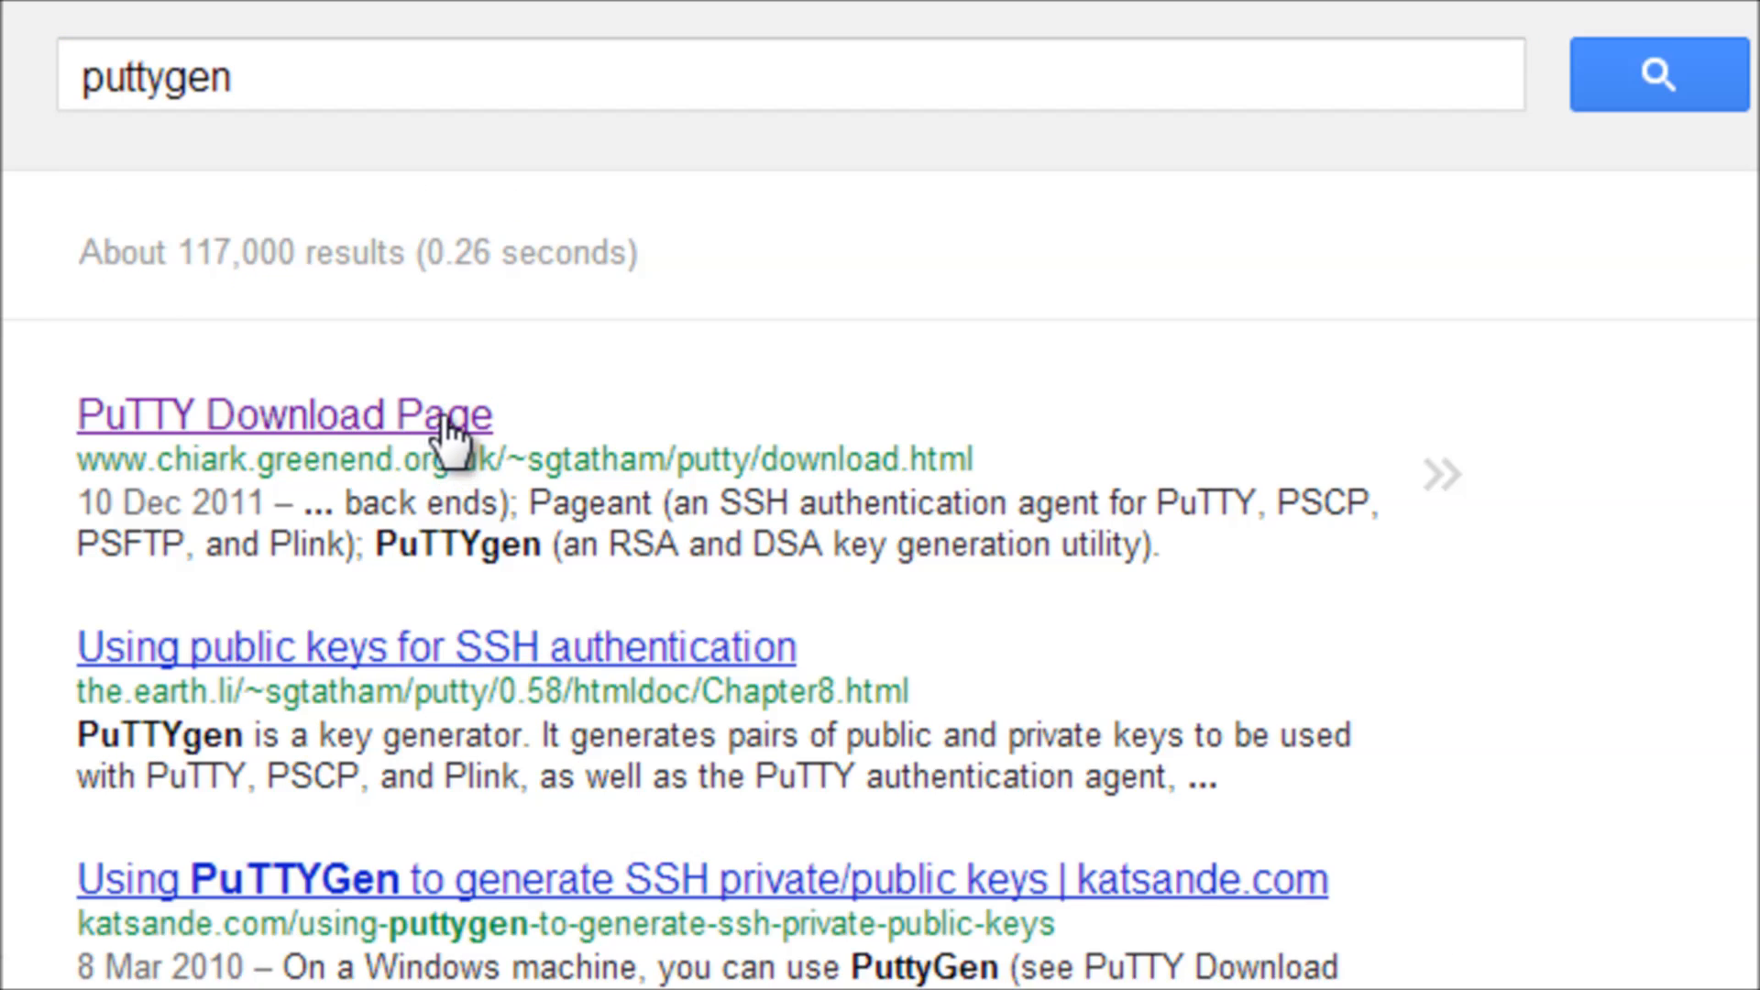
pyautogui.click(284, 415)
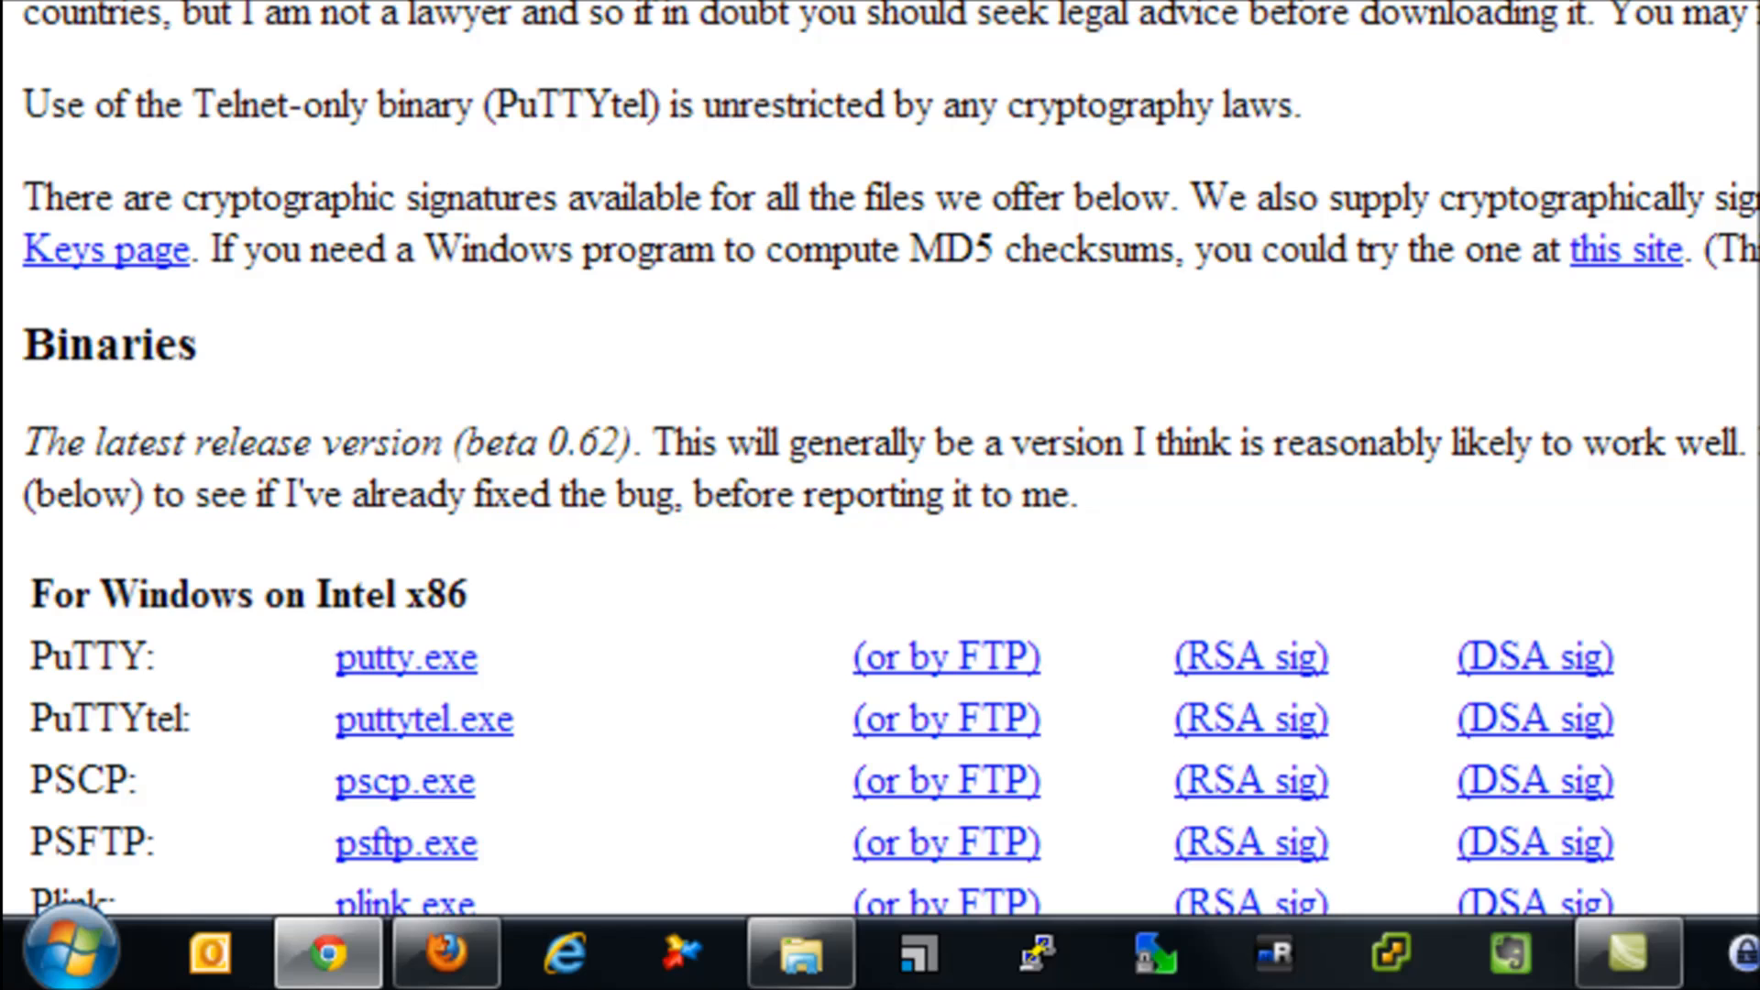
pyautogui.scroll(-3)
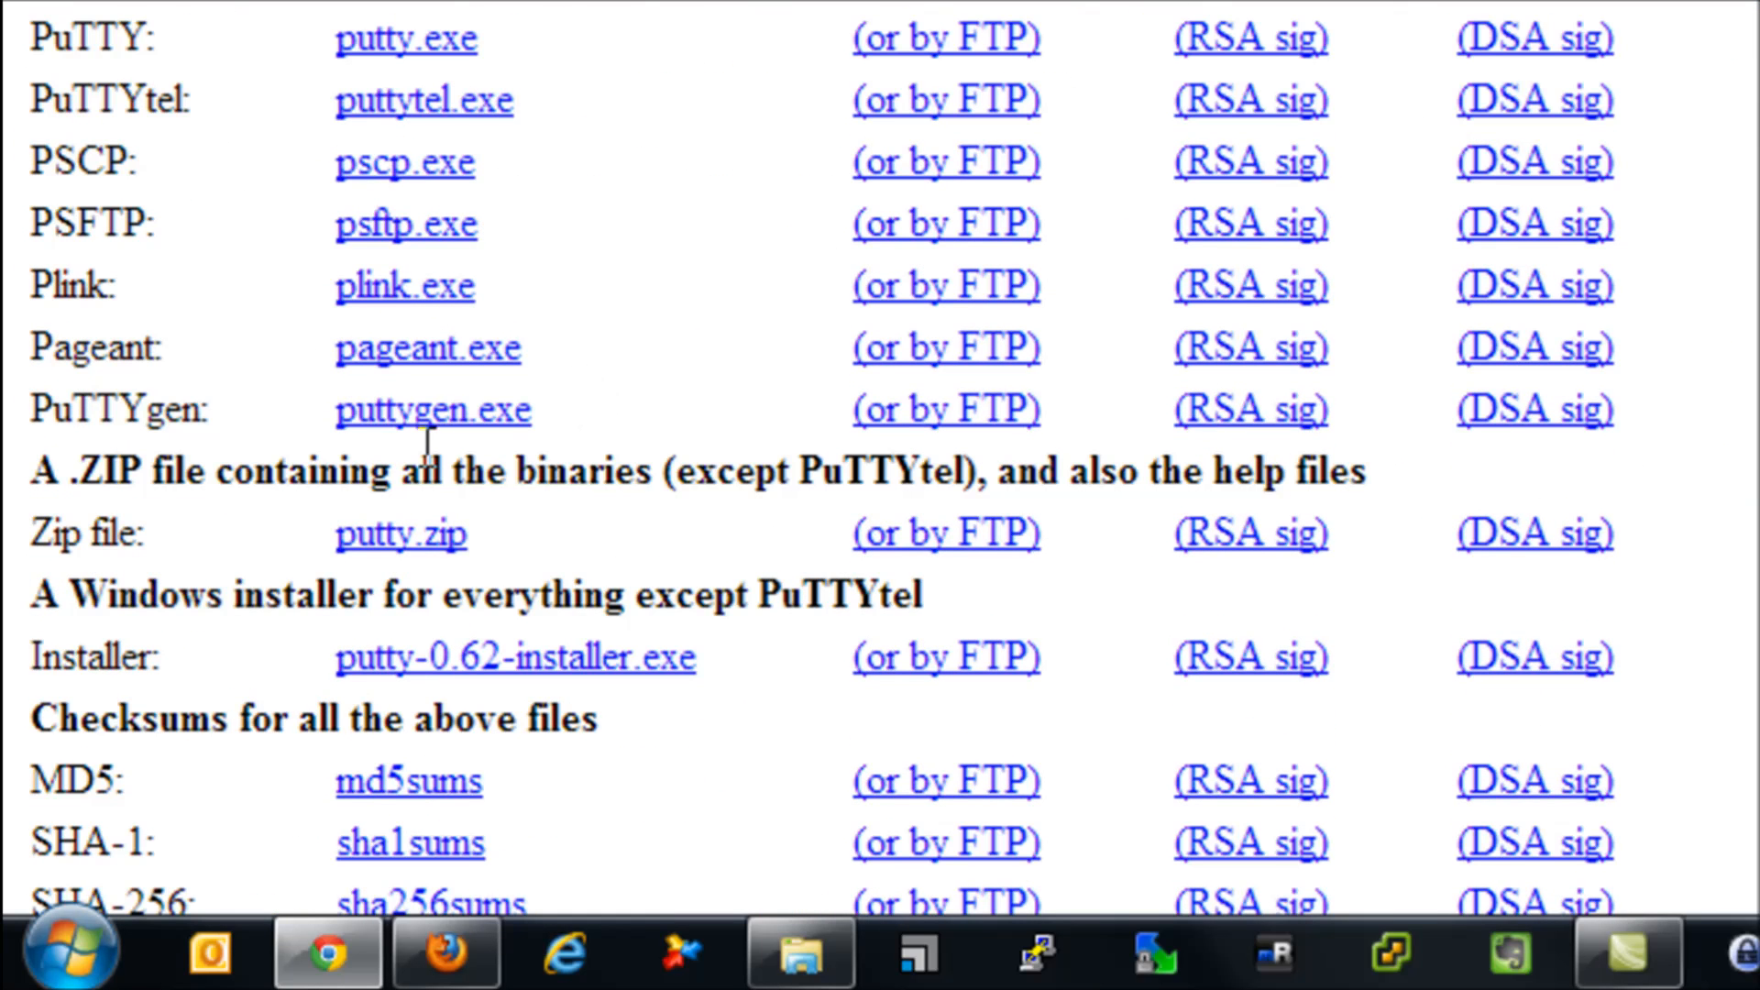
pyautogui.click(431, 409)
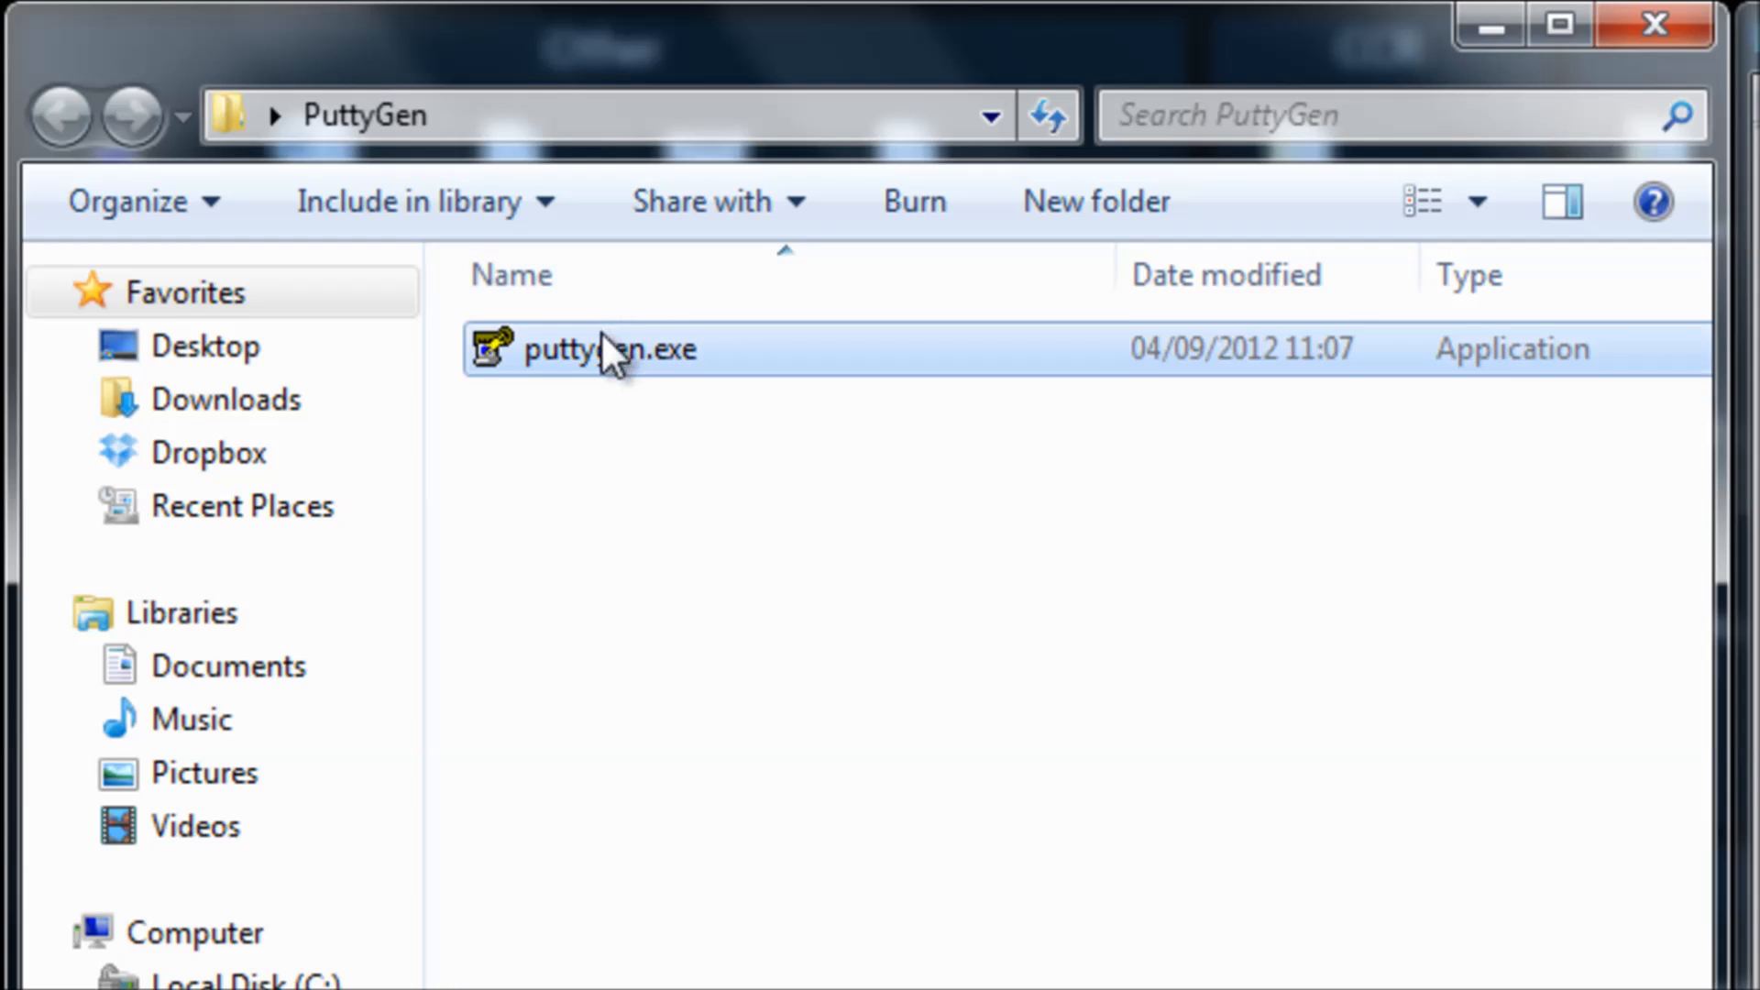
# Run puttygen.exe, generate a 1024-bit SSH-2 RSA key pair, then launch PuTTY.
pyautogui.doubleClick(607, 348)
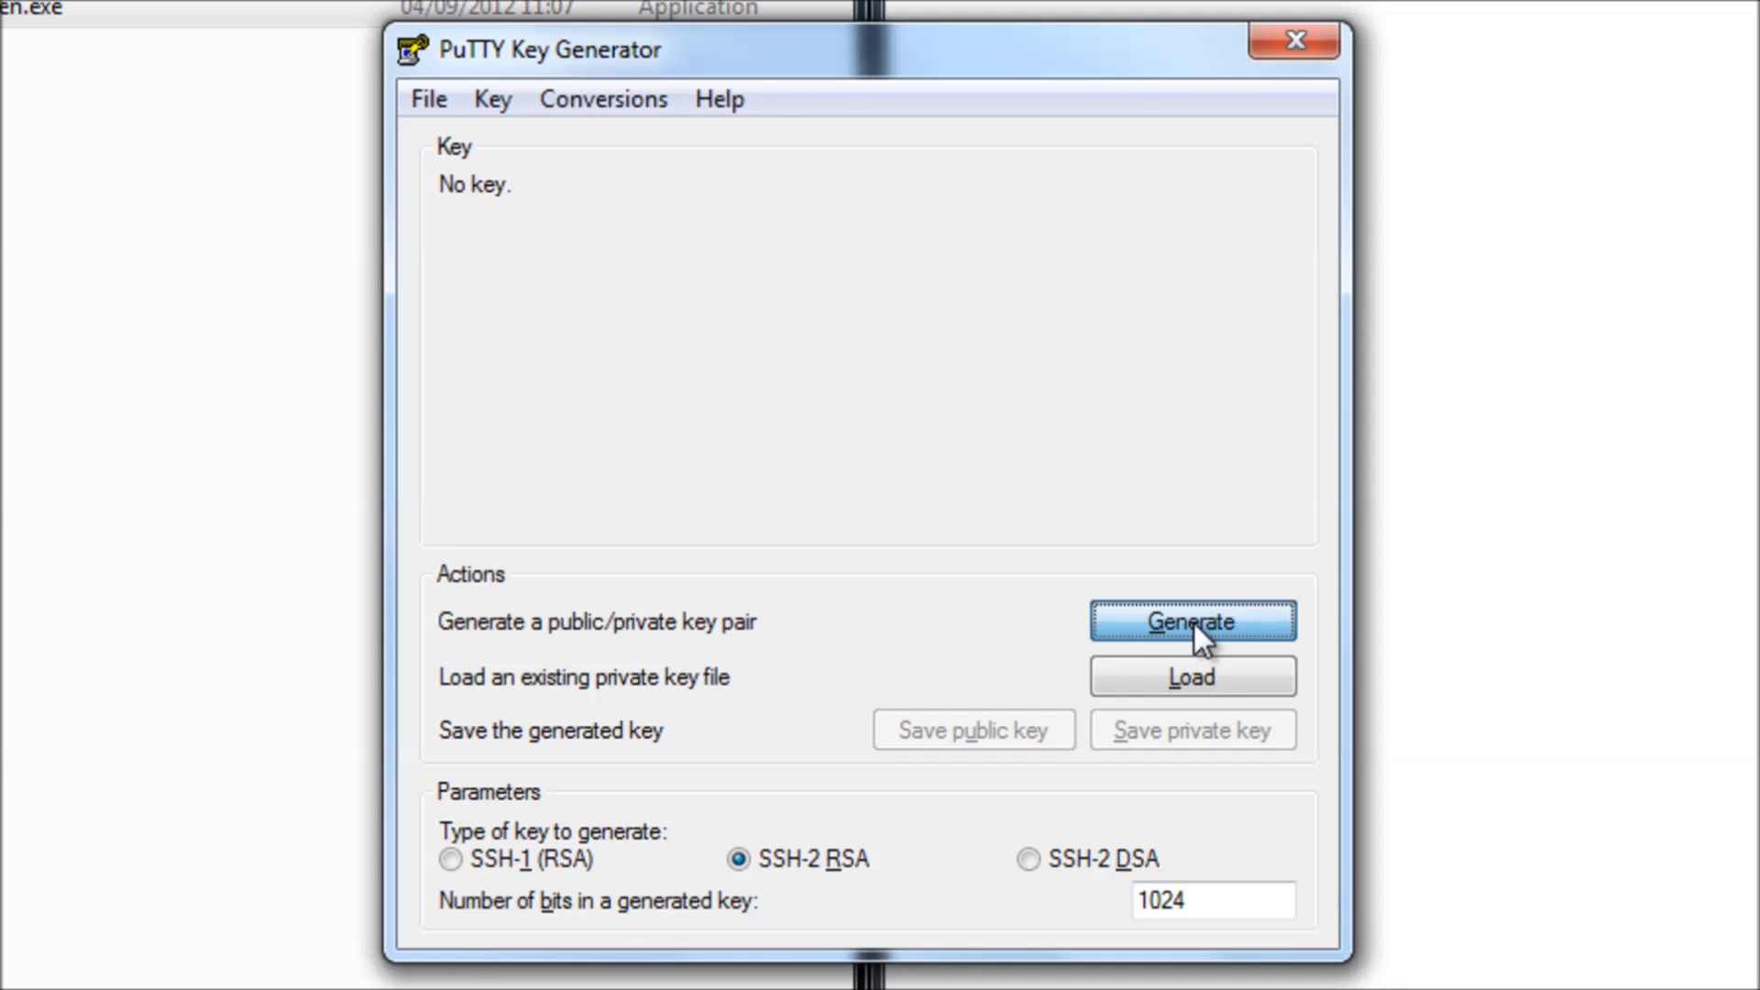
pyautogui.click(1192, 622)
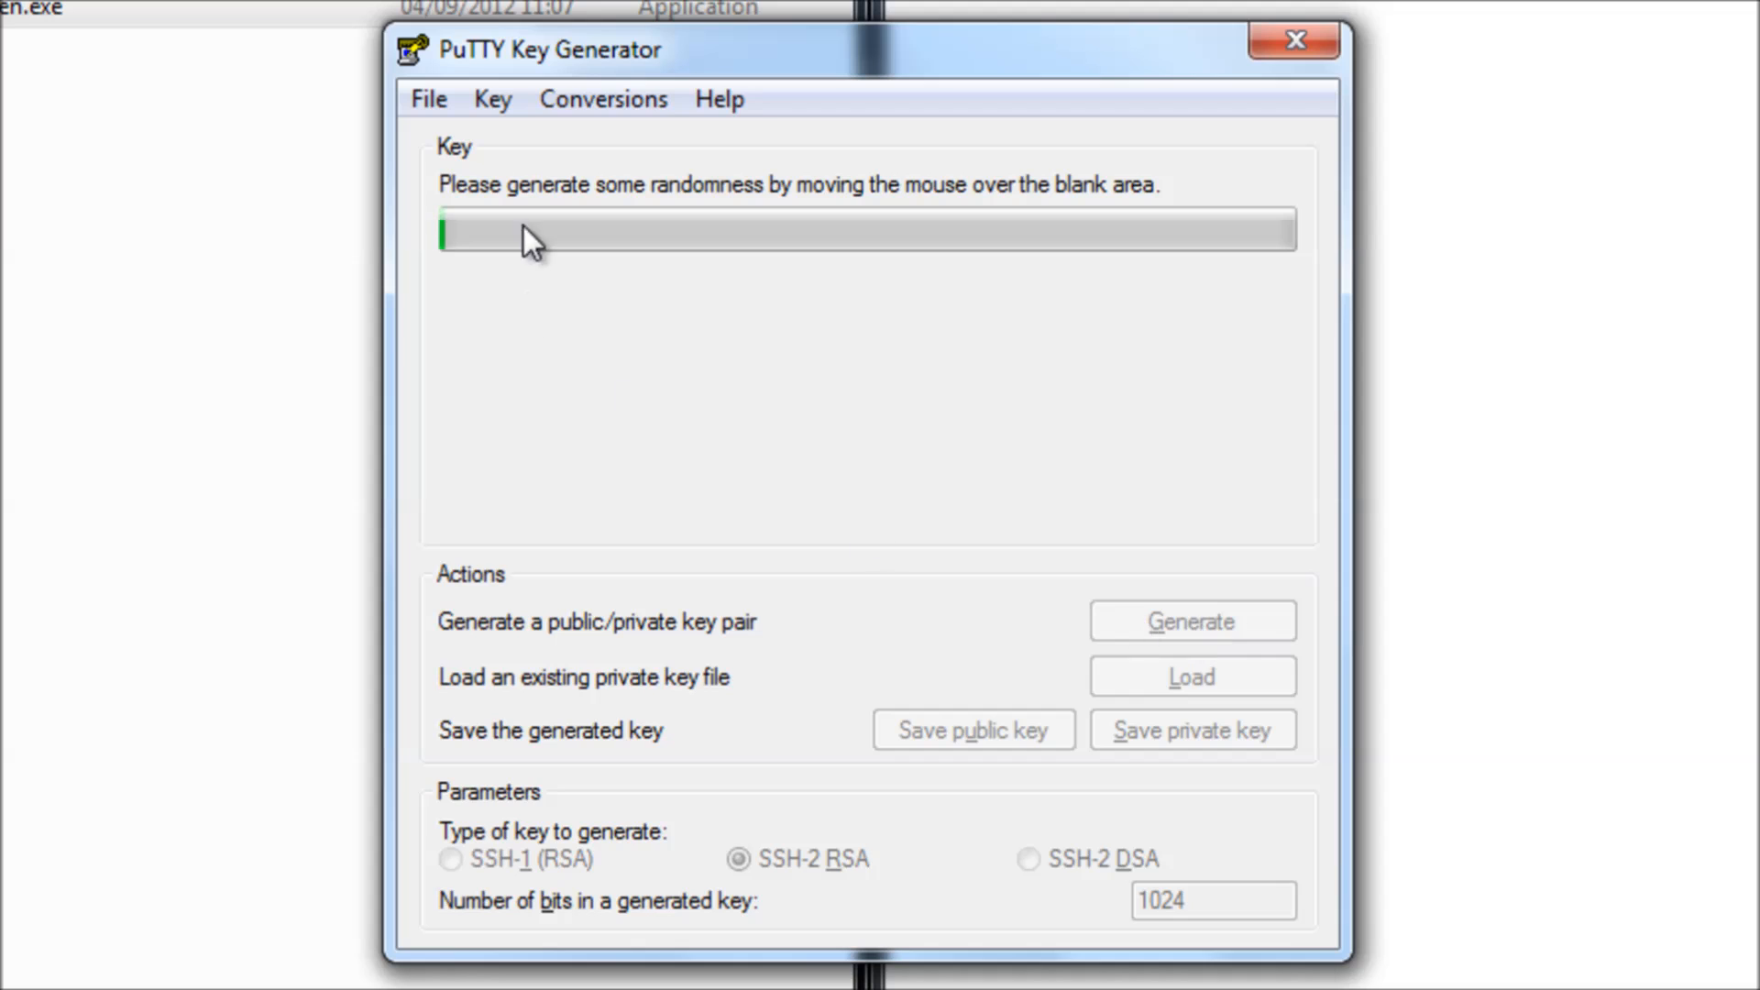
pyautogui.moveTo(946, 547)
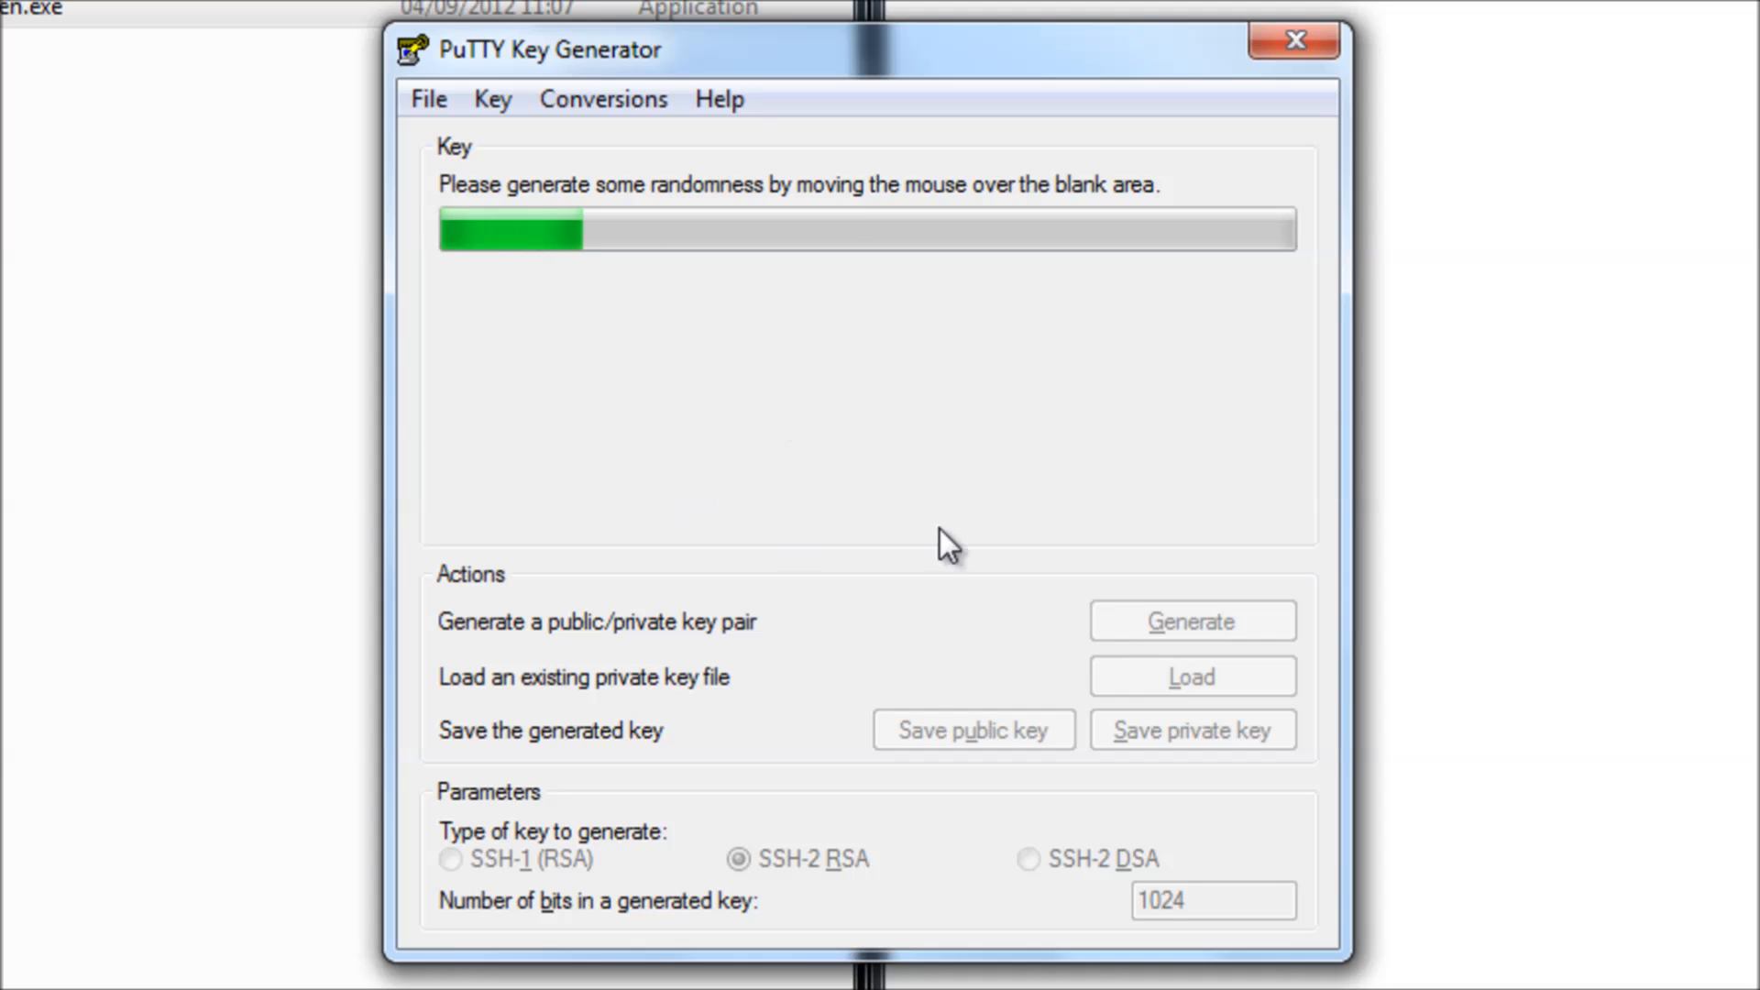
pyautogui.moveTo(878, 396)
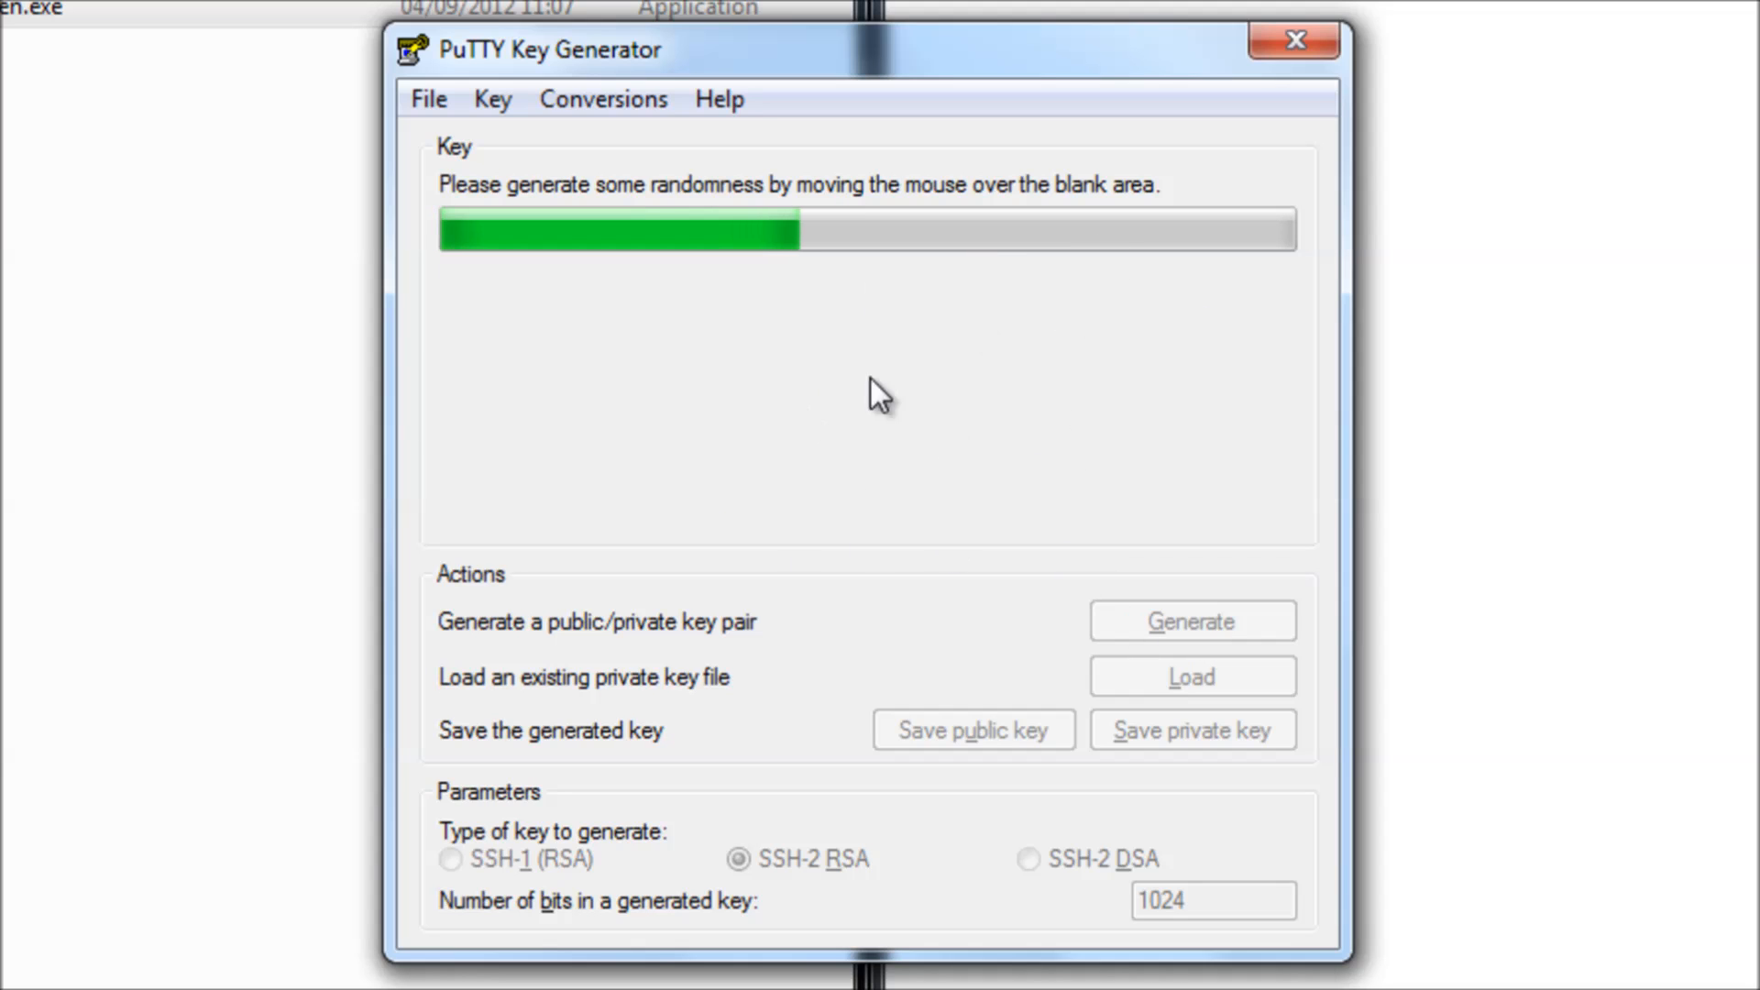
pyautogui.moveTo(1203, 334)
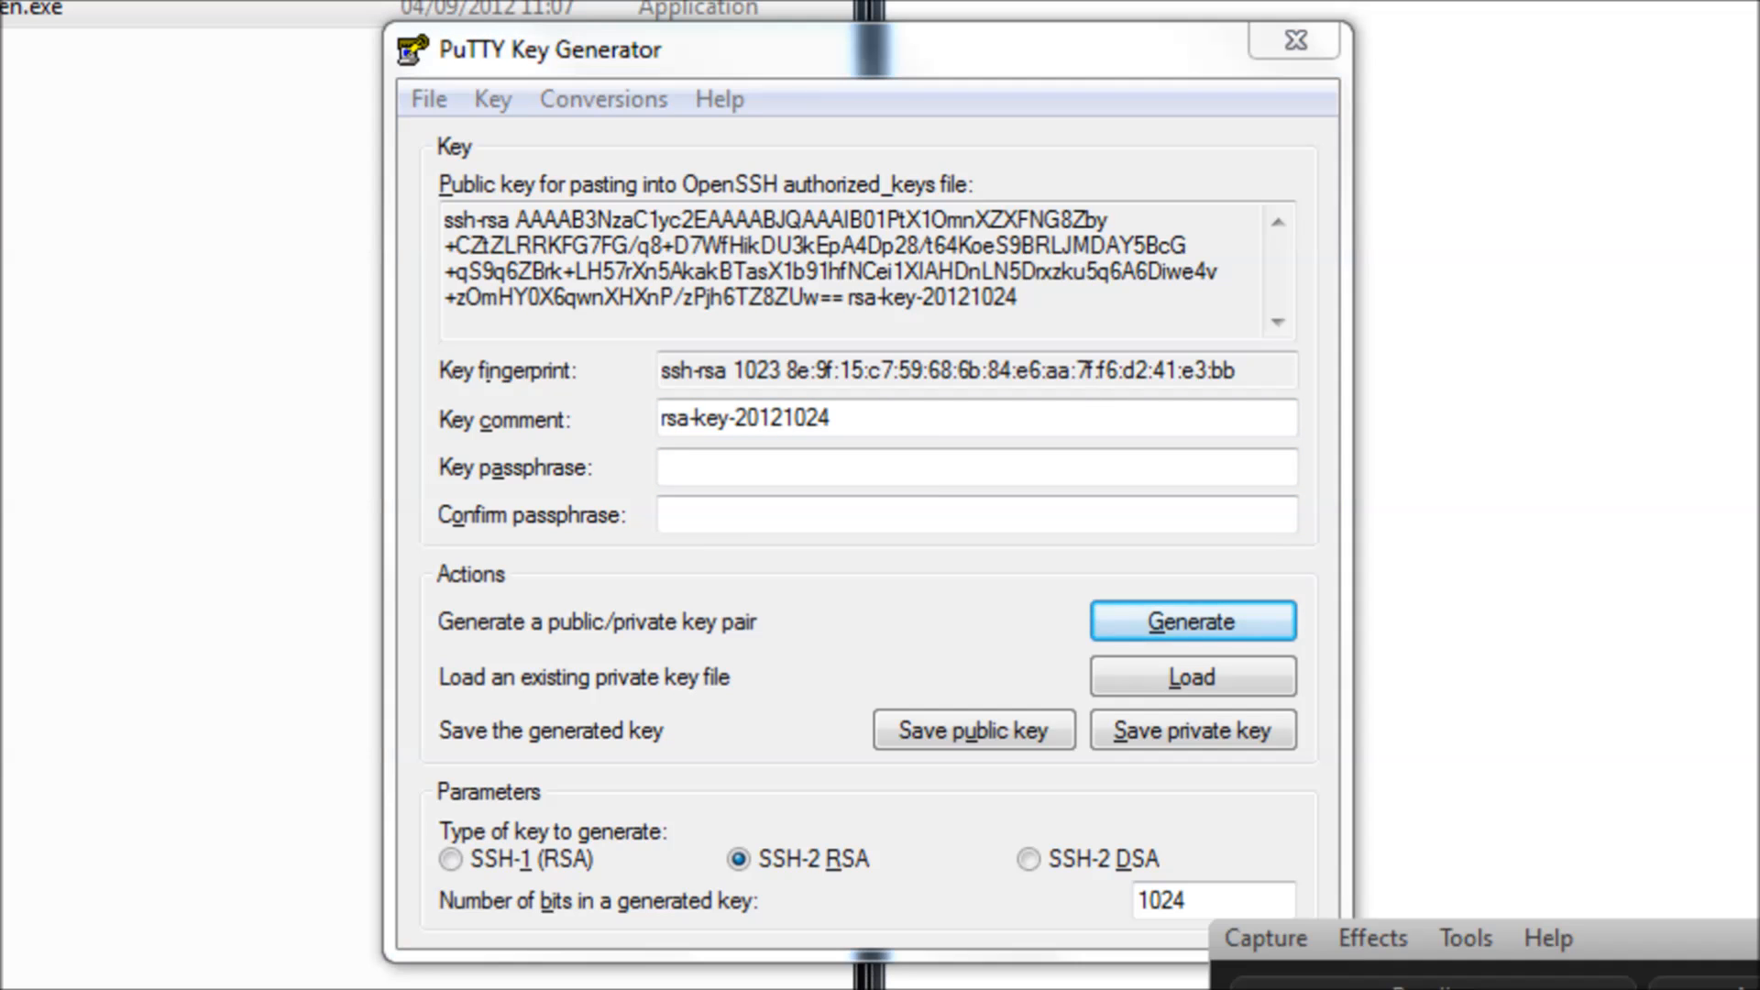
pyautogui.tripleClick(820, 259)
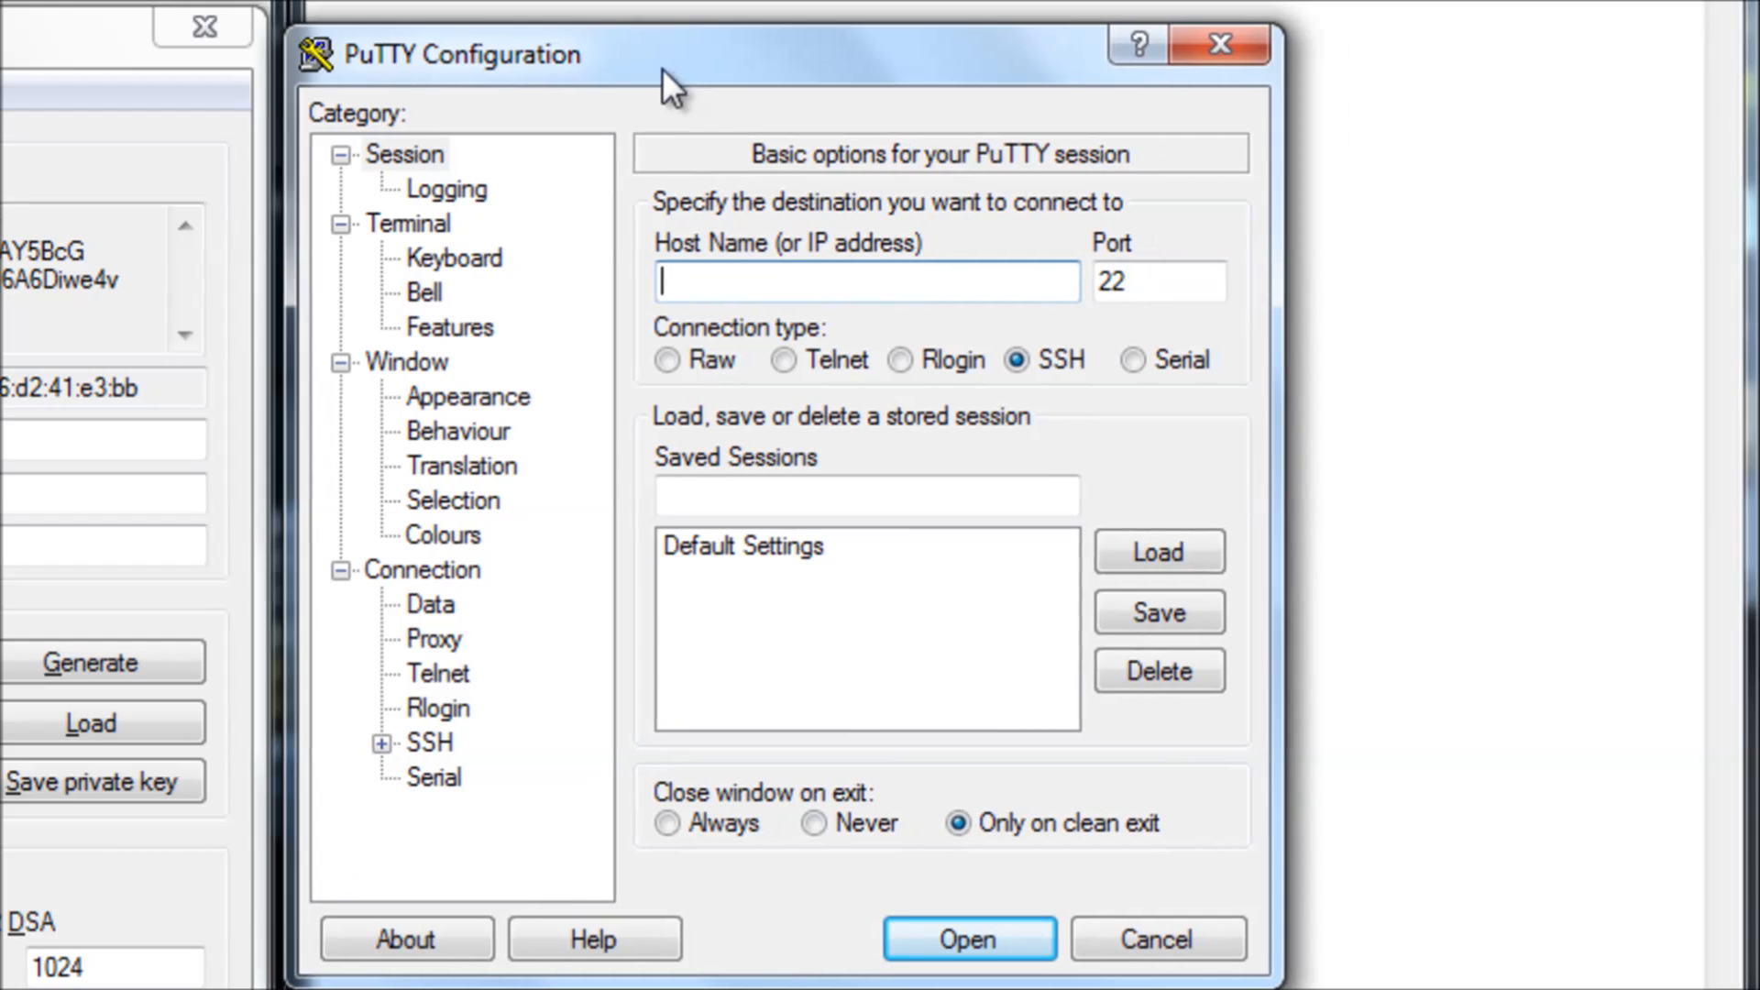
# Connect to 10.50.0.8 as pi and run sudo nano .ssh/authorized_keys.
pyautogui.write('10.5')
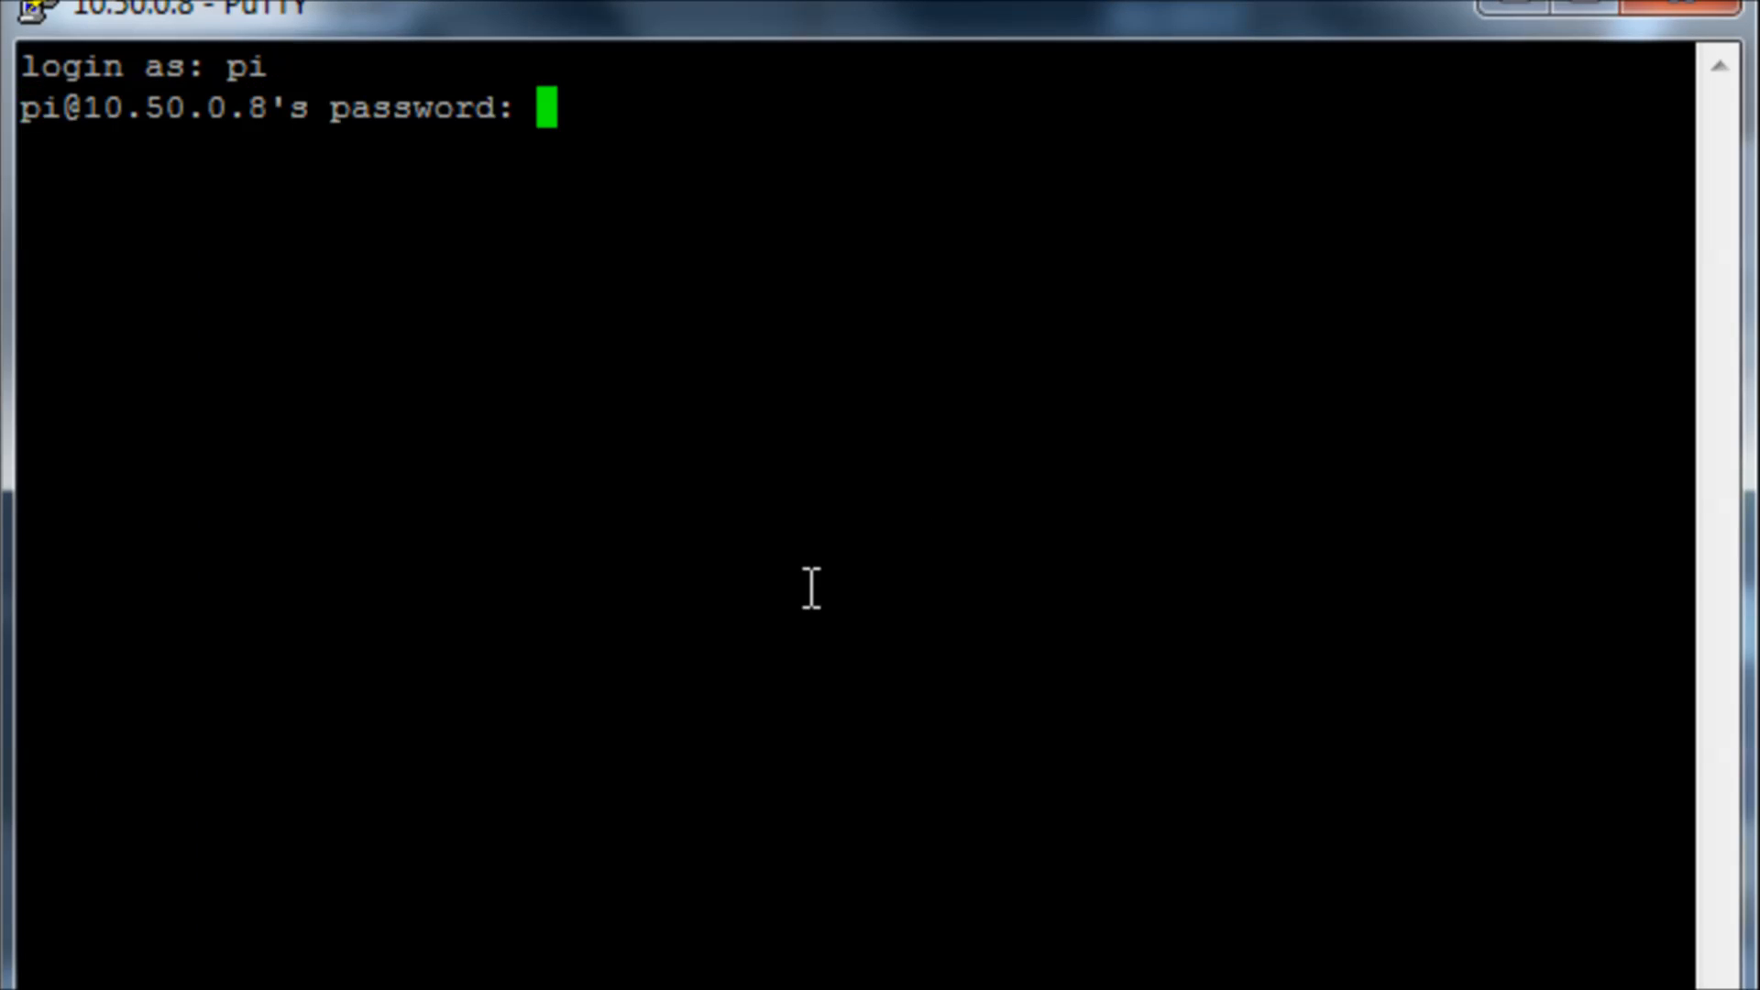
pyautogui.press('Return')
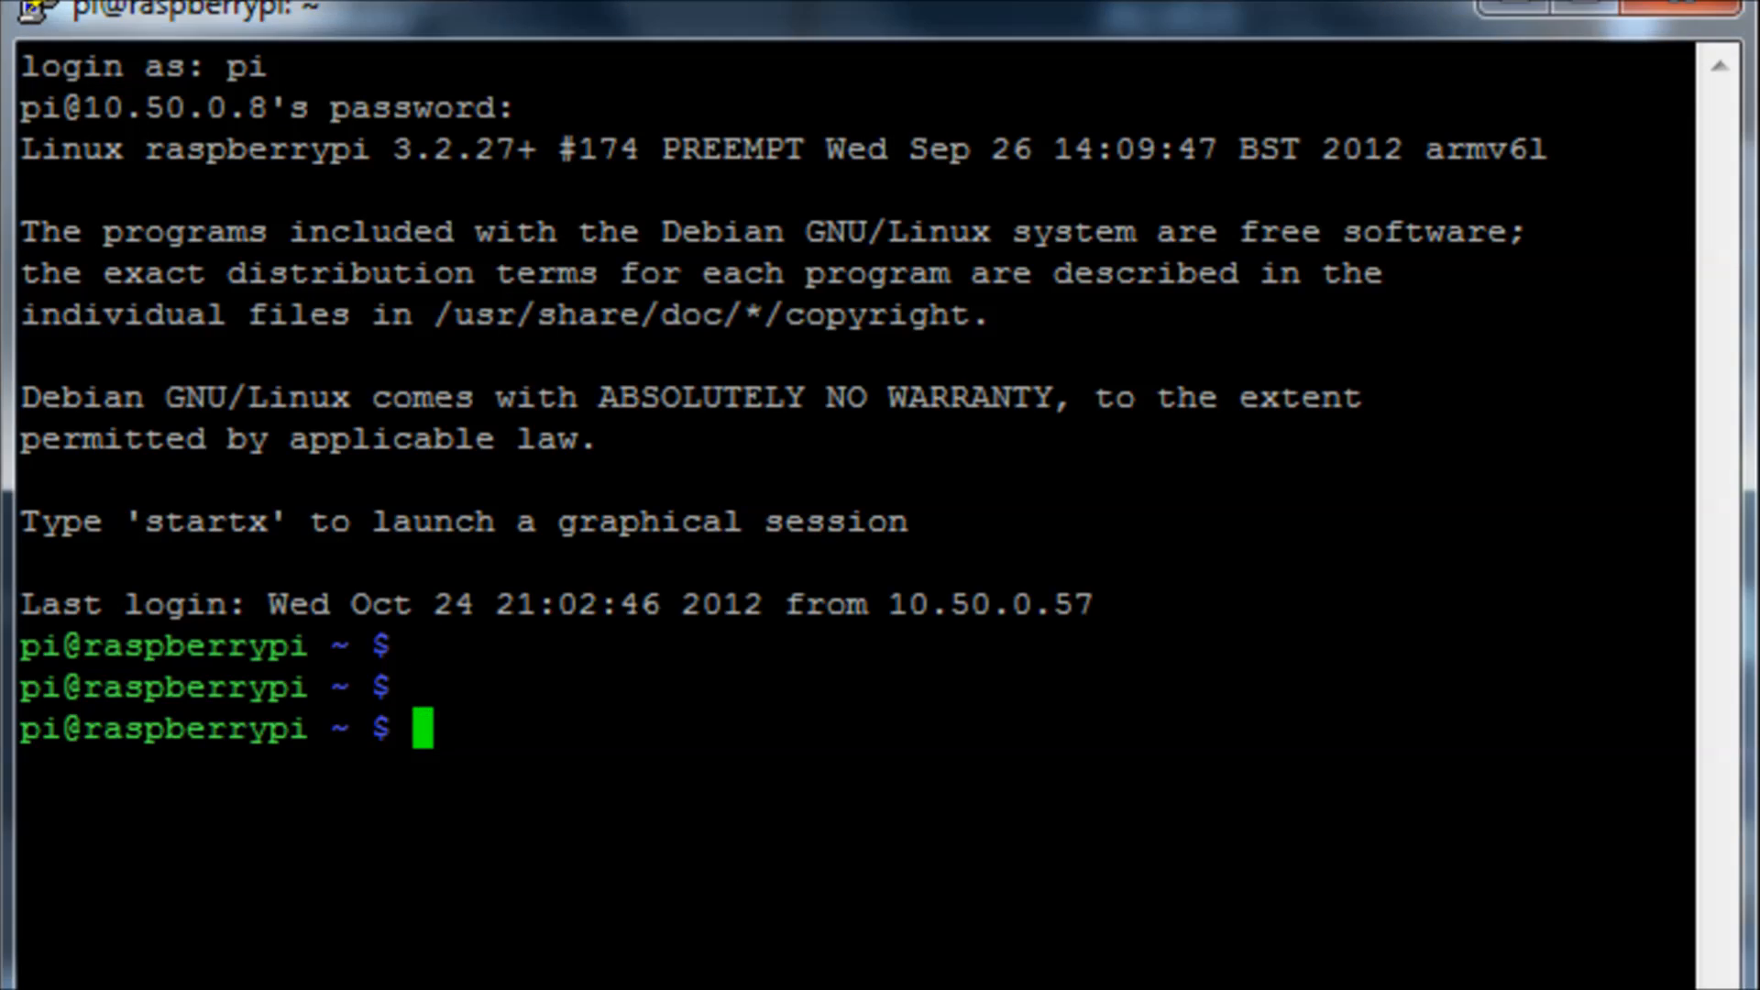
pyautogui.write('sudo nano .ssh/authorized_keys')
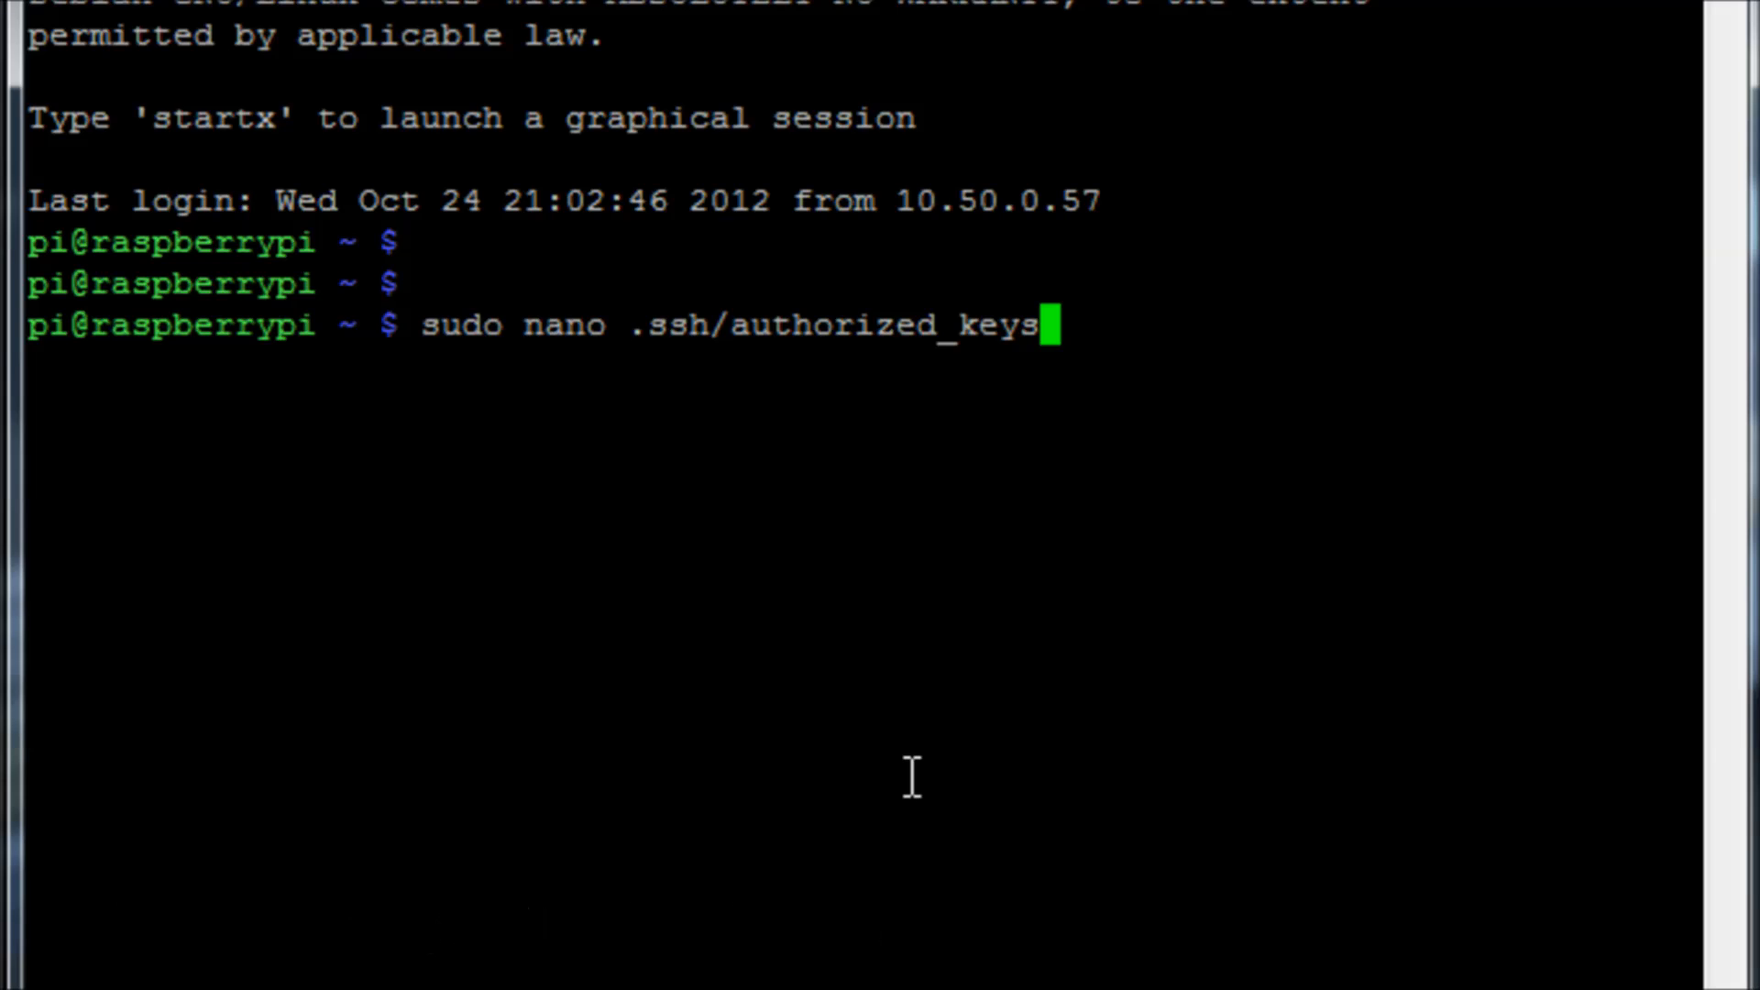
pyautogui.press('Return')
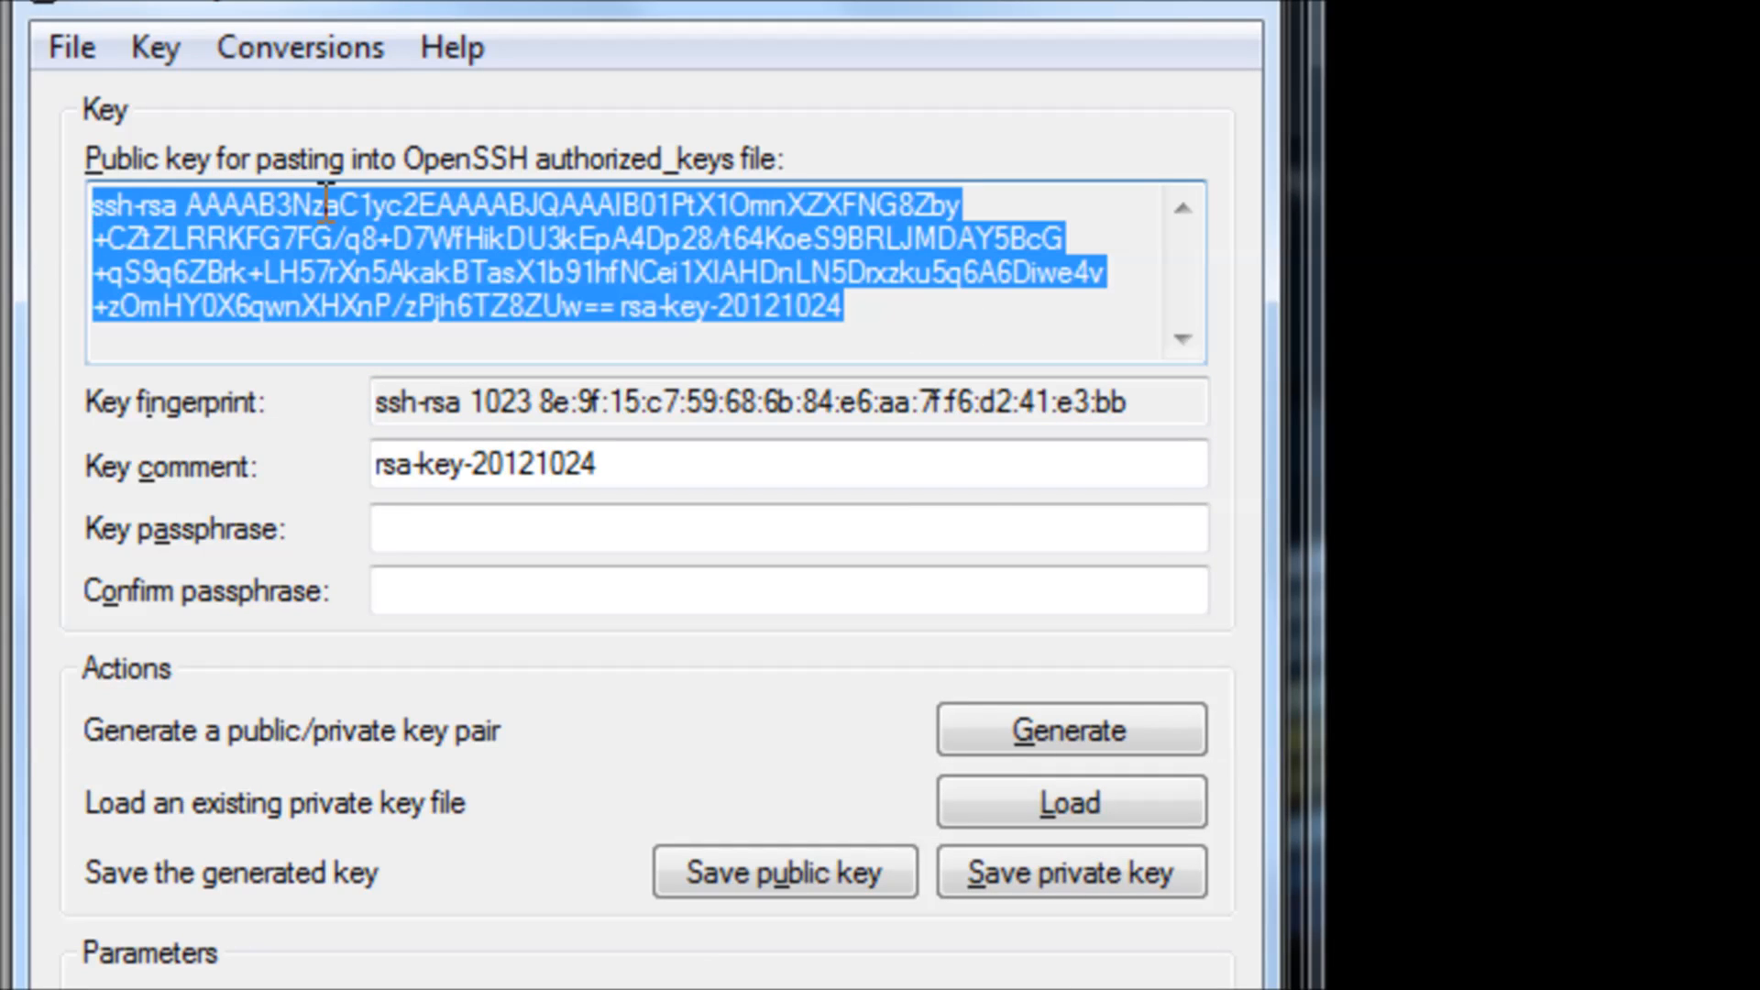
# Paste the public key into authorized_keys, save it and exit nano.
pyautogui.click(134, 206)
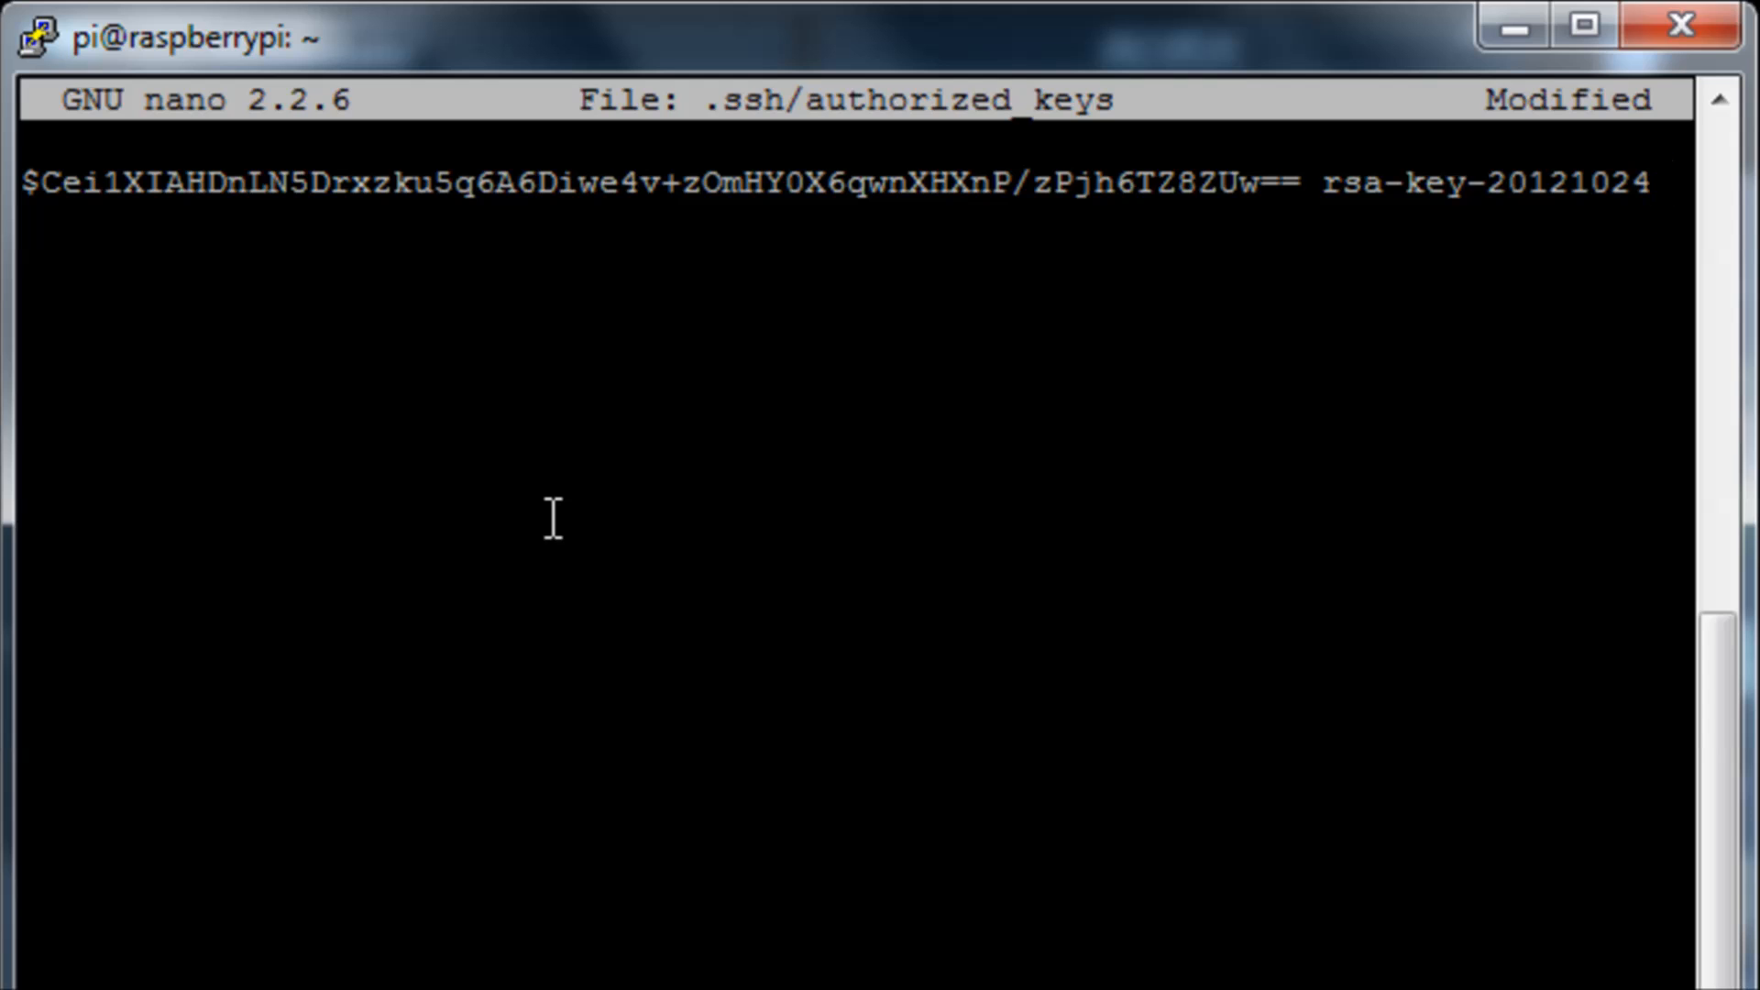
pyautogui.press('ctrl+x')
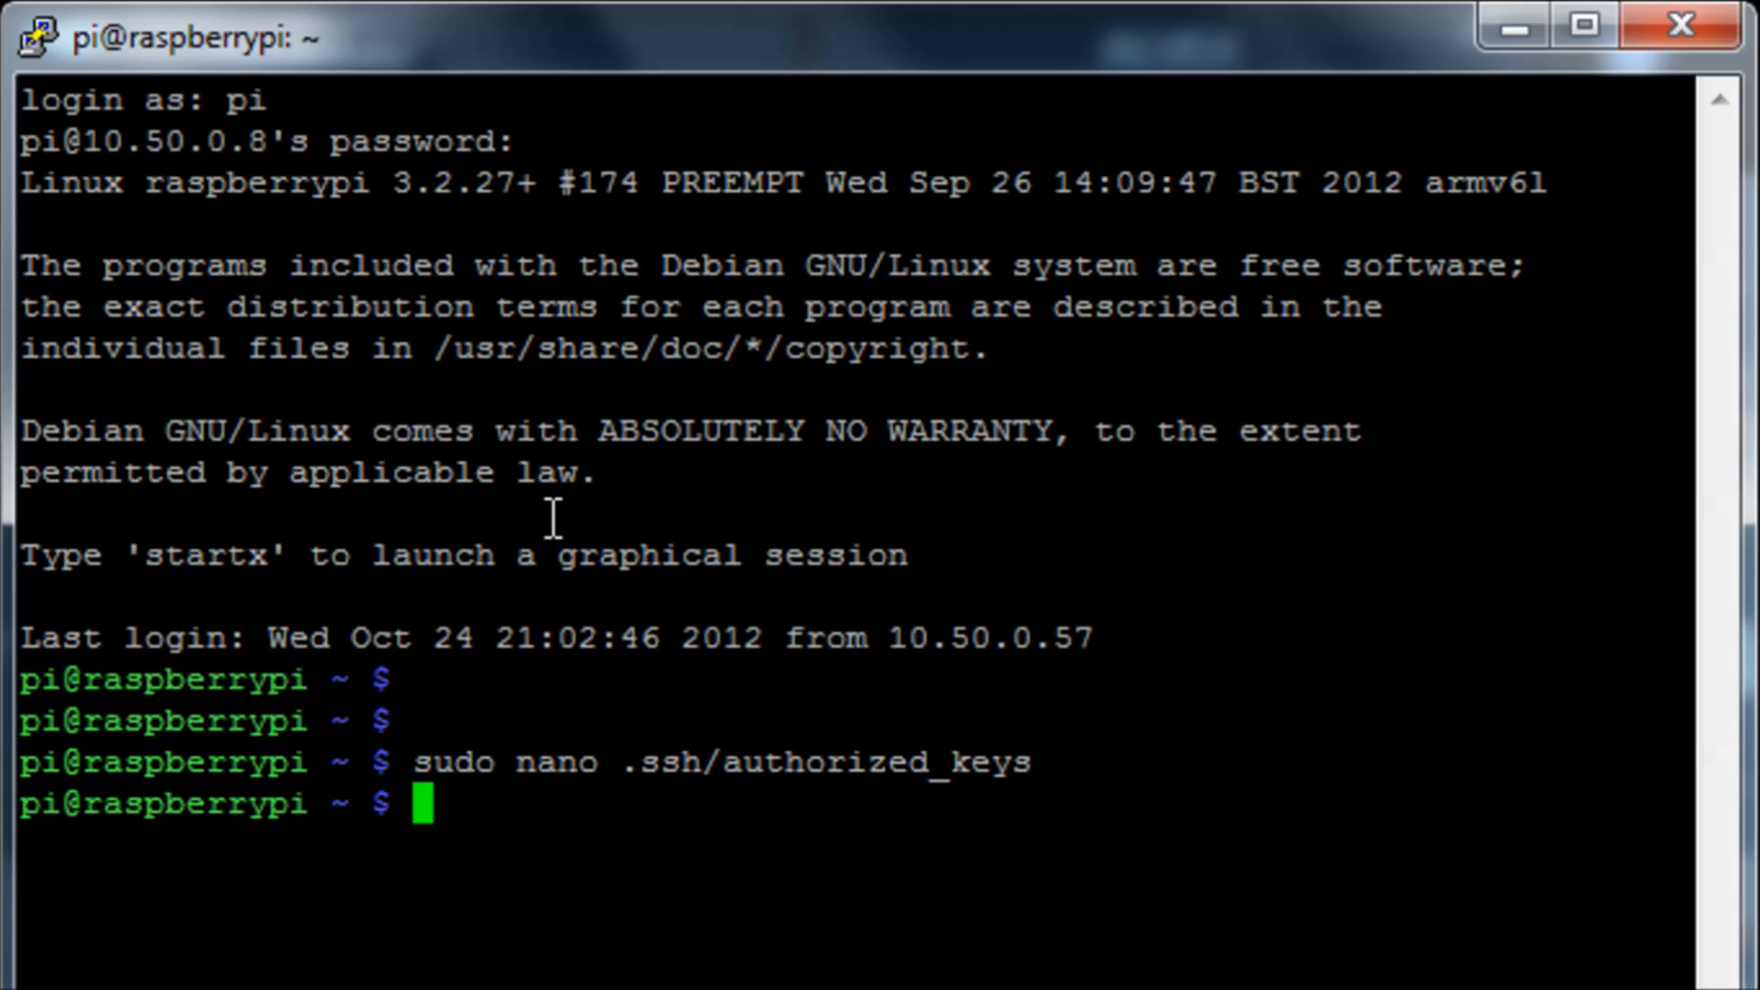
# Recall the authorized_keys command as 'more' to print the stored public key.
pyautogui.write('sudo na')
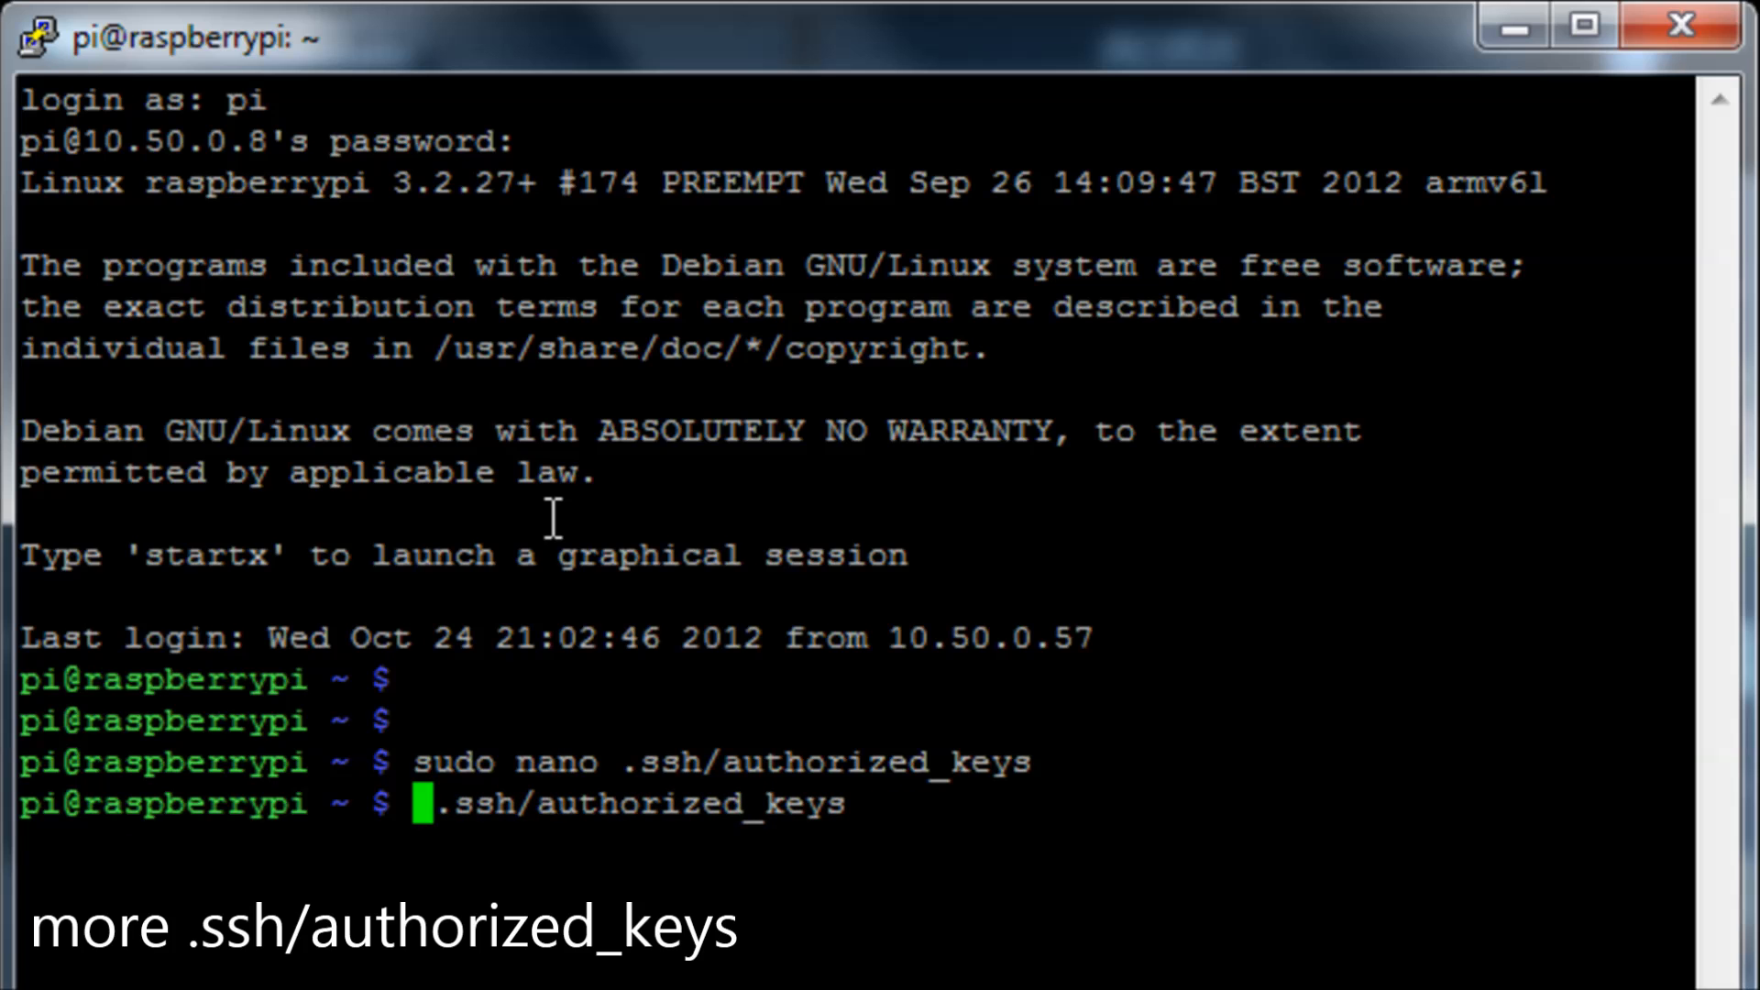
pyautogui.press('Return')
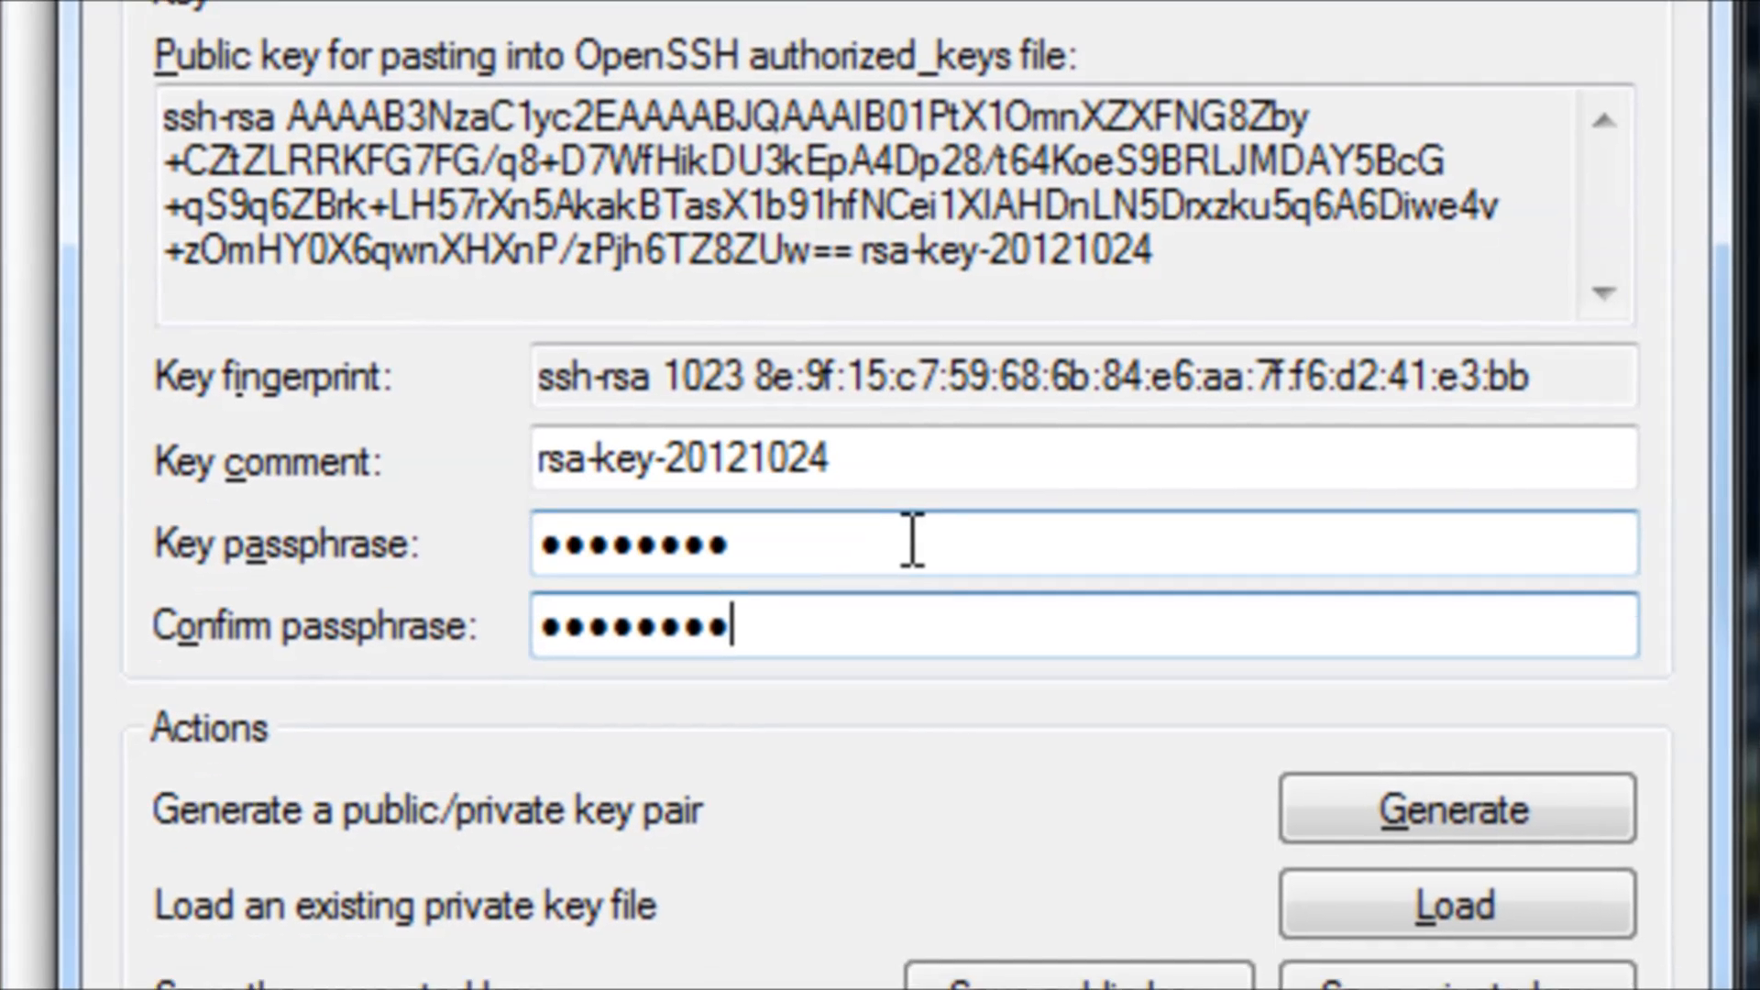
# Save the public key as a file named 'public' in the PuttyGen folder.
pyautogui.scroll(-3)
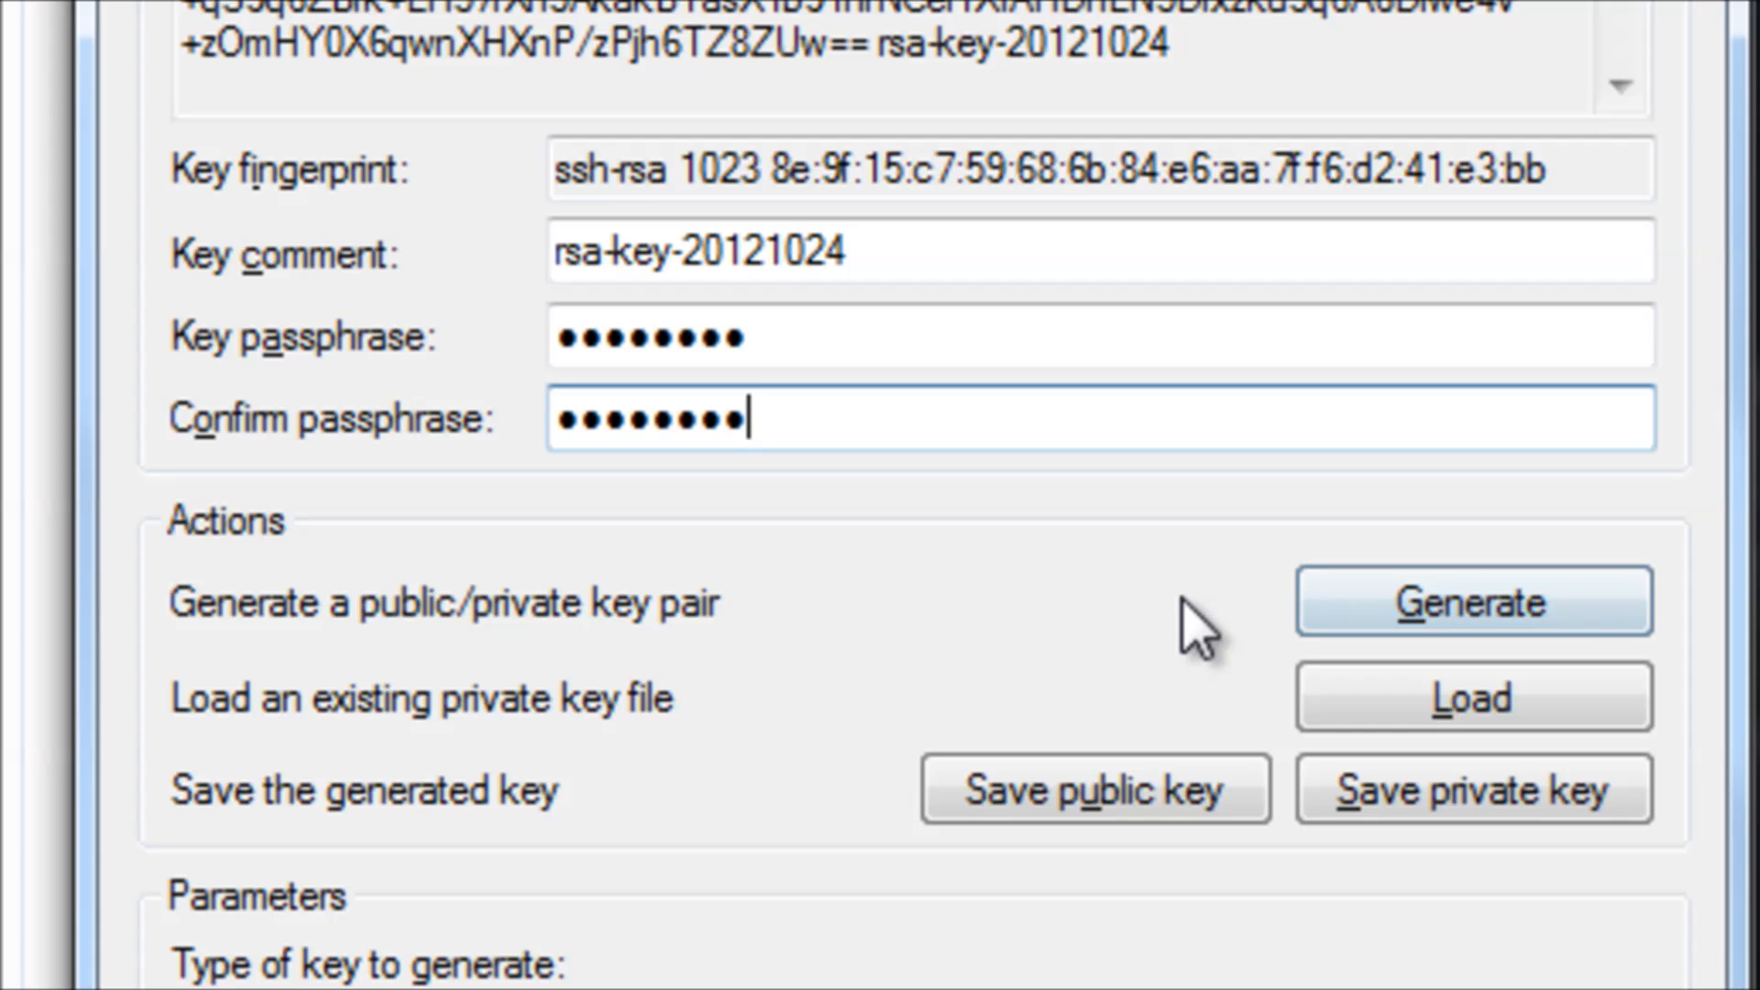
pyautogui.moveTo(1073, 612)
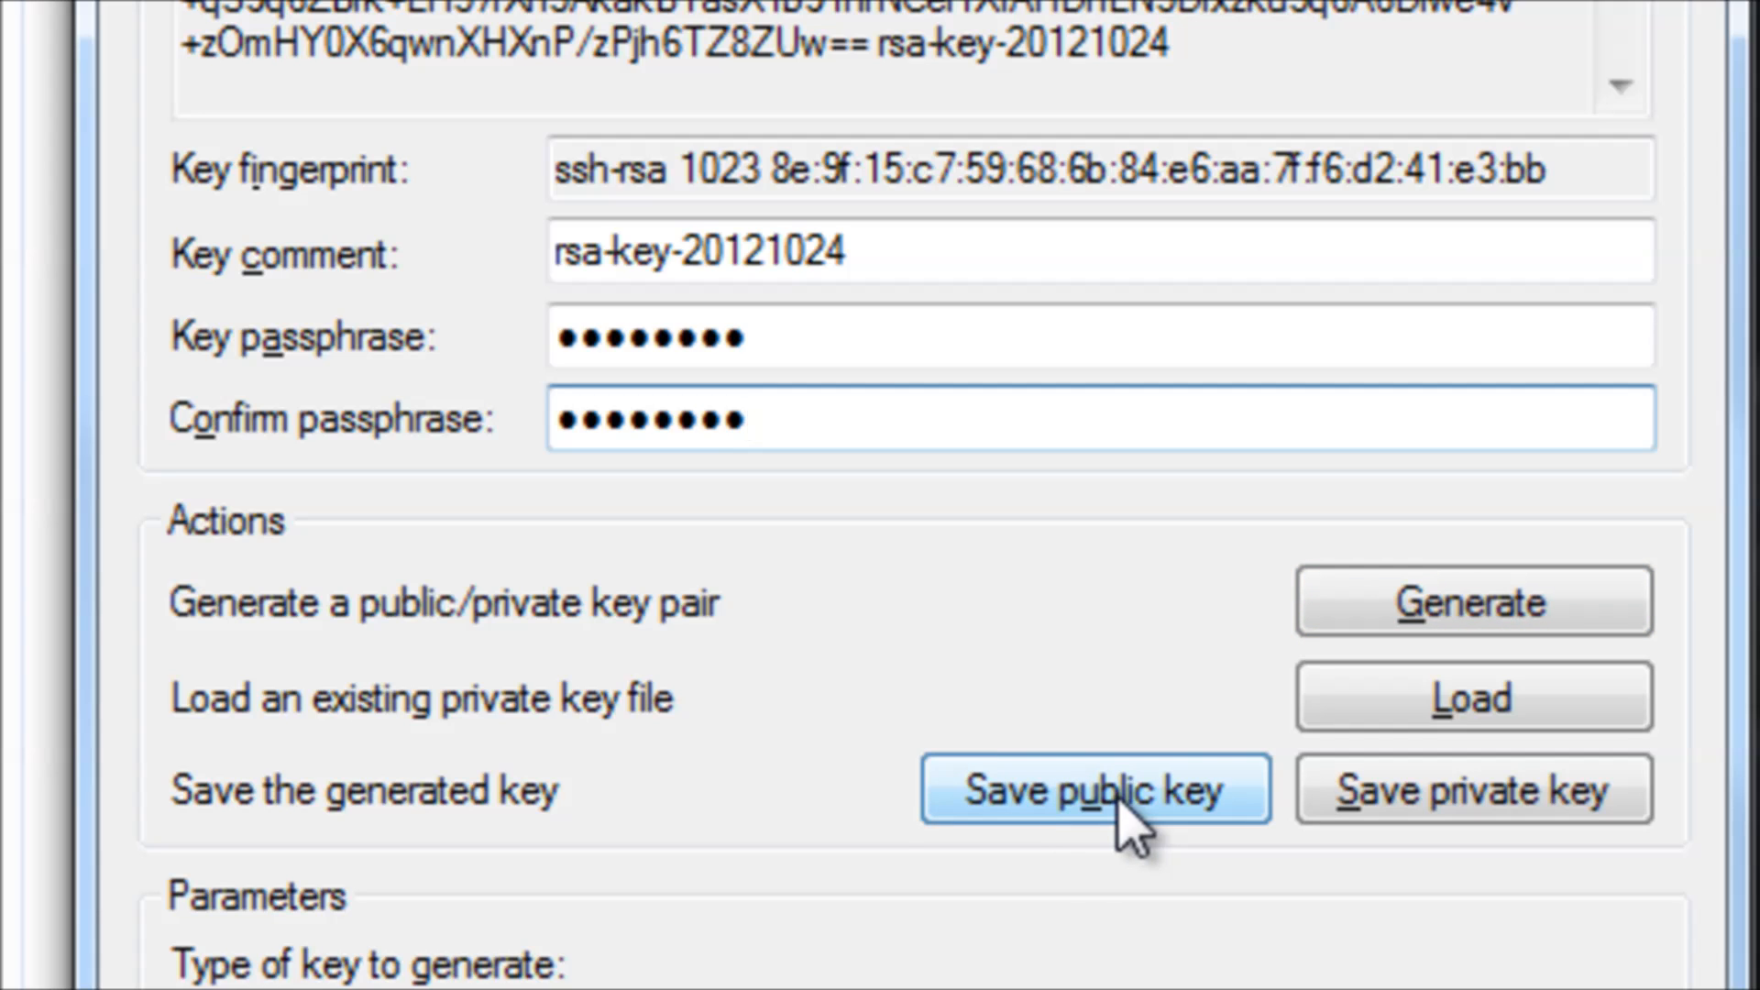
pyautogui.click(1094, 788)
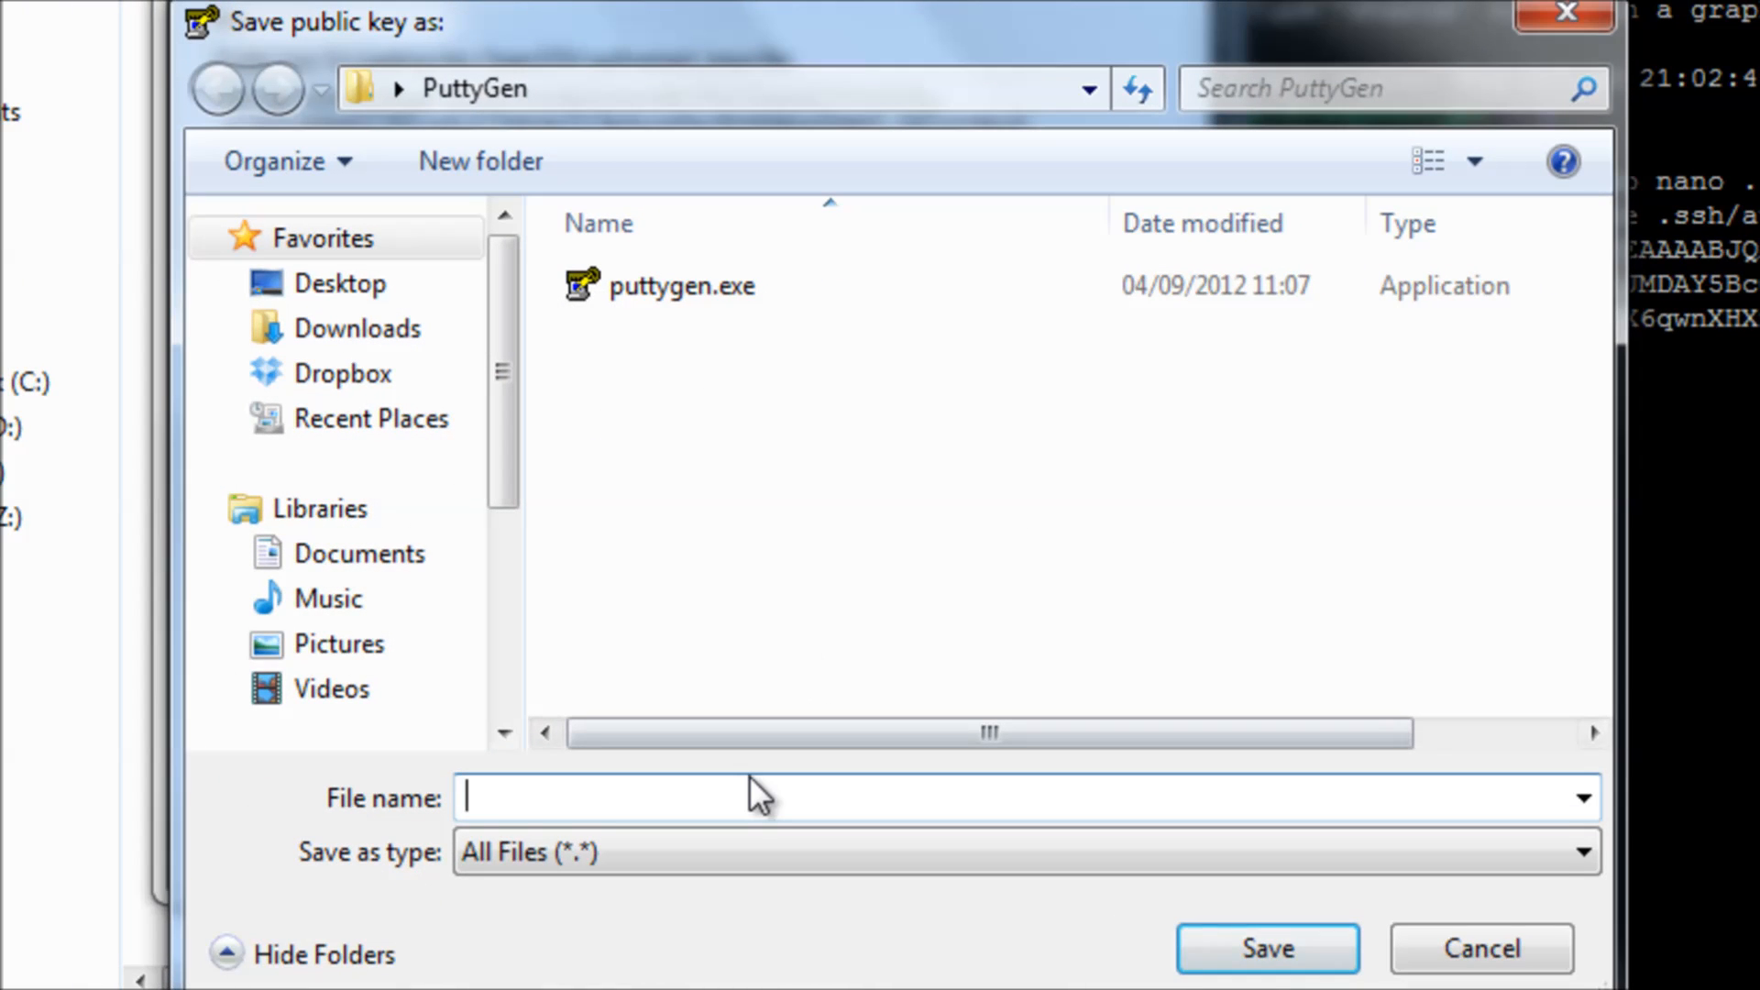
pyautogui.write('public')
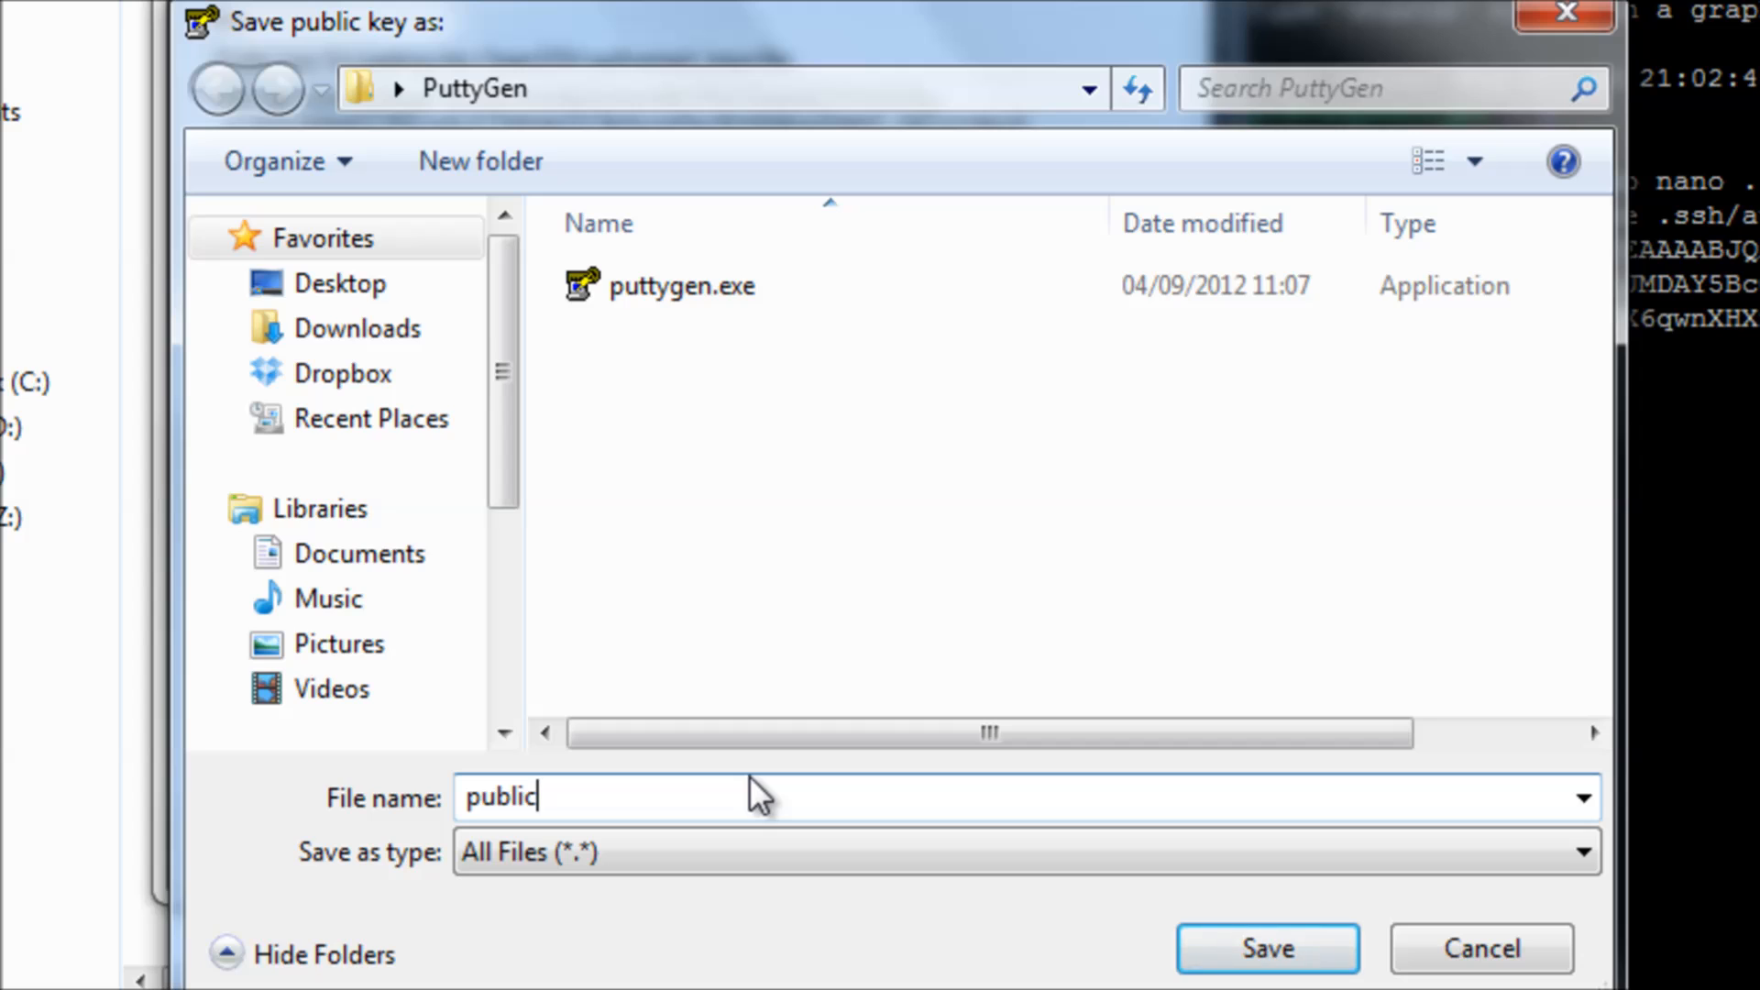
pyautogui.click(1267, 948)
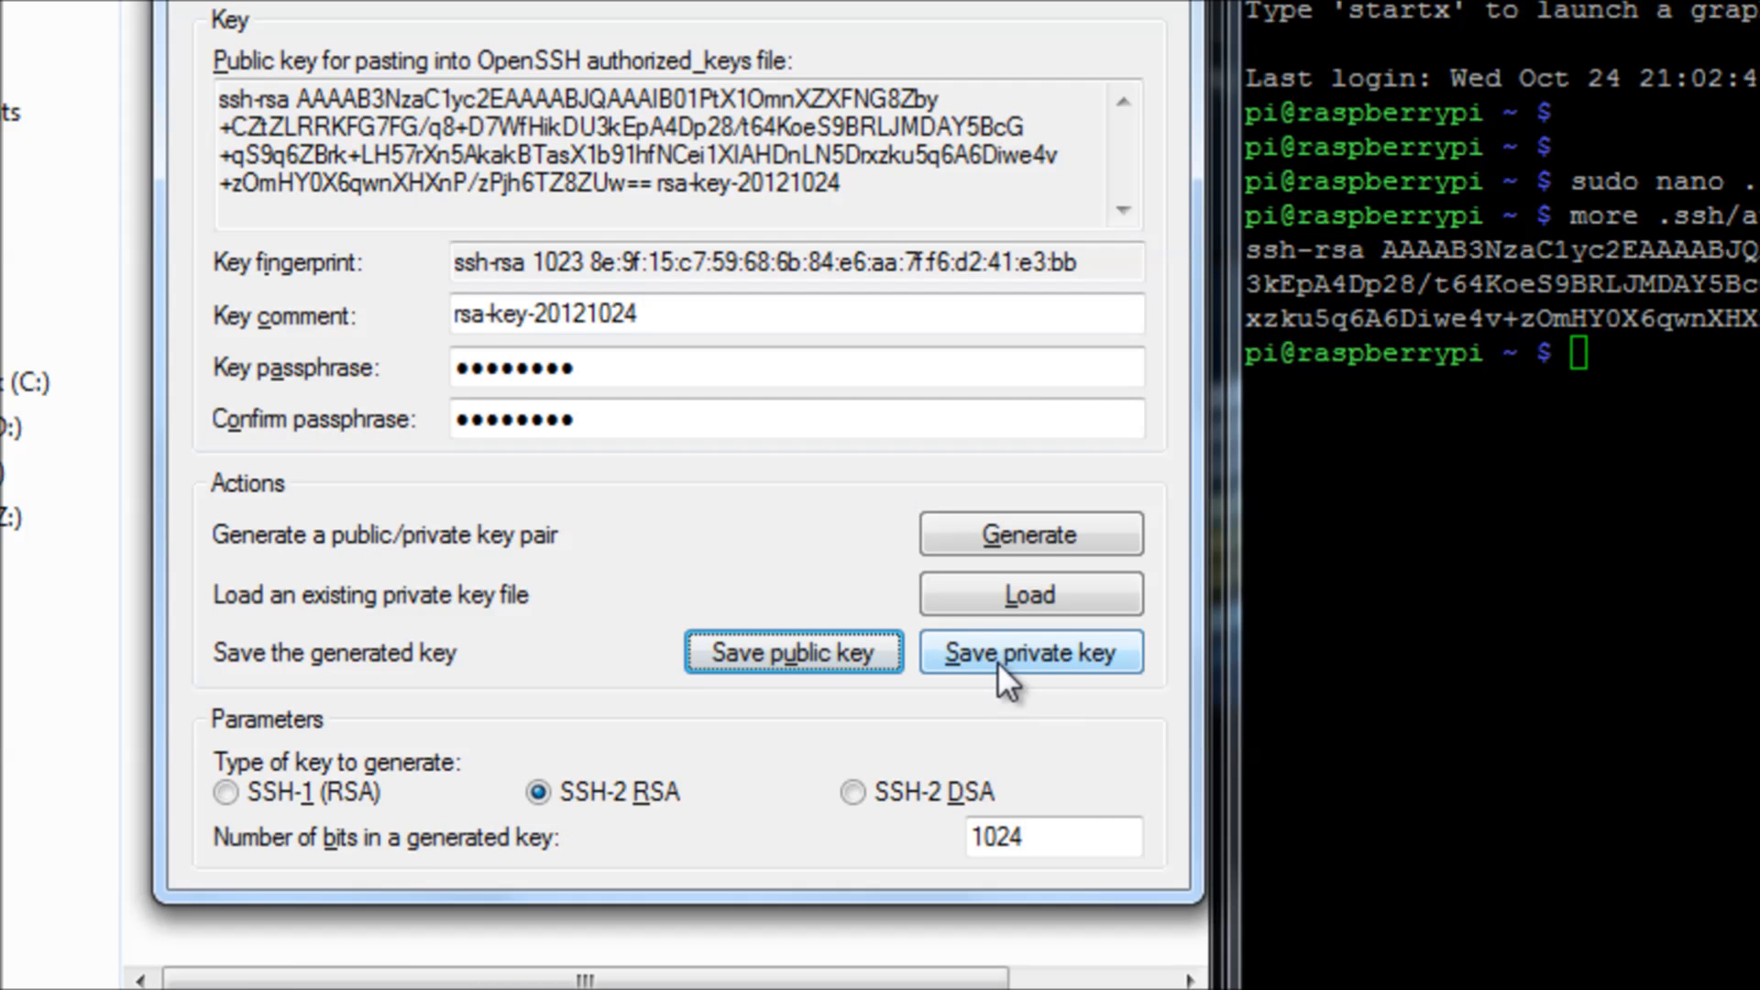
# Save the private key as 'private.ppk' in the PuttyGen folder.
pyautogui.click(1027, 653)
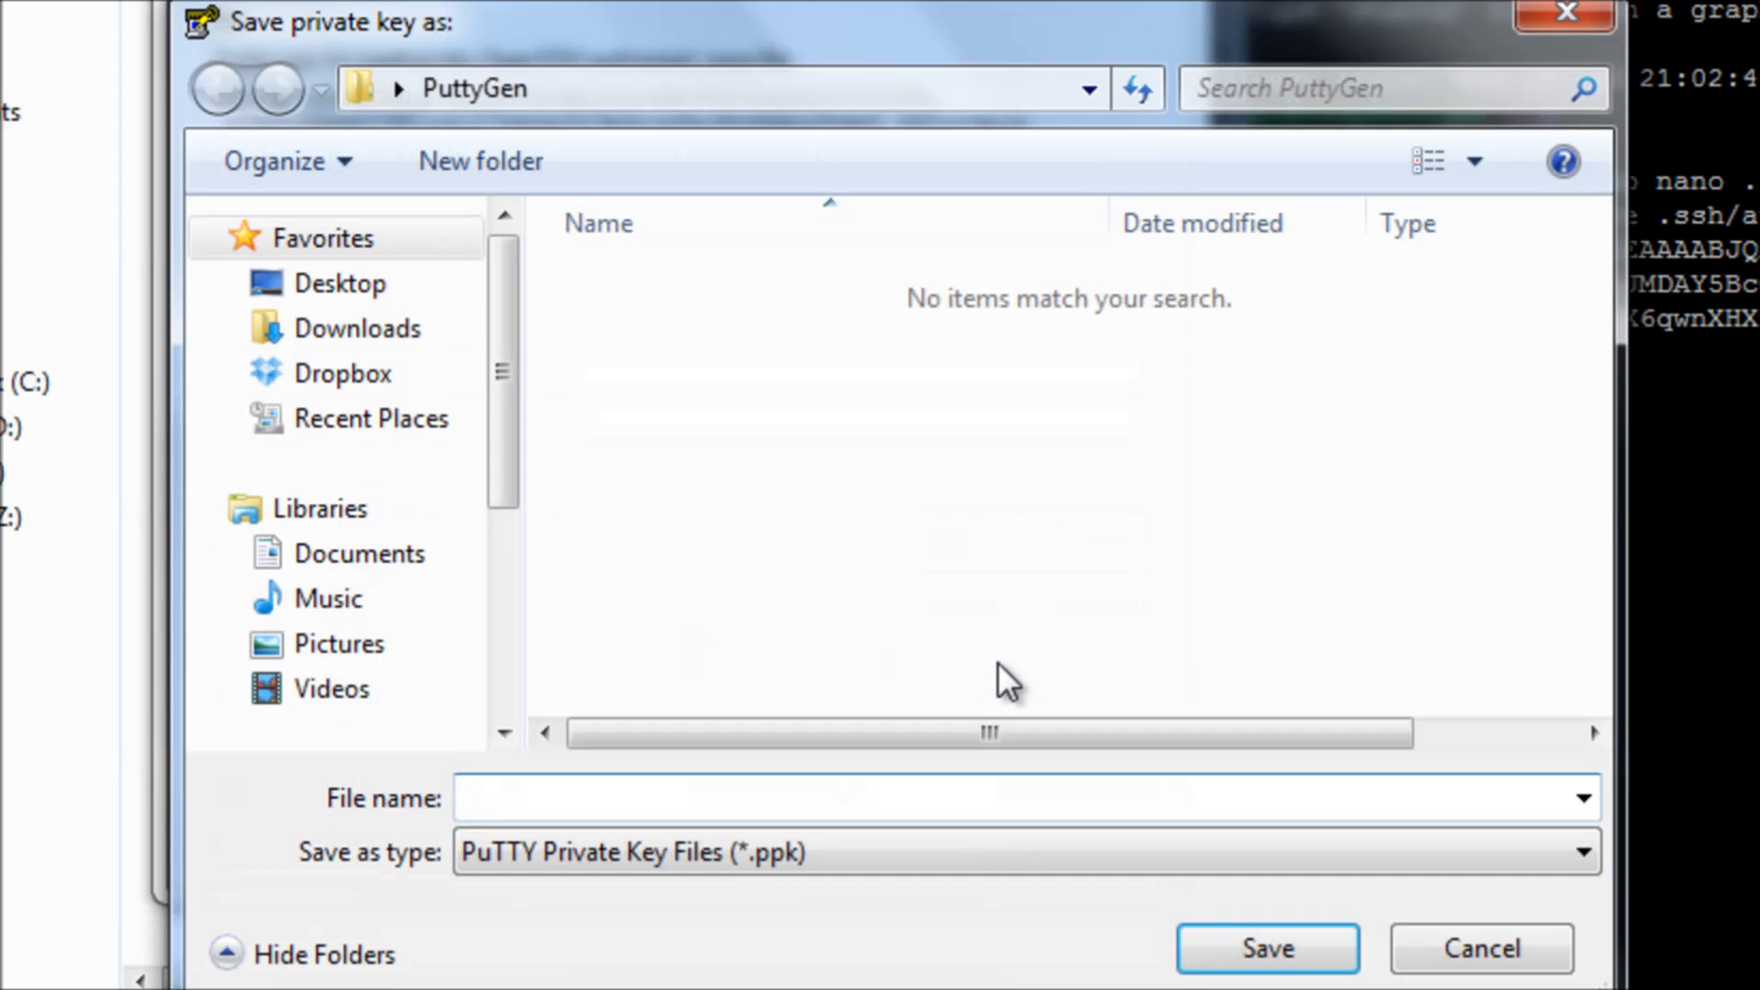
pyautogui.write('priva')
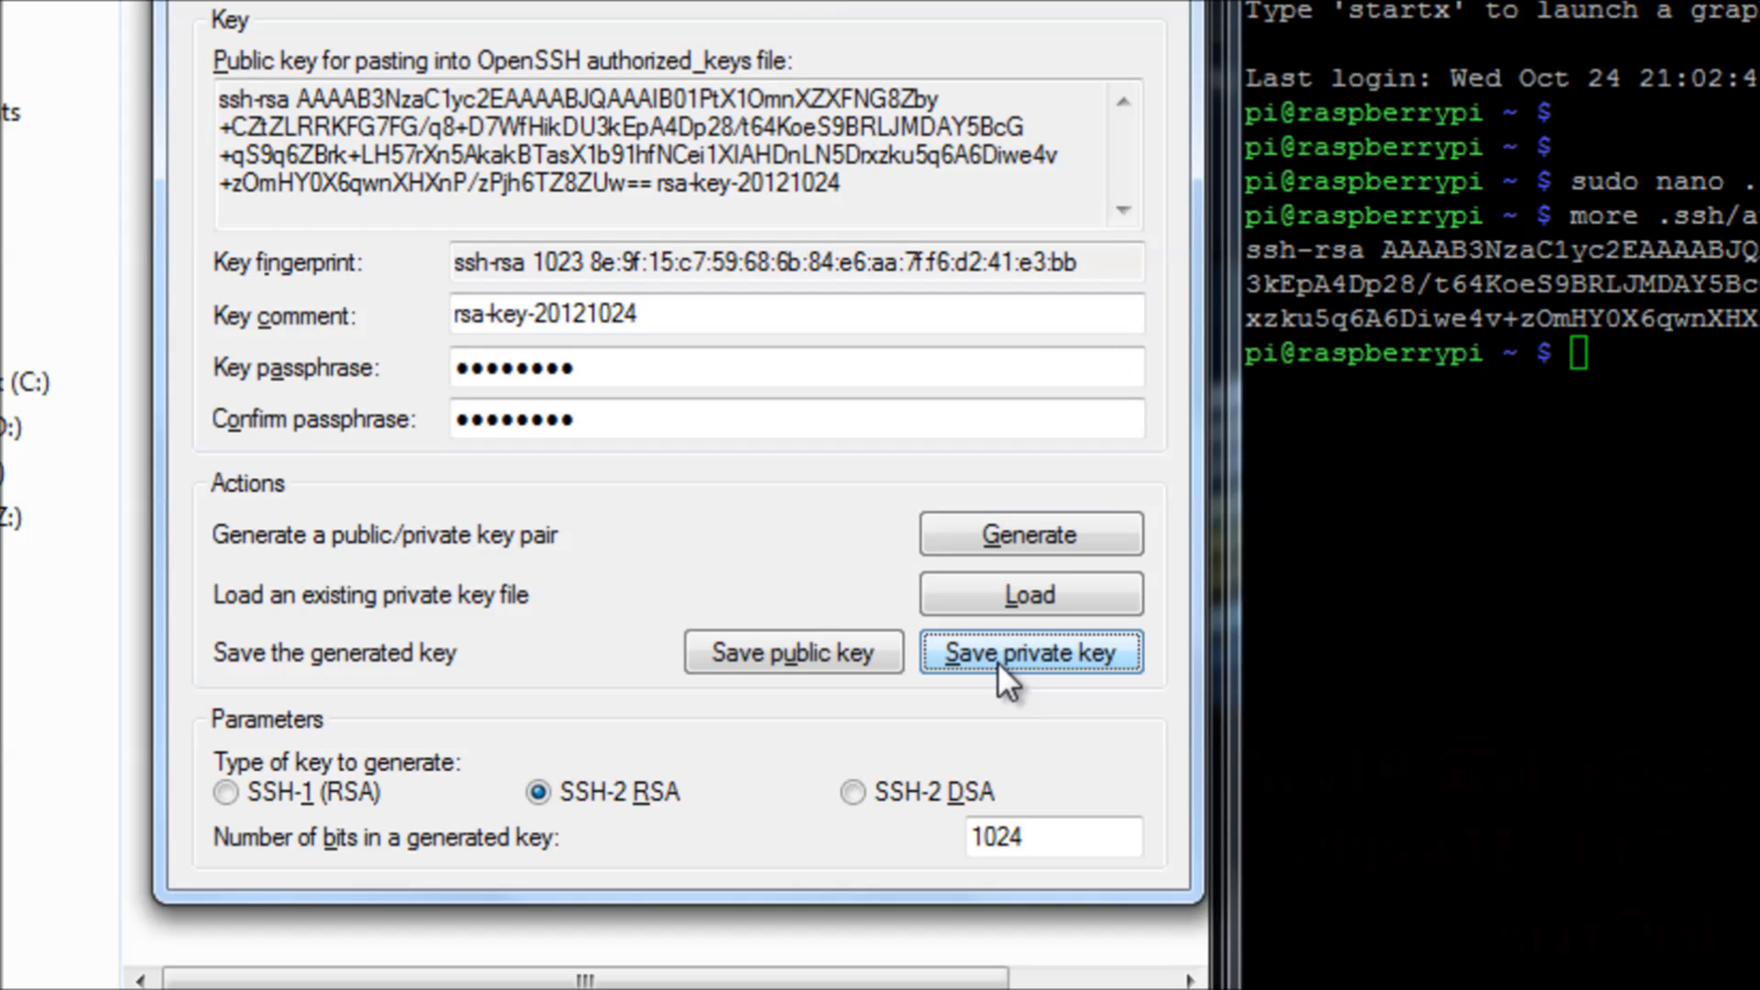
pyautogui.click(1029, 653)
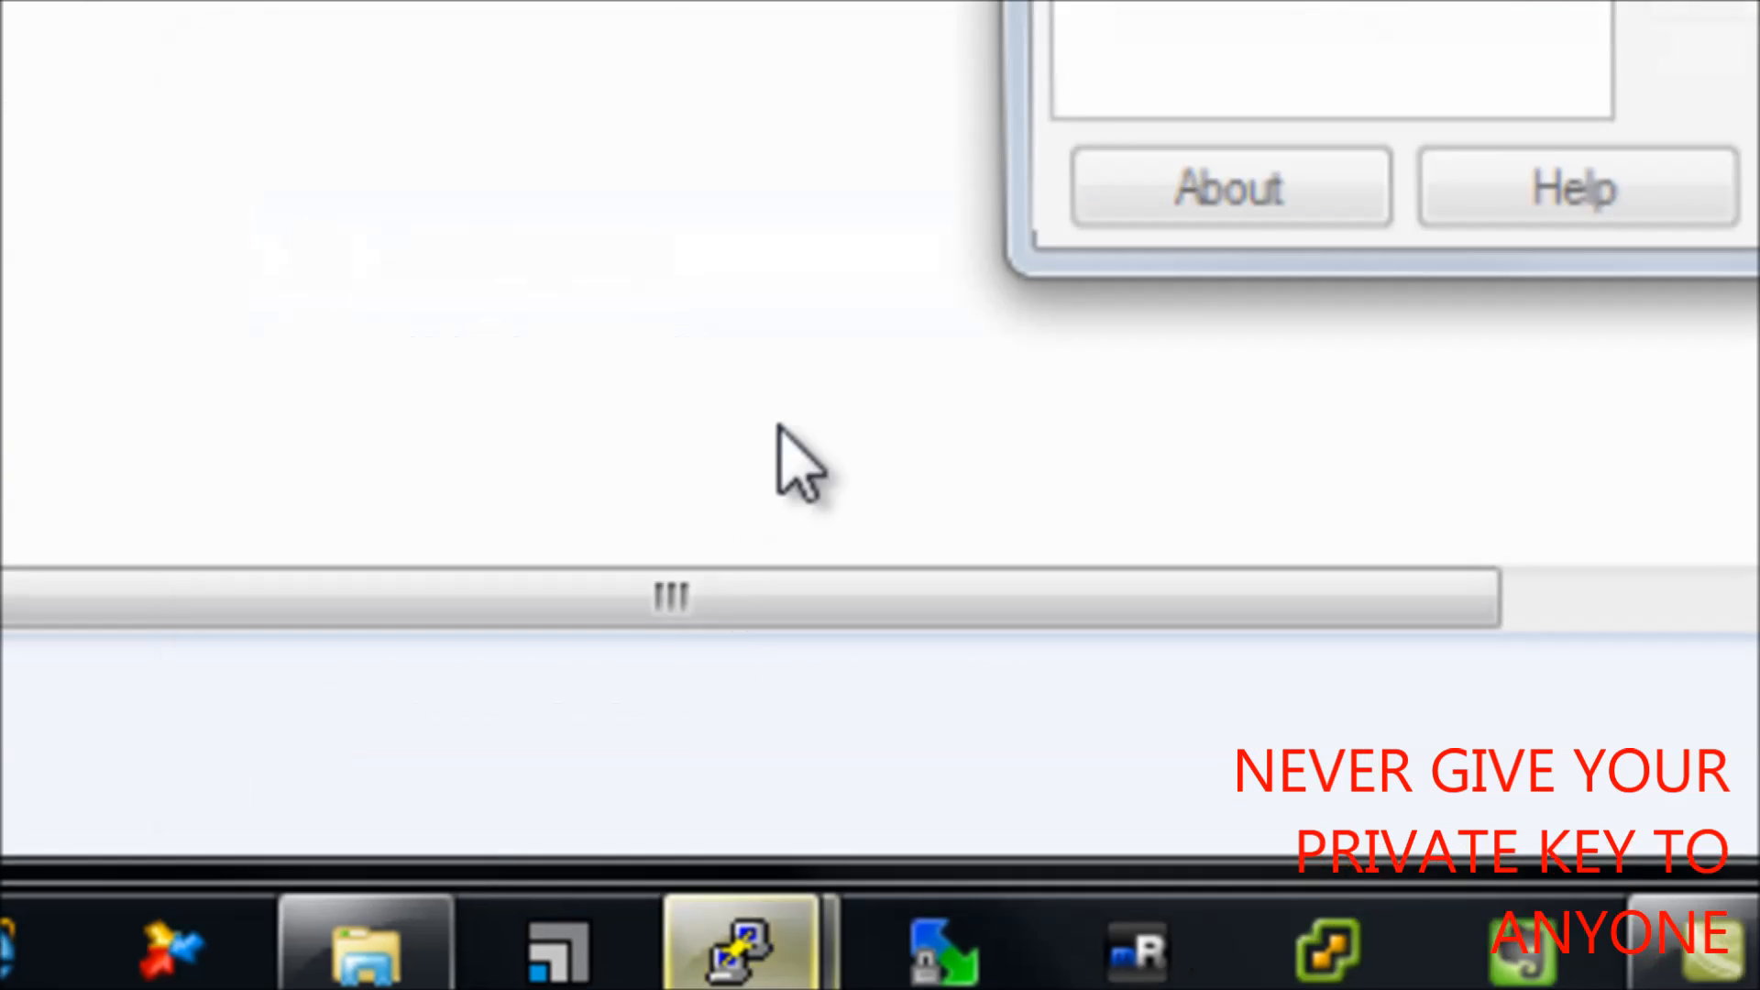
# Save a PuTTY session named Pi for host 10.50.0.8 port 22 and expand Connection > SSH.
pyautogui.click(736, 942)
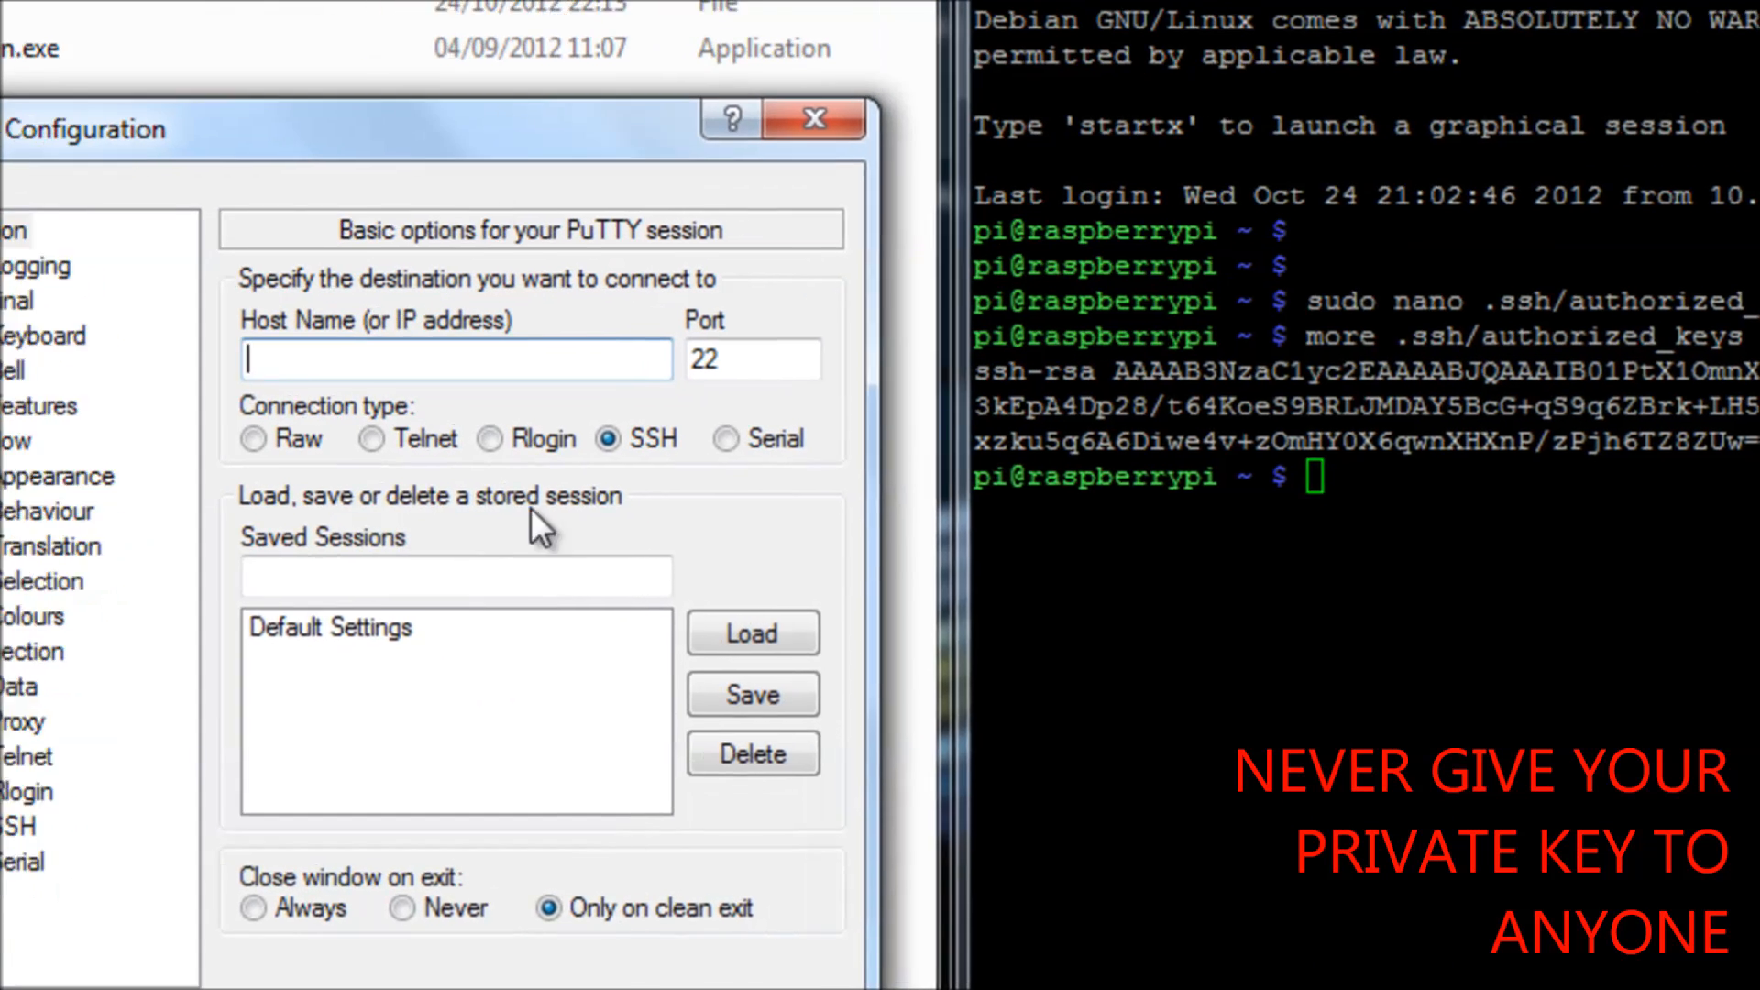
pyautogui.write('1')
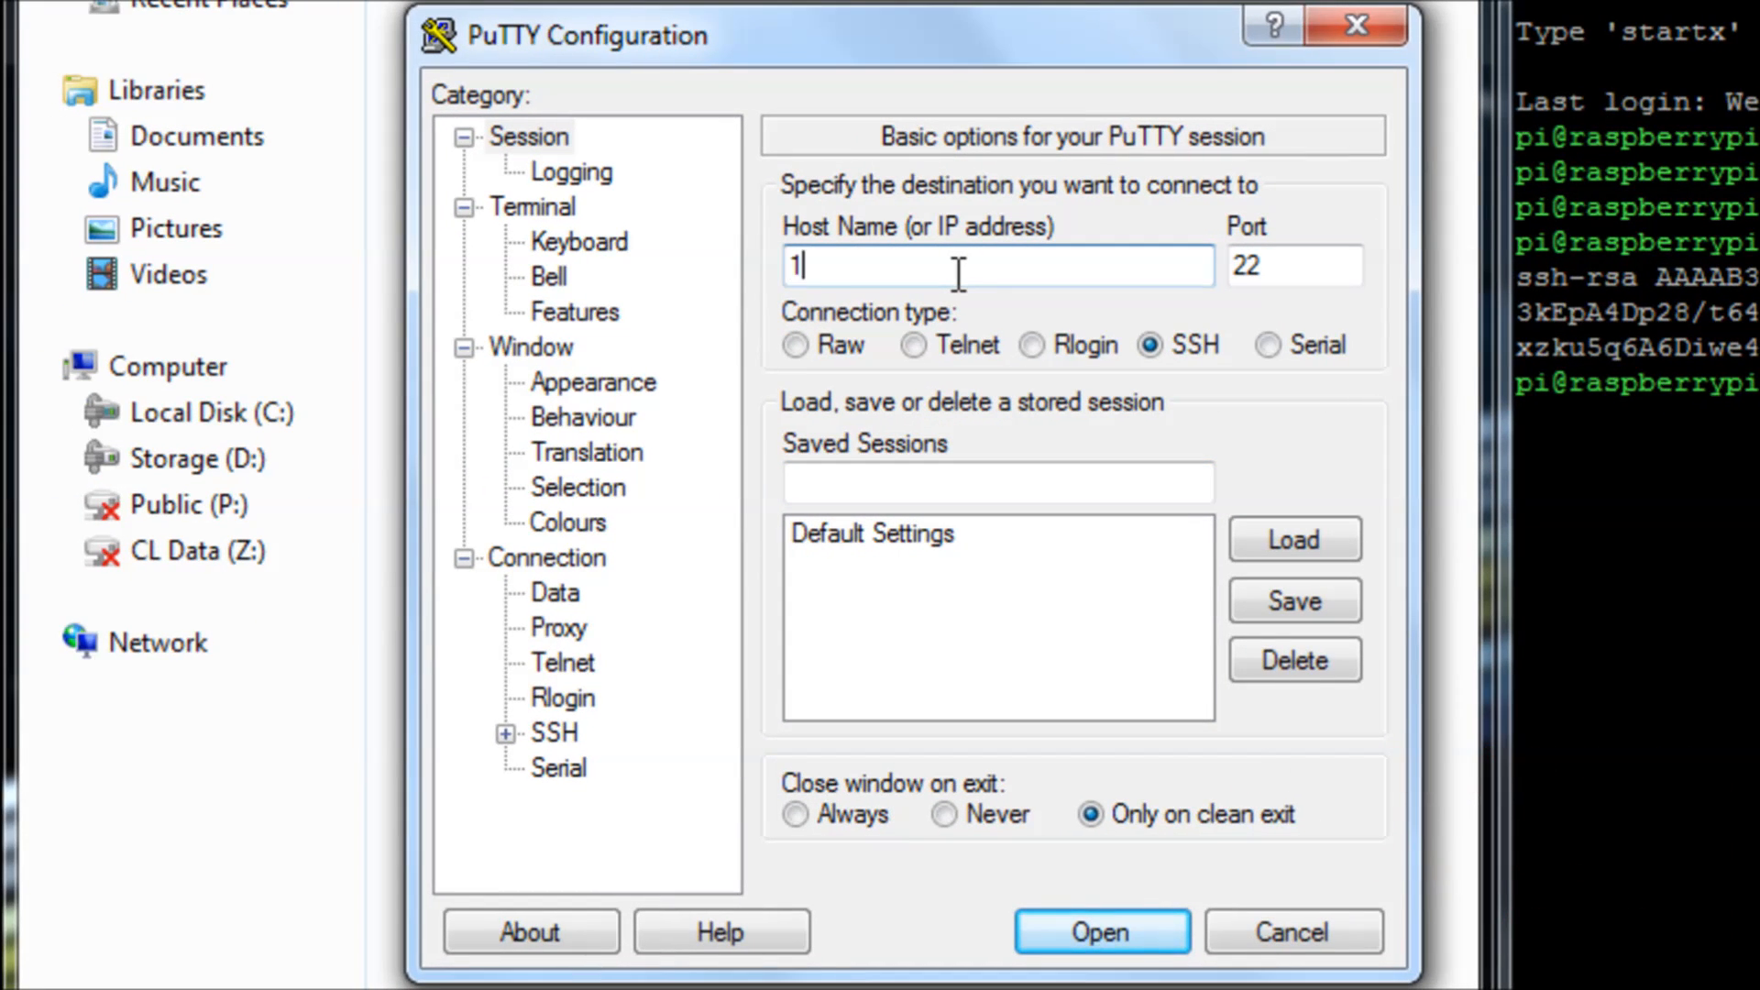
pyautogui.write('0.50.0.8')
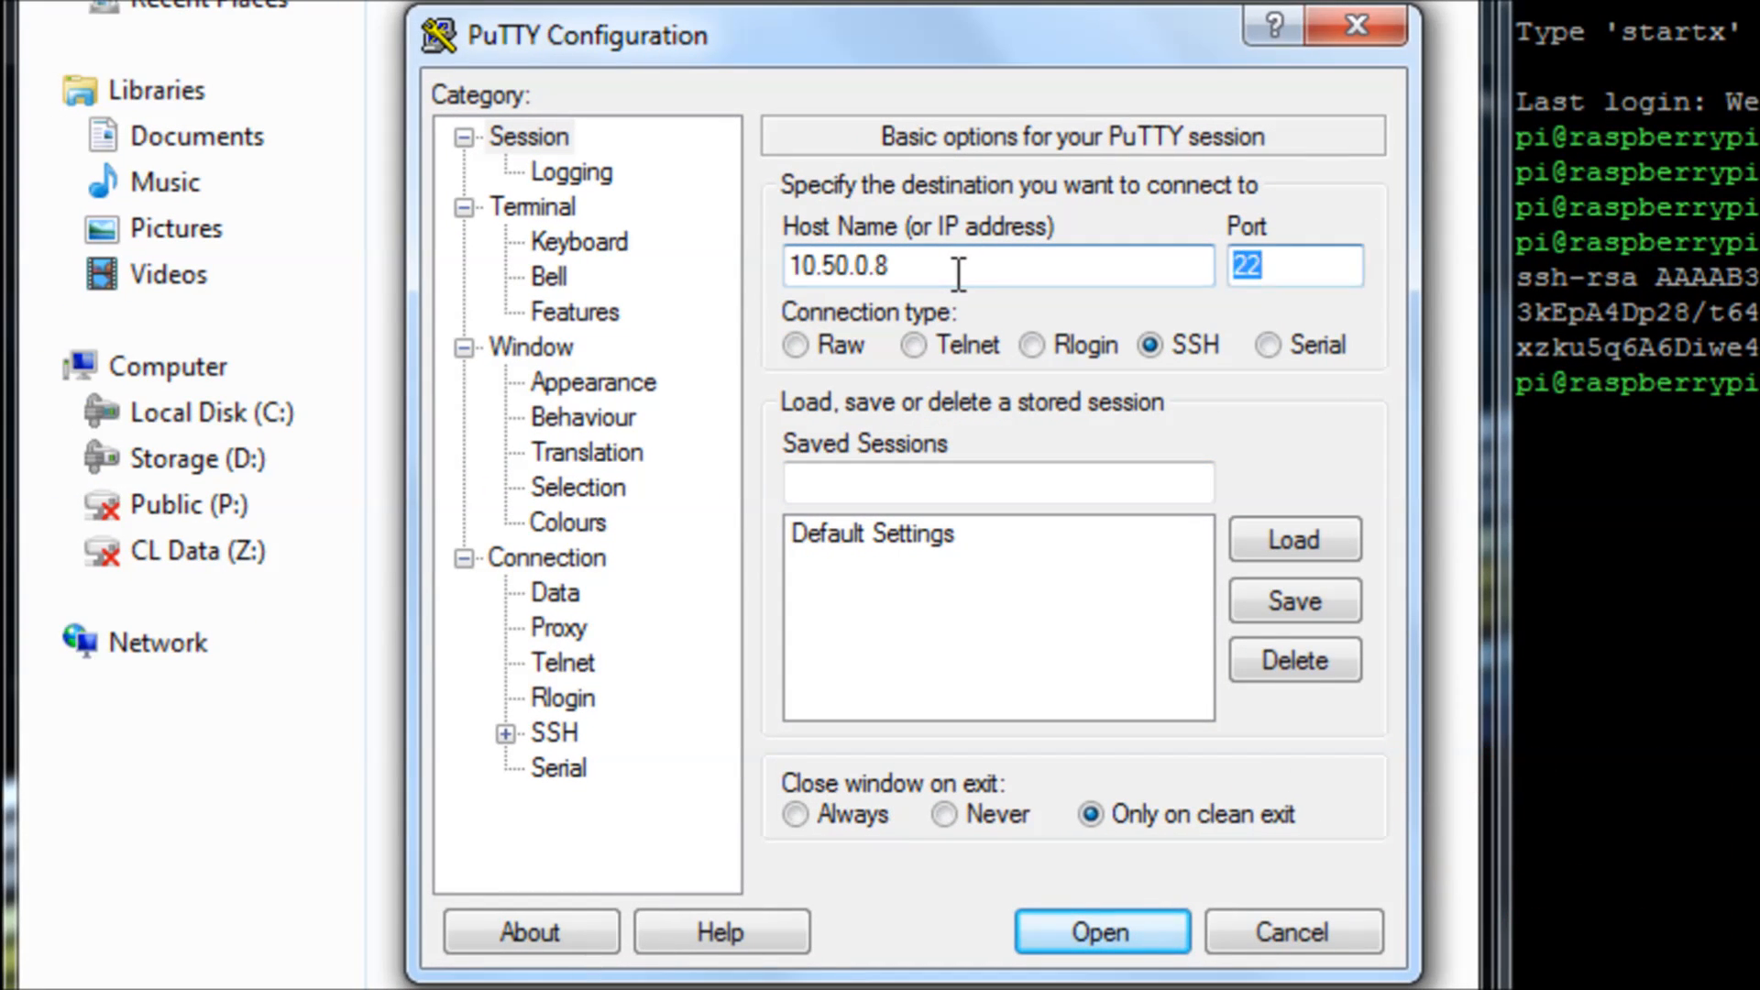
pyautogui.write('Pi')
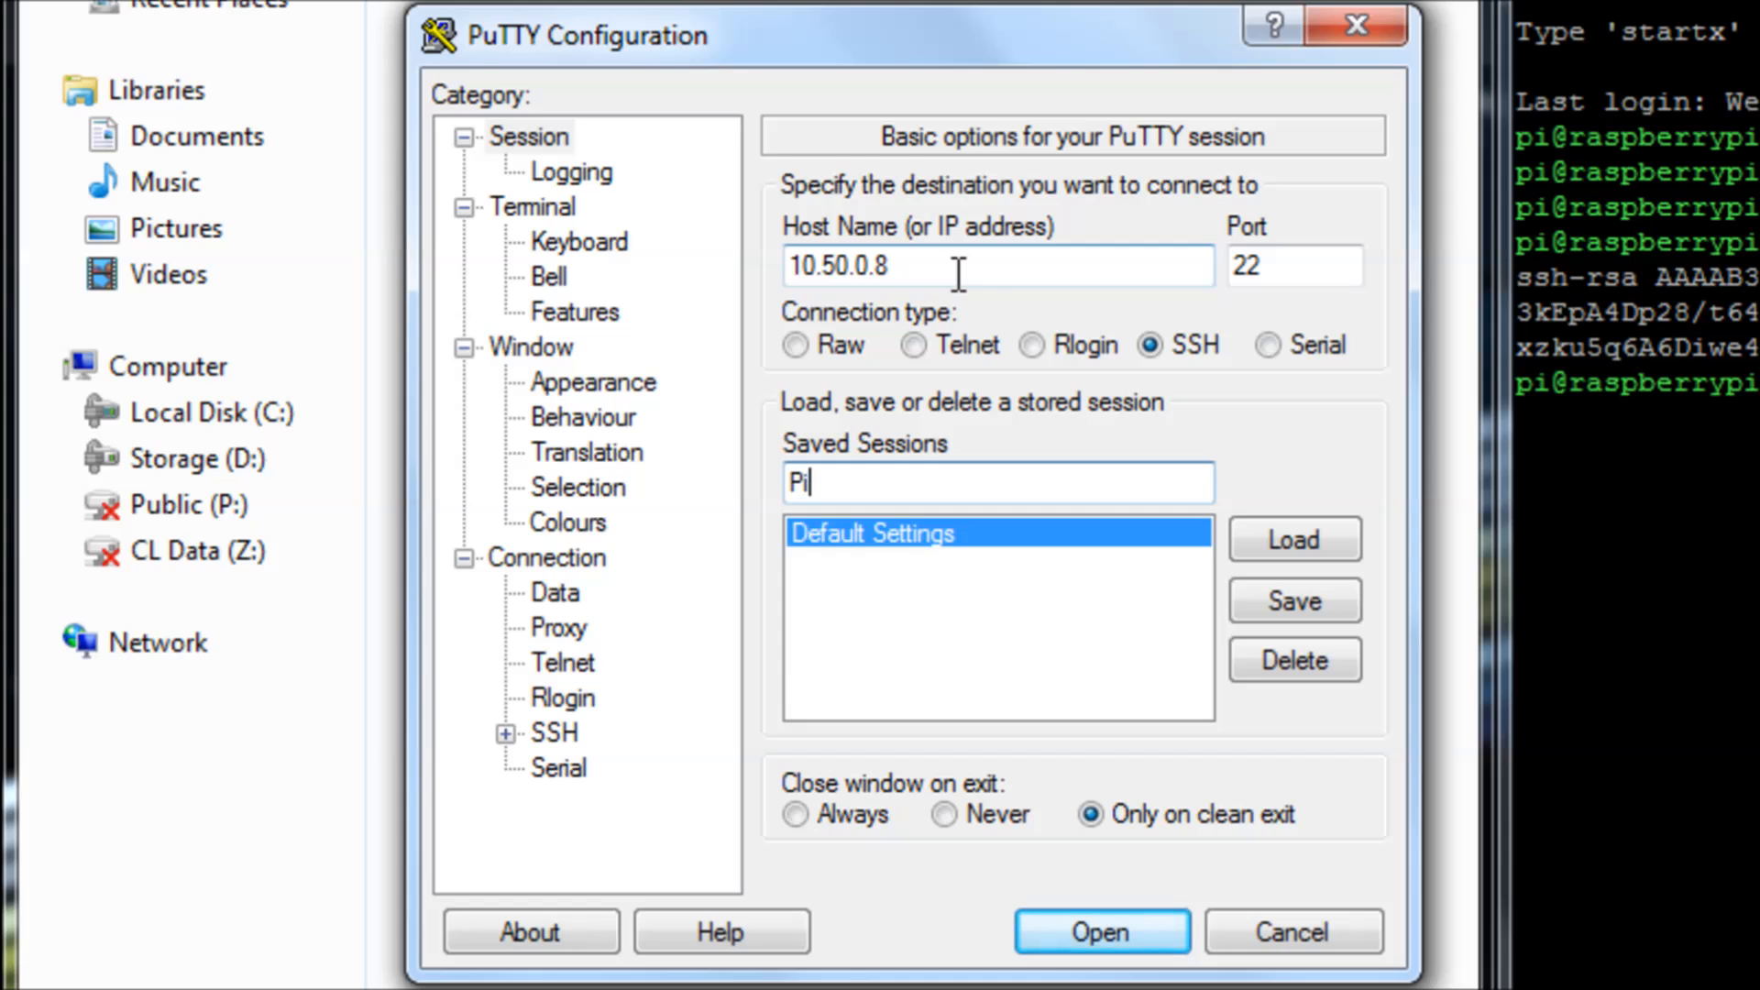
pyautogui.moveTo(1295, 602)
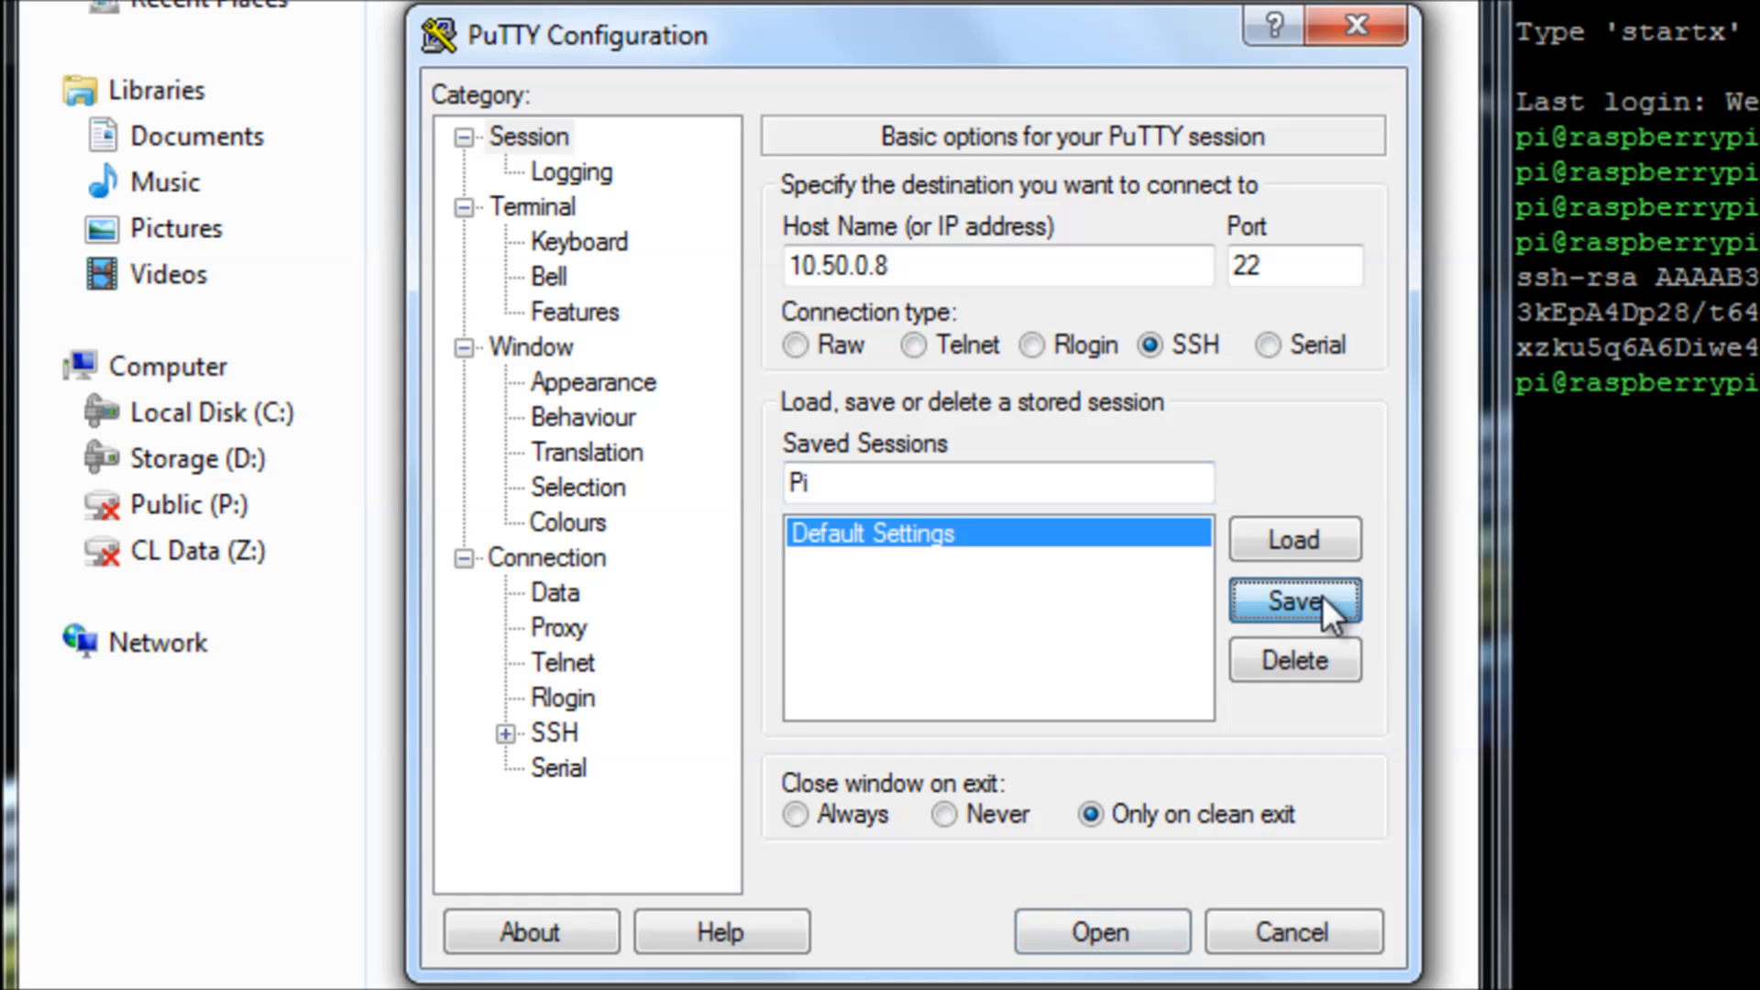
pyautogui.click(1295, 601)
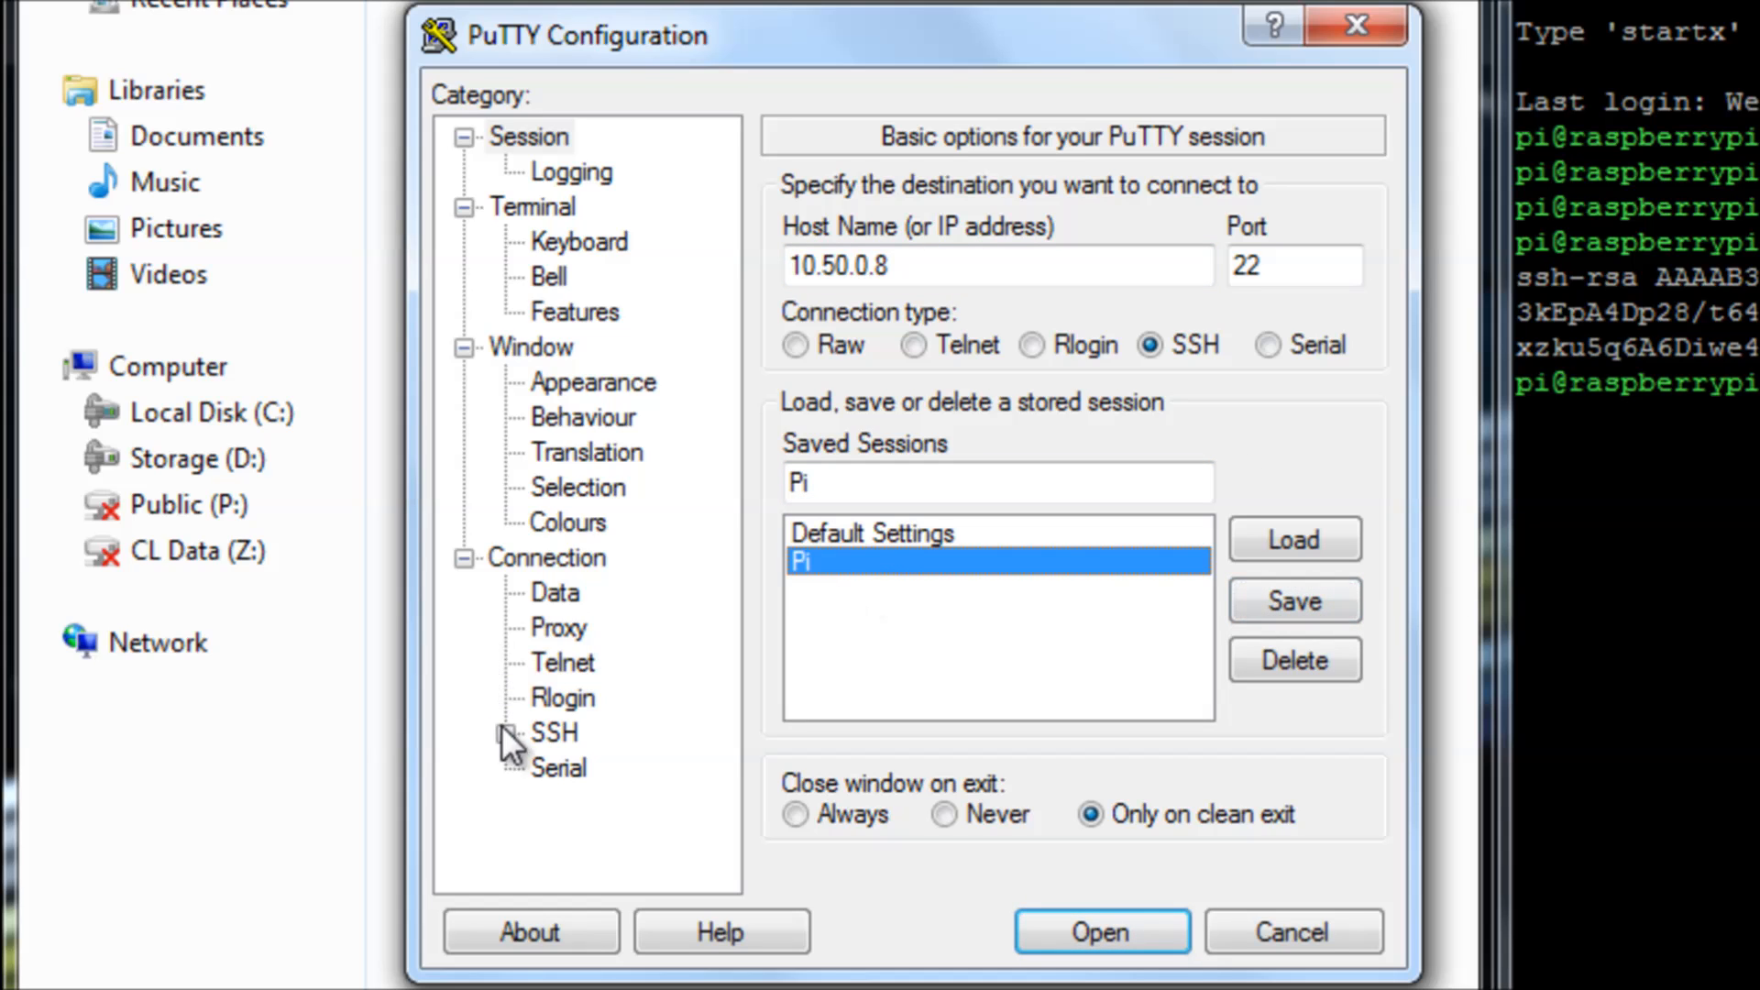
pyautogui.click(508, 732)
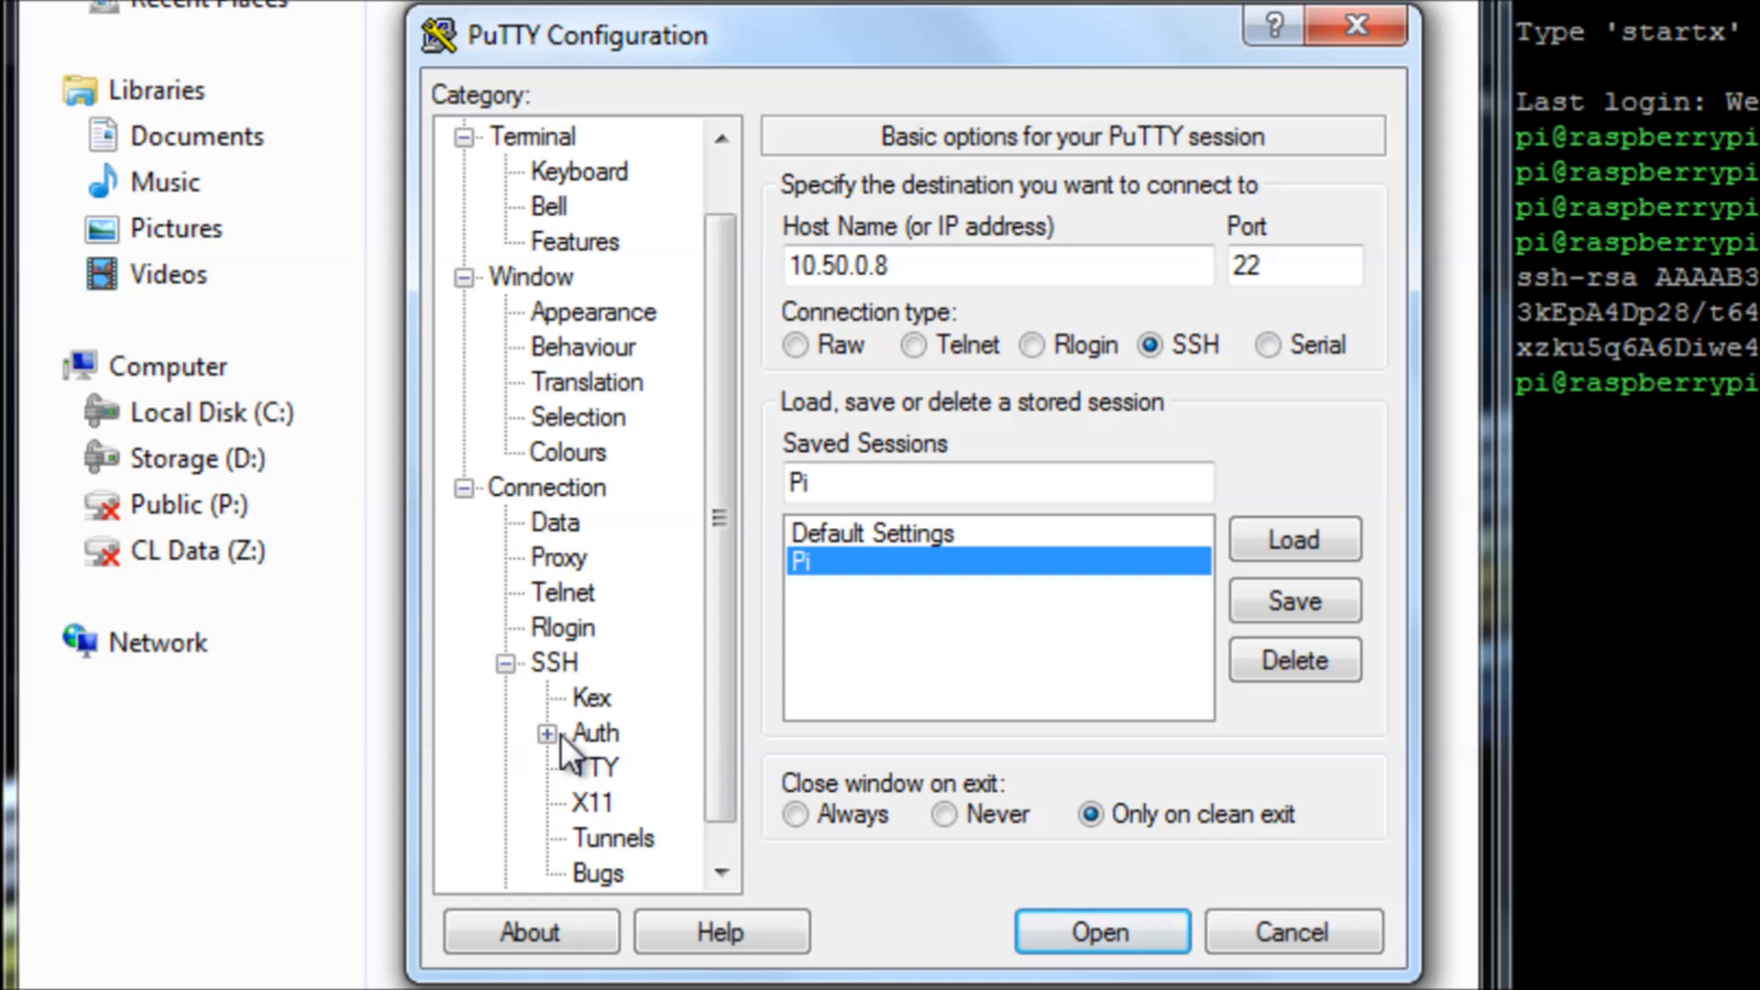
# Under SSH > Auth, set private.ppk as the private key file for authentication.
pyautogui.click(594, 733)
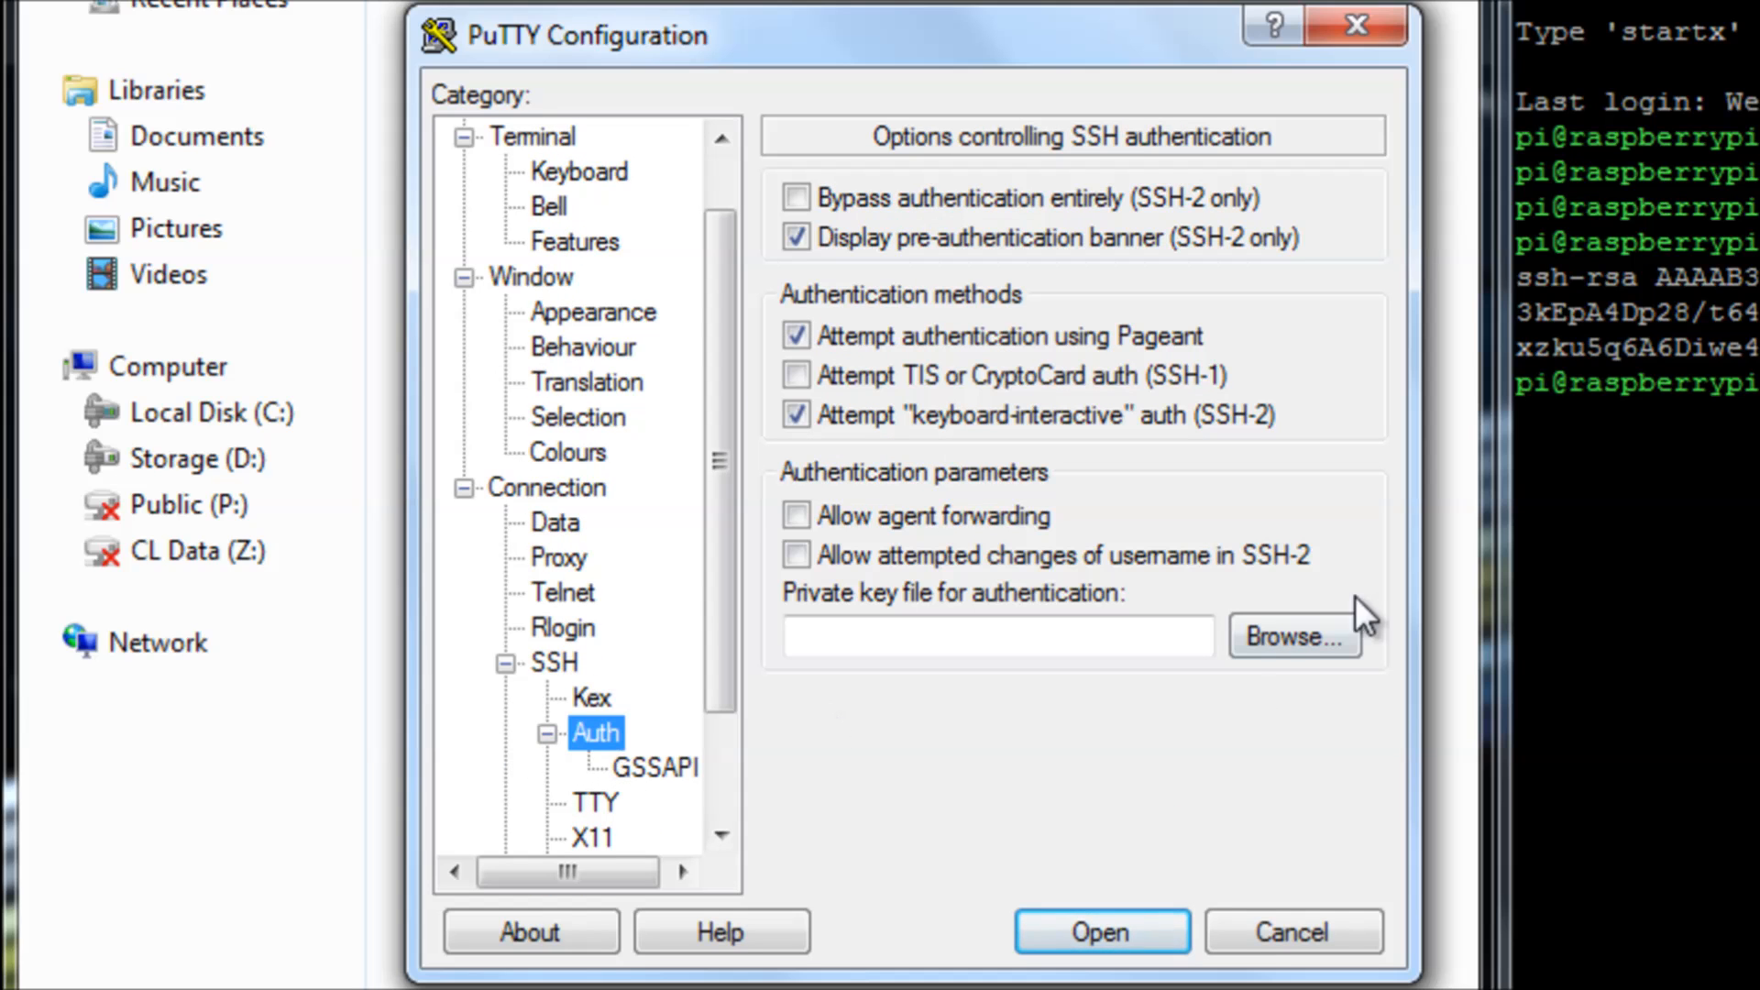
pyautogui.click(1292, 636)
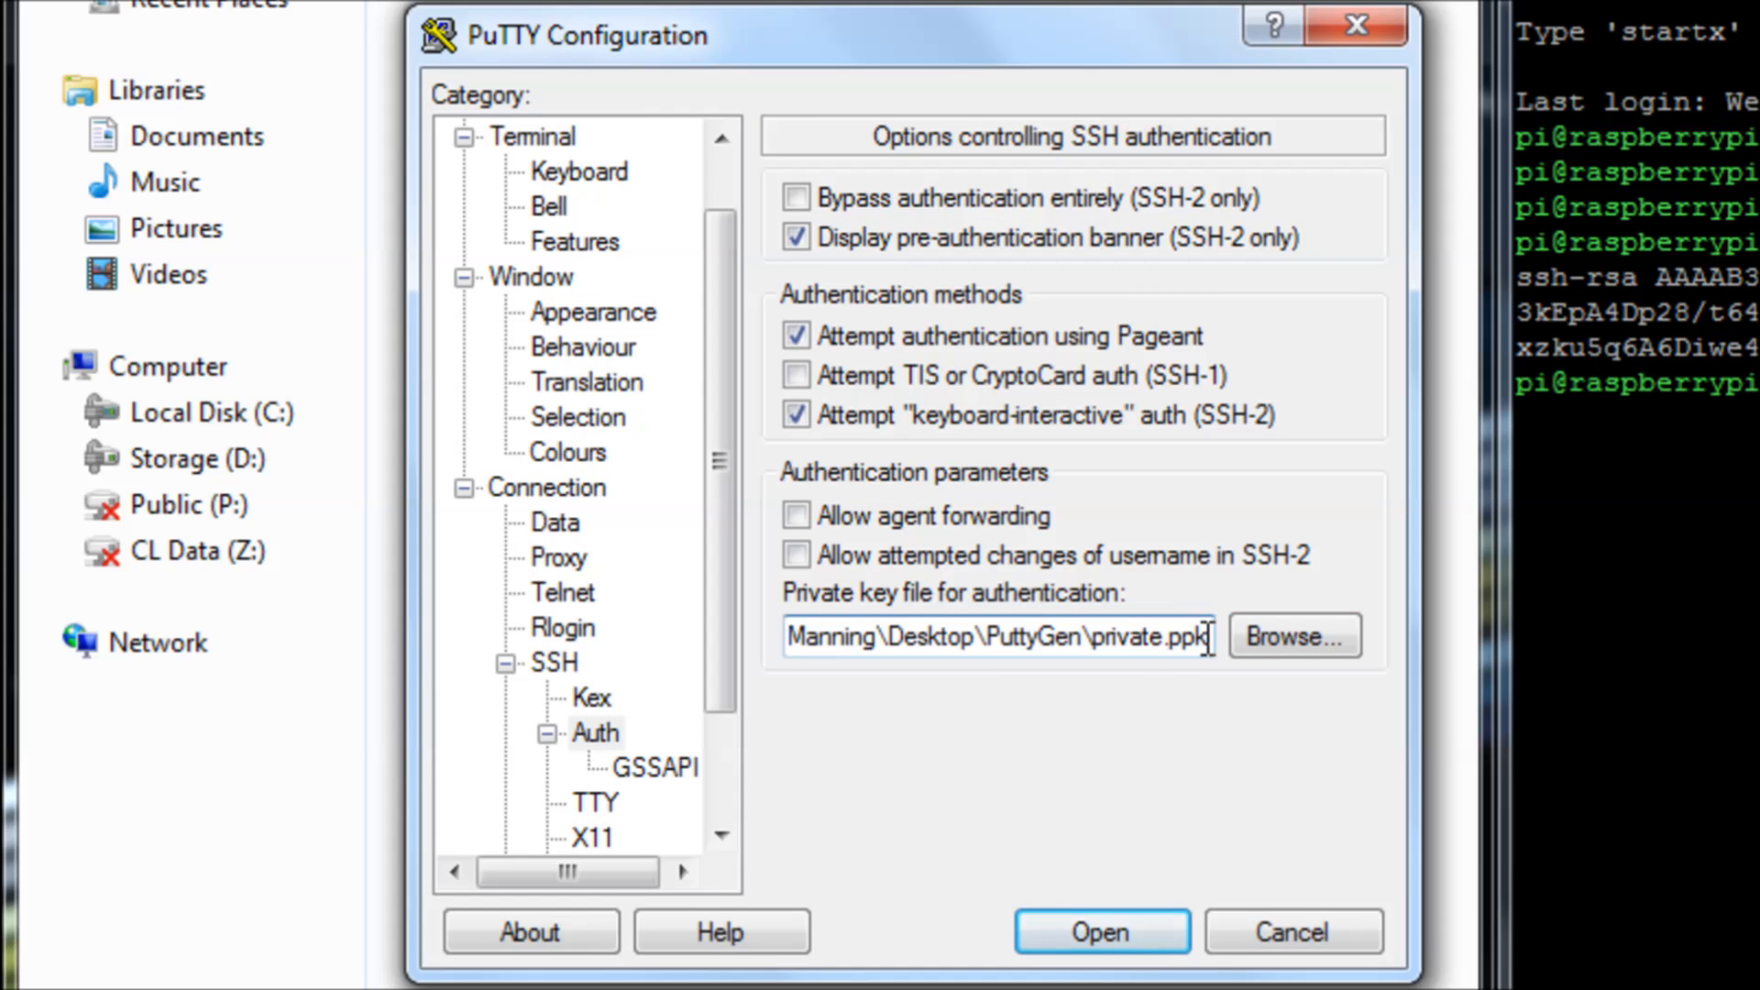
pyautogui.moveTo(1313, 728)
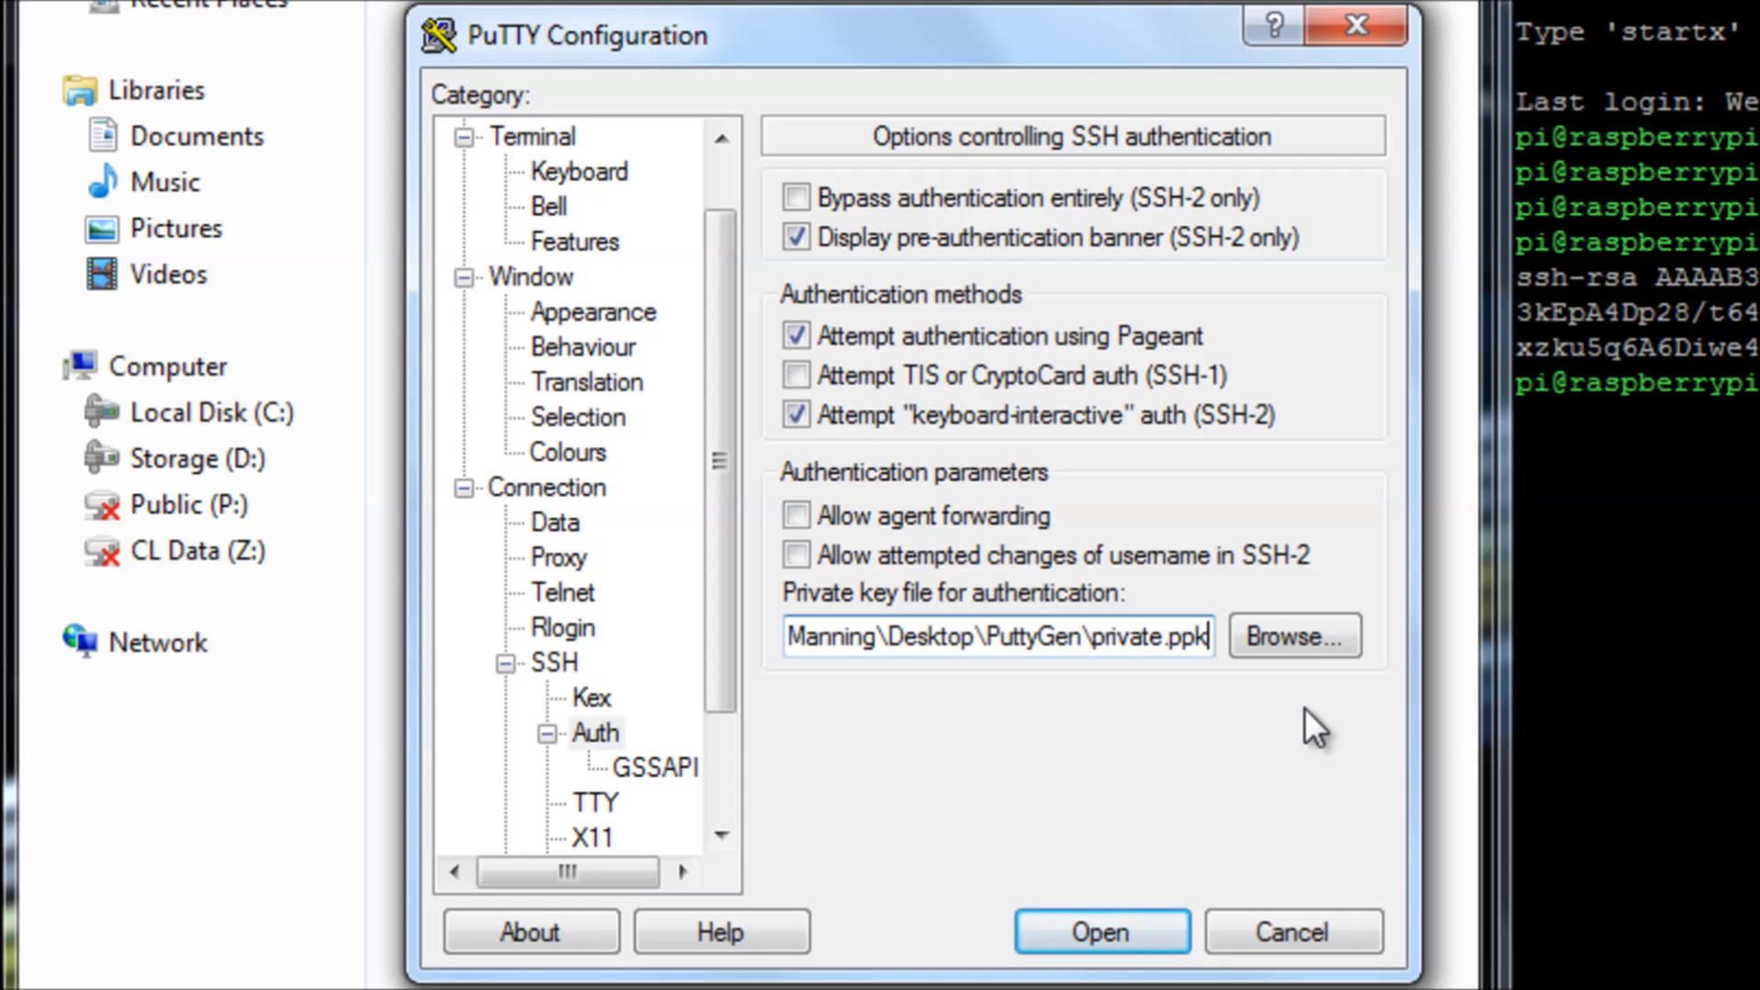
pyautogui.scroll(3)
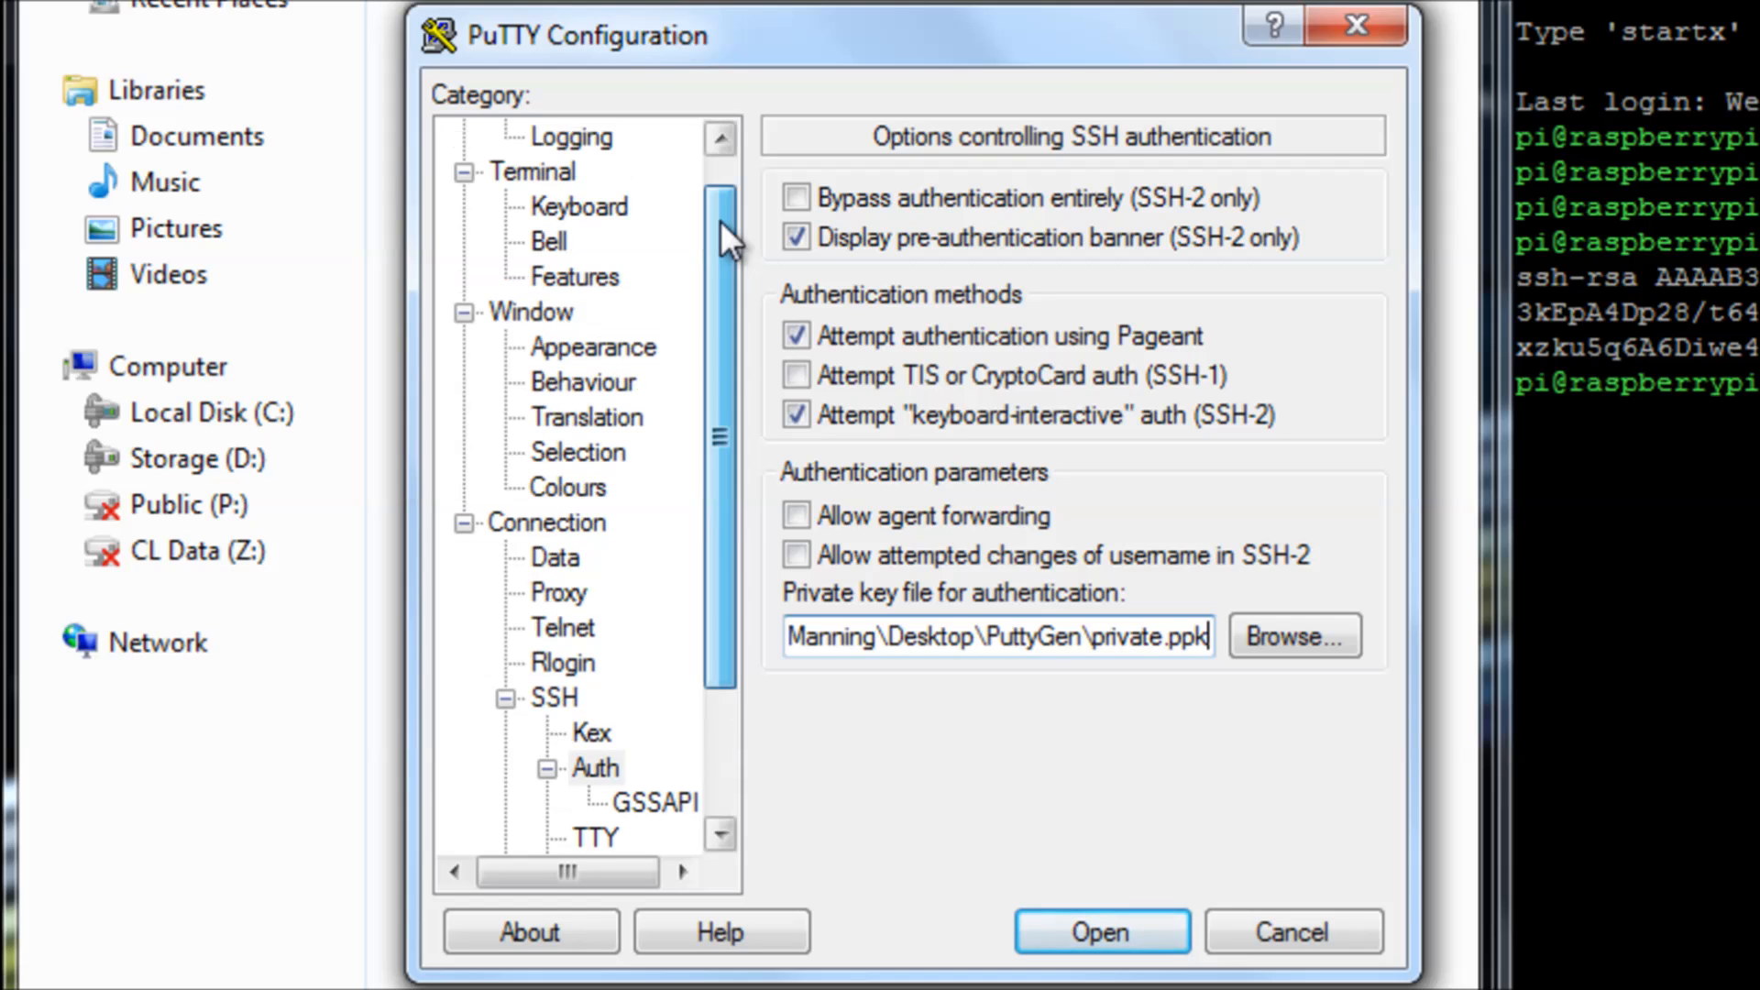
pyautogui.scroll(3)
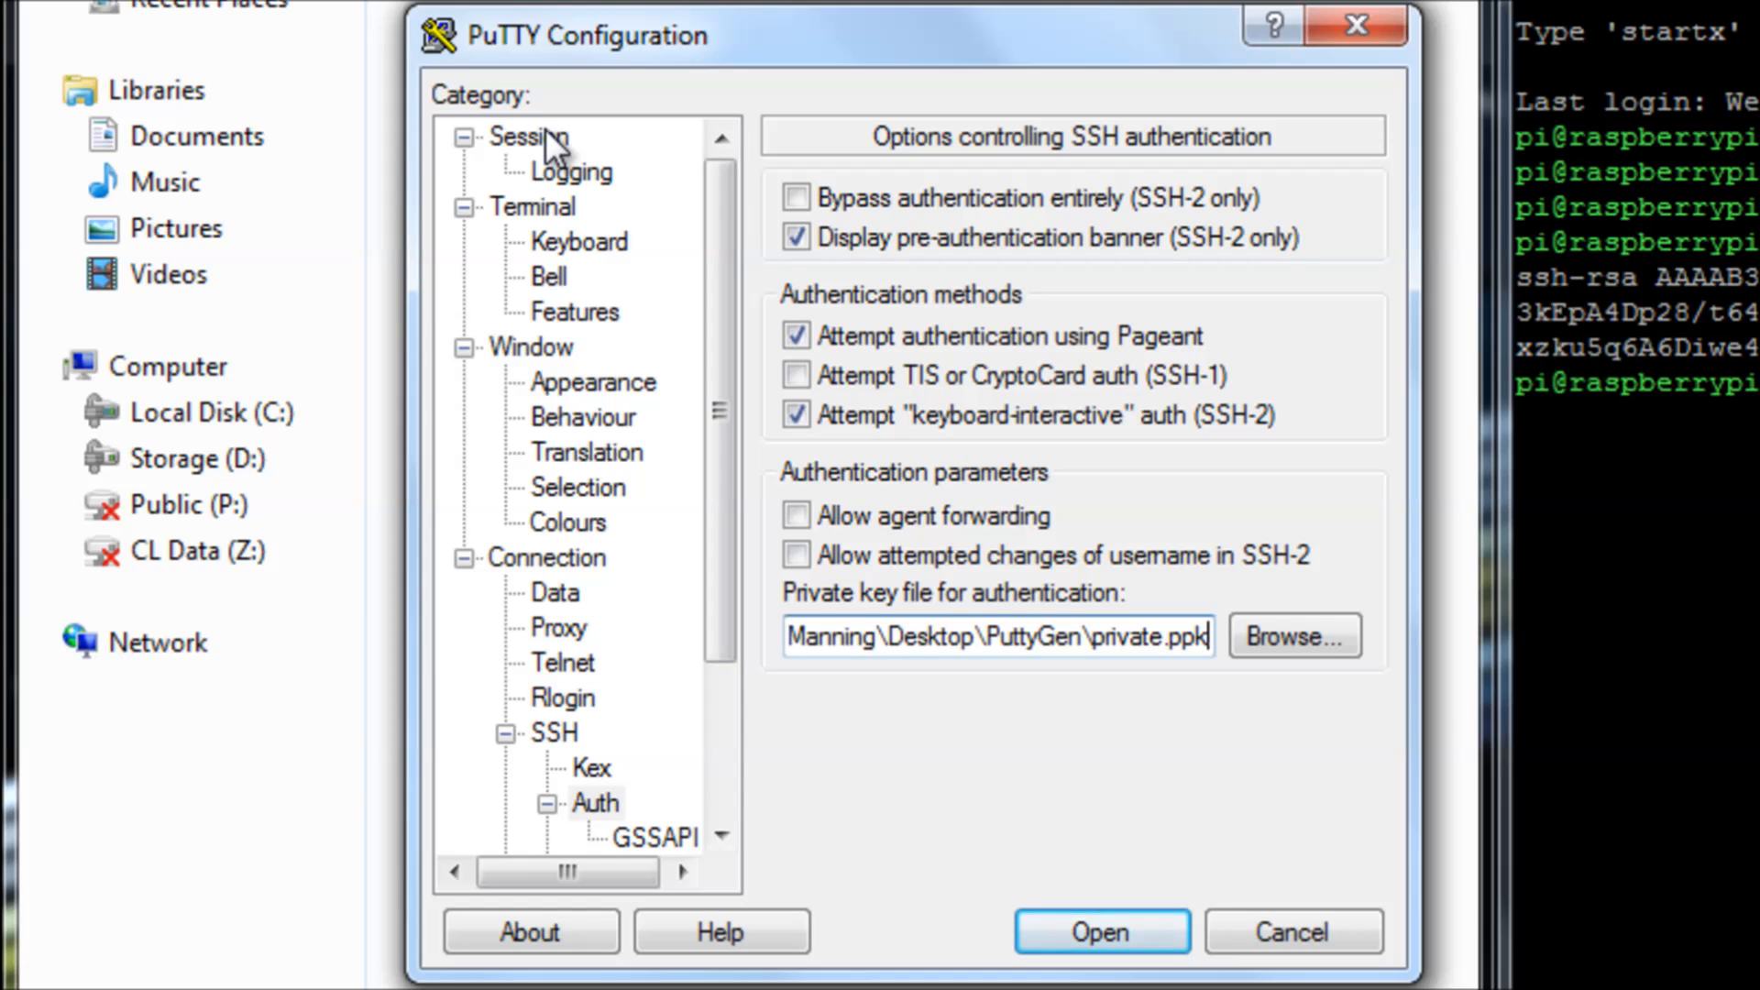
# Return to Session settings and save the key setting into the Pi session.
pyautogui.click(528, 136)
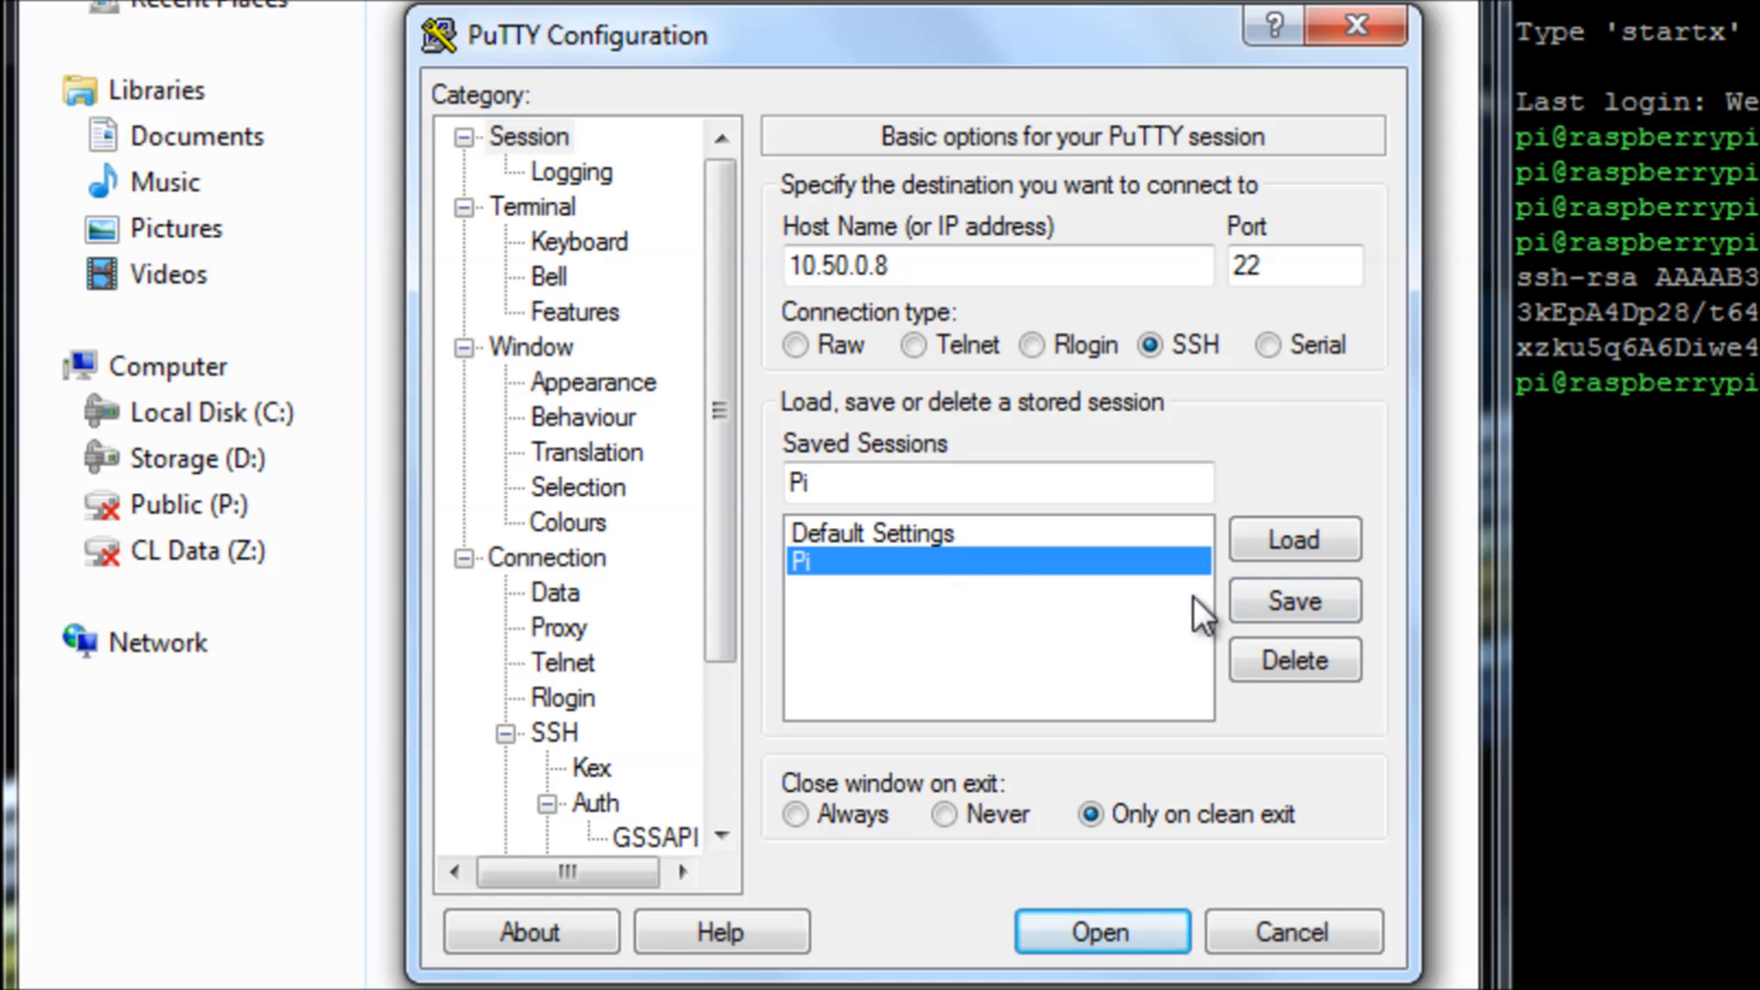
pyautogui.scroll(-3)
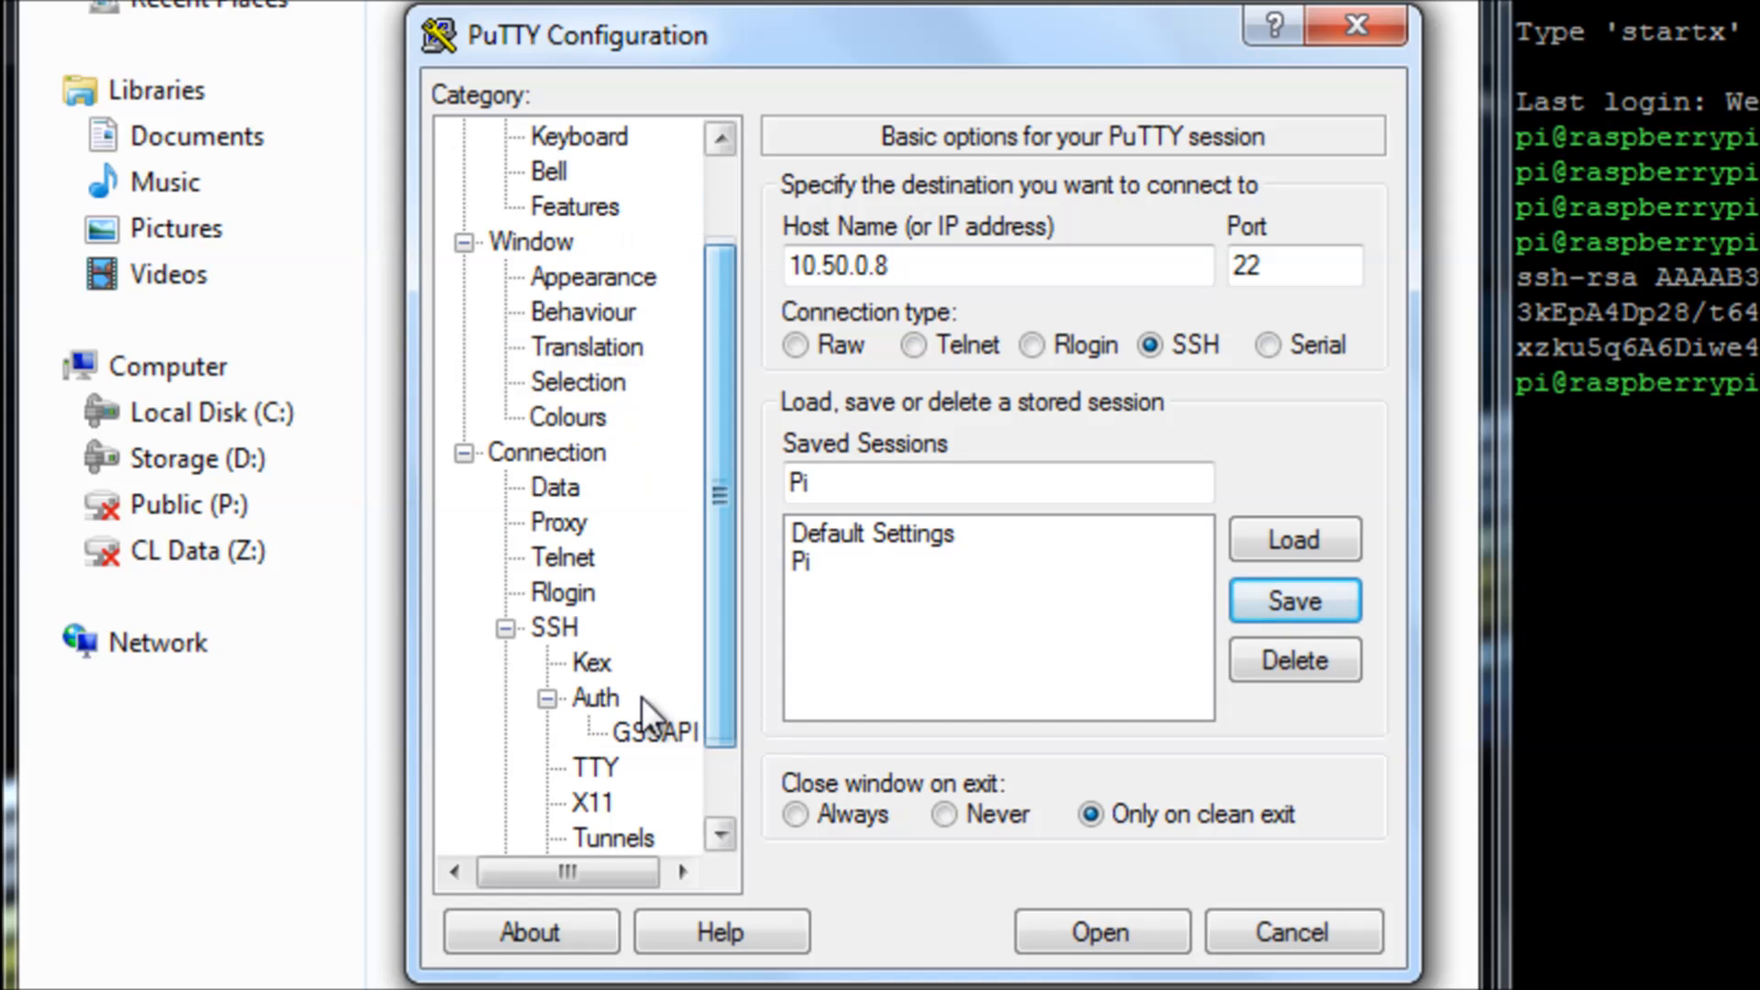
pyautogui.click(596, 697)
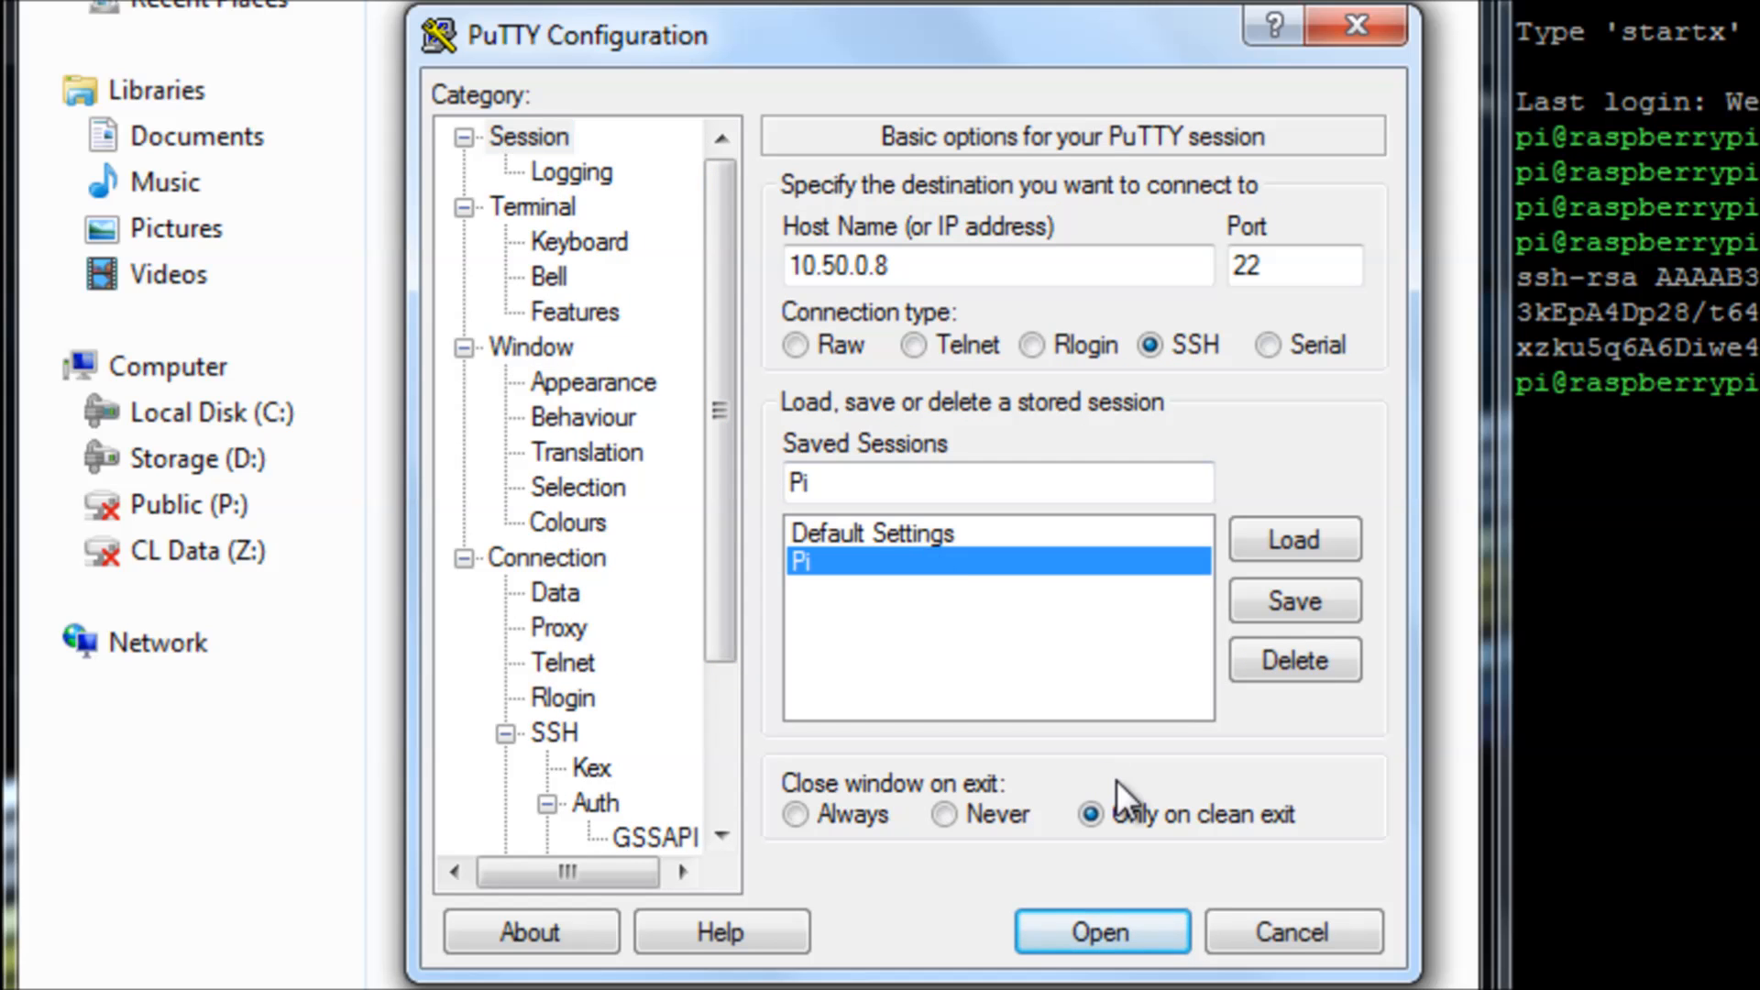
pyautogui.moveTo(1102, 931)
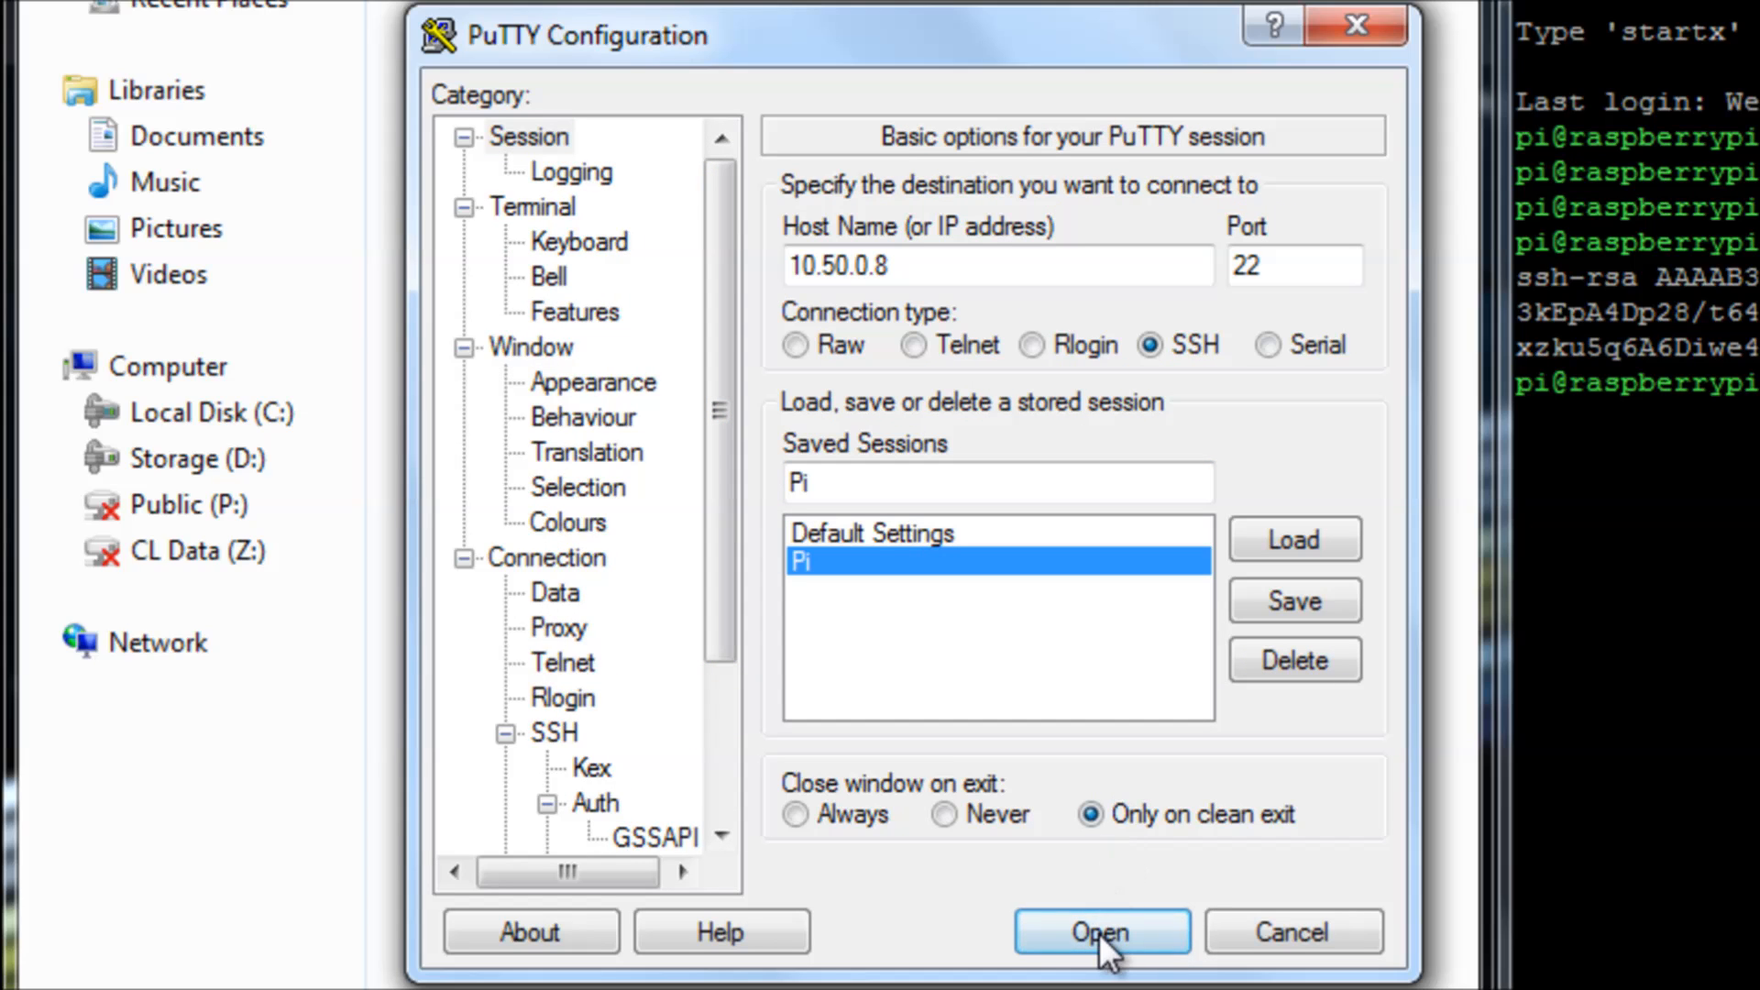
# Open the Pi session, log in with the key passphrase and enter sudo nano /etc/ssh/sshd_config.
pyautogui.click(1100, 932)
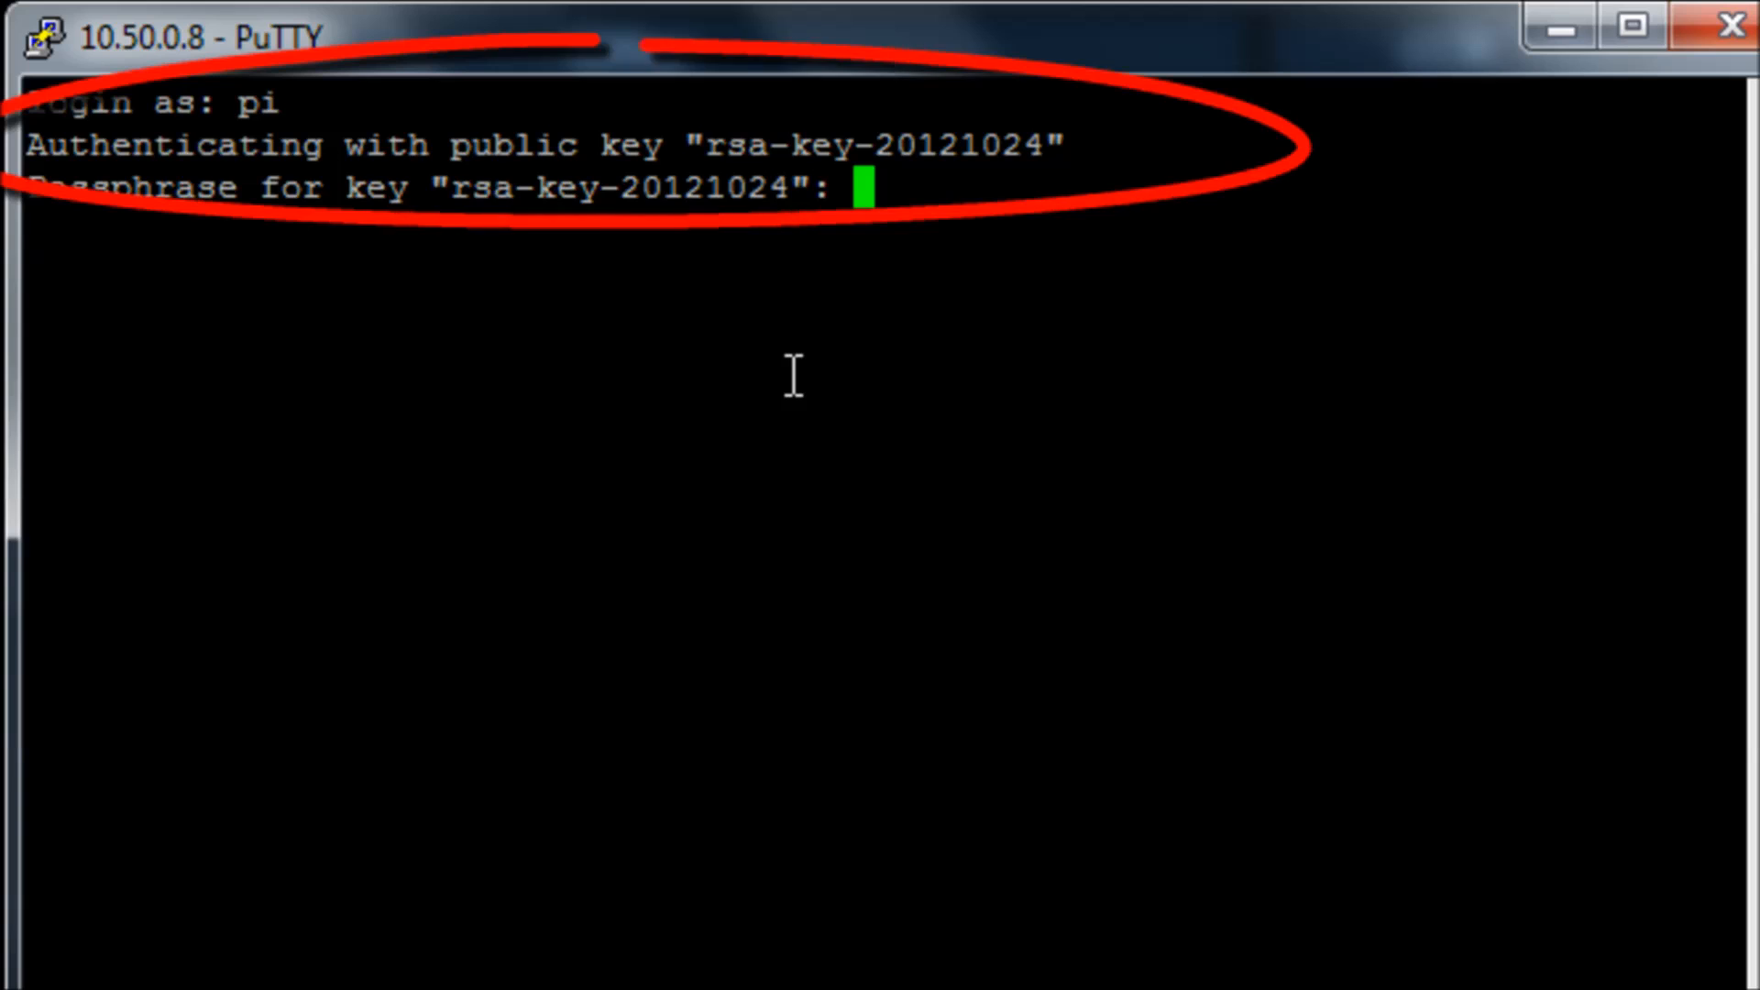
pyautogui.press('Return')
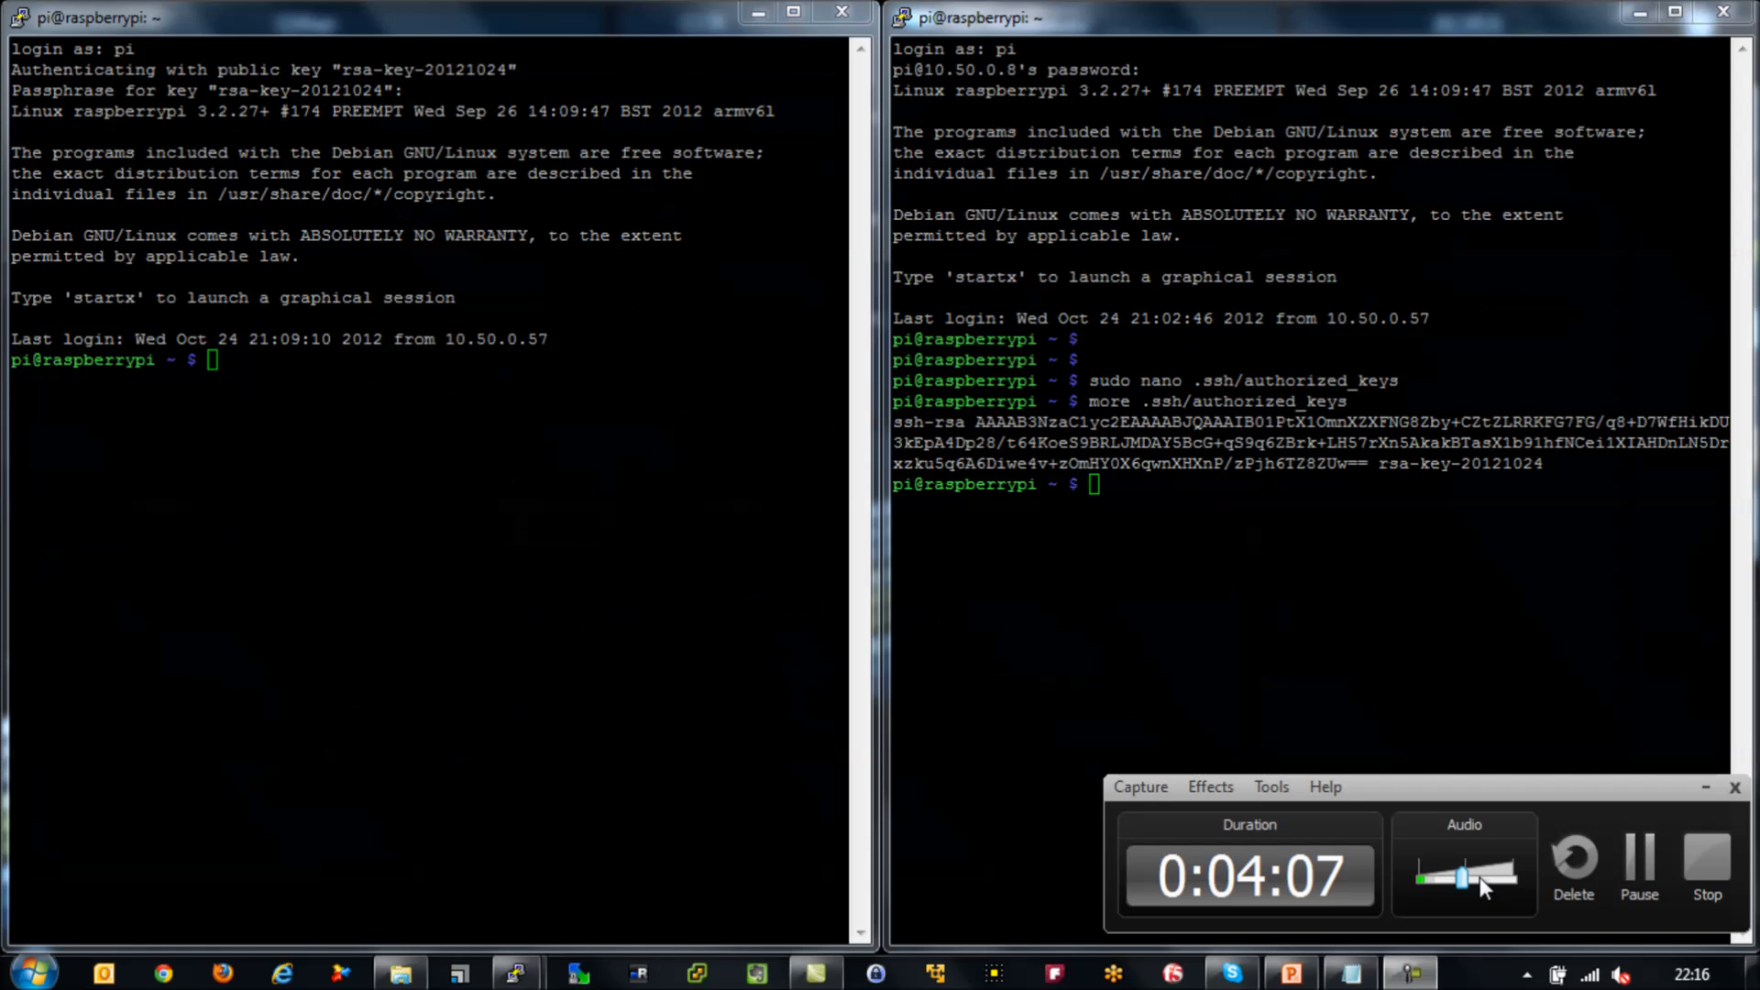
pyautogui.click(794, 13)
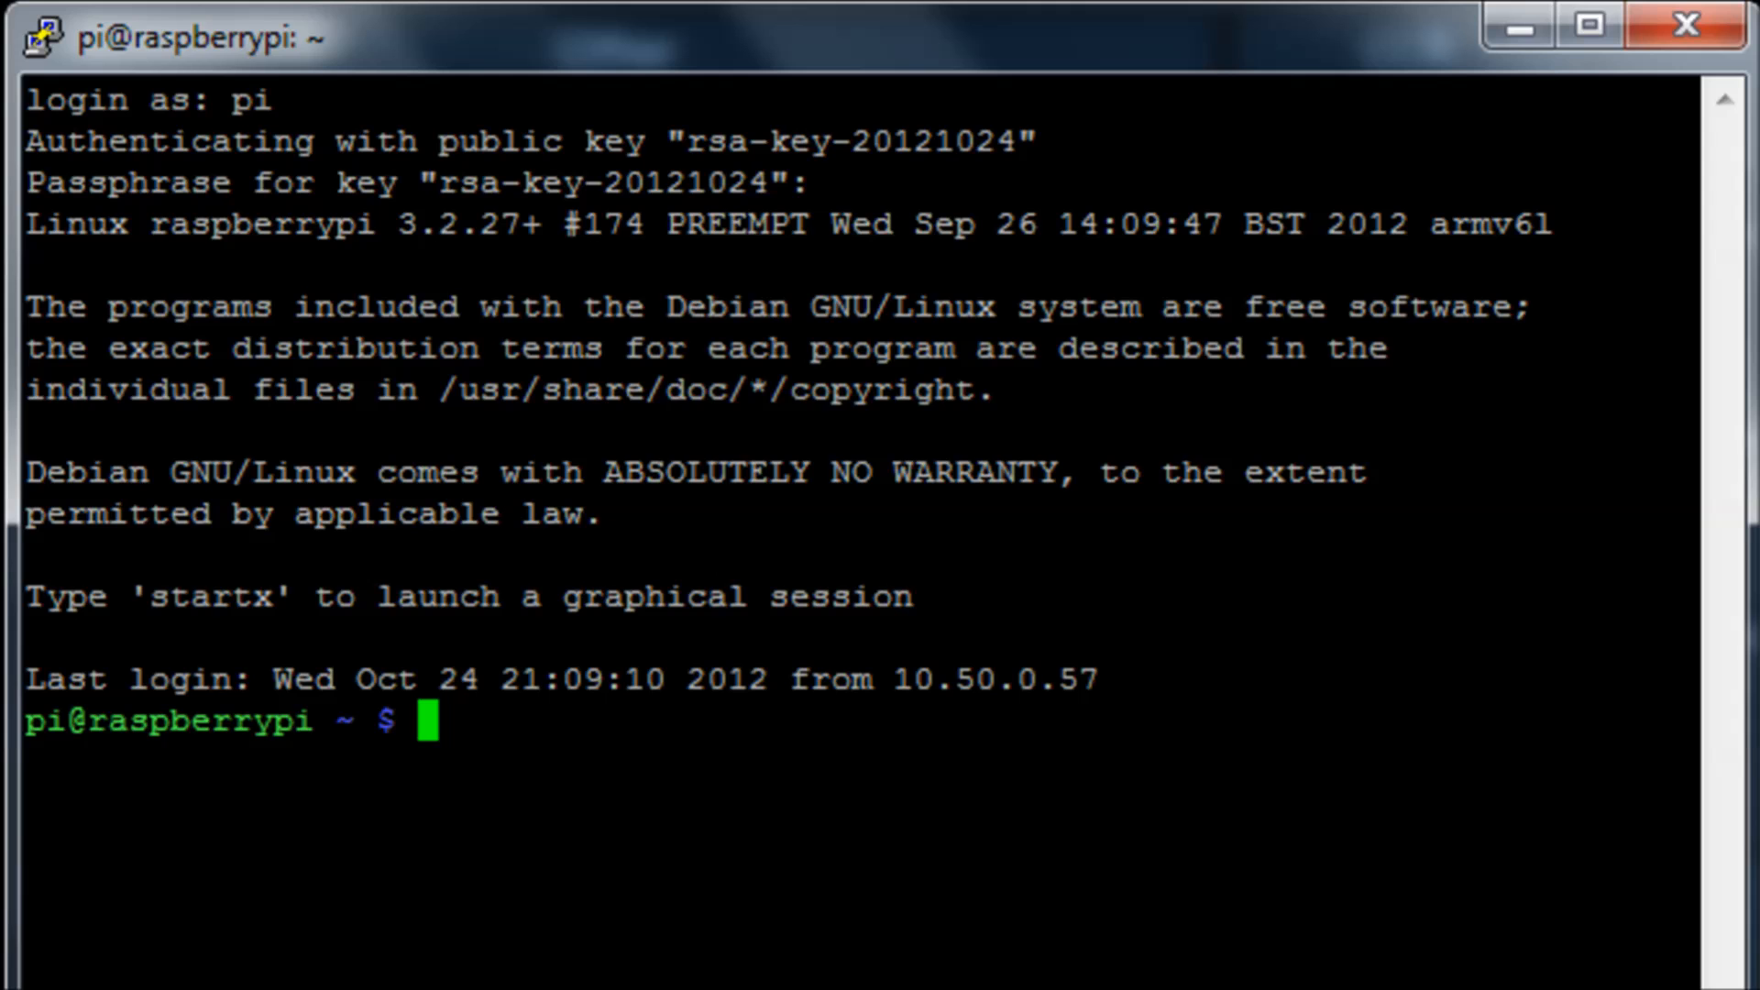
pyautogui.write('sudo nano /etc/ssh/sshd_config')
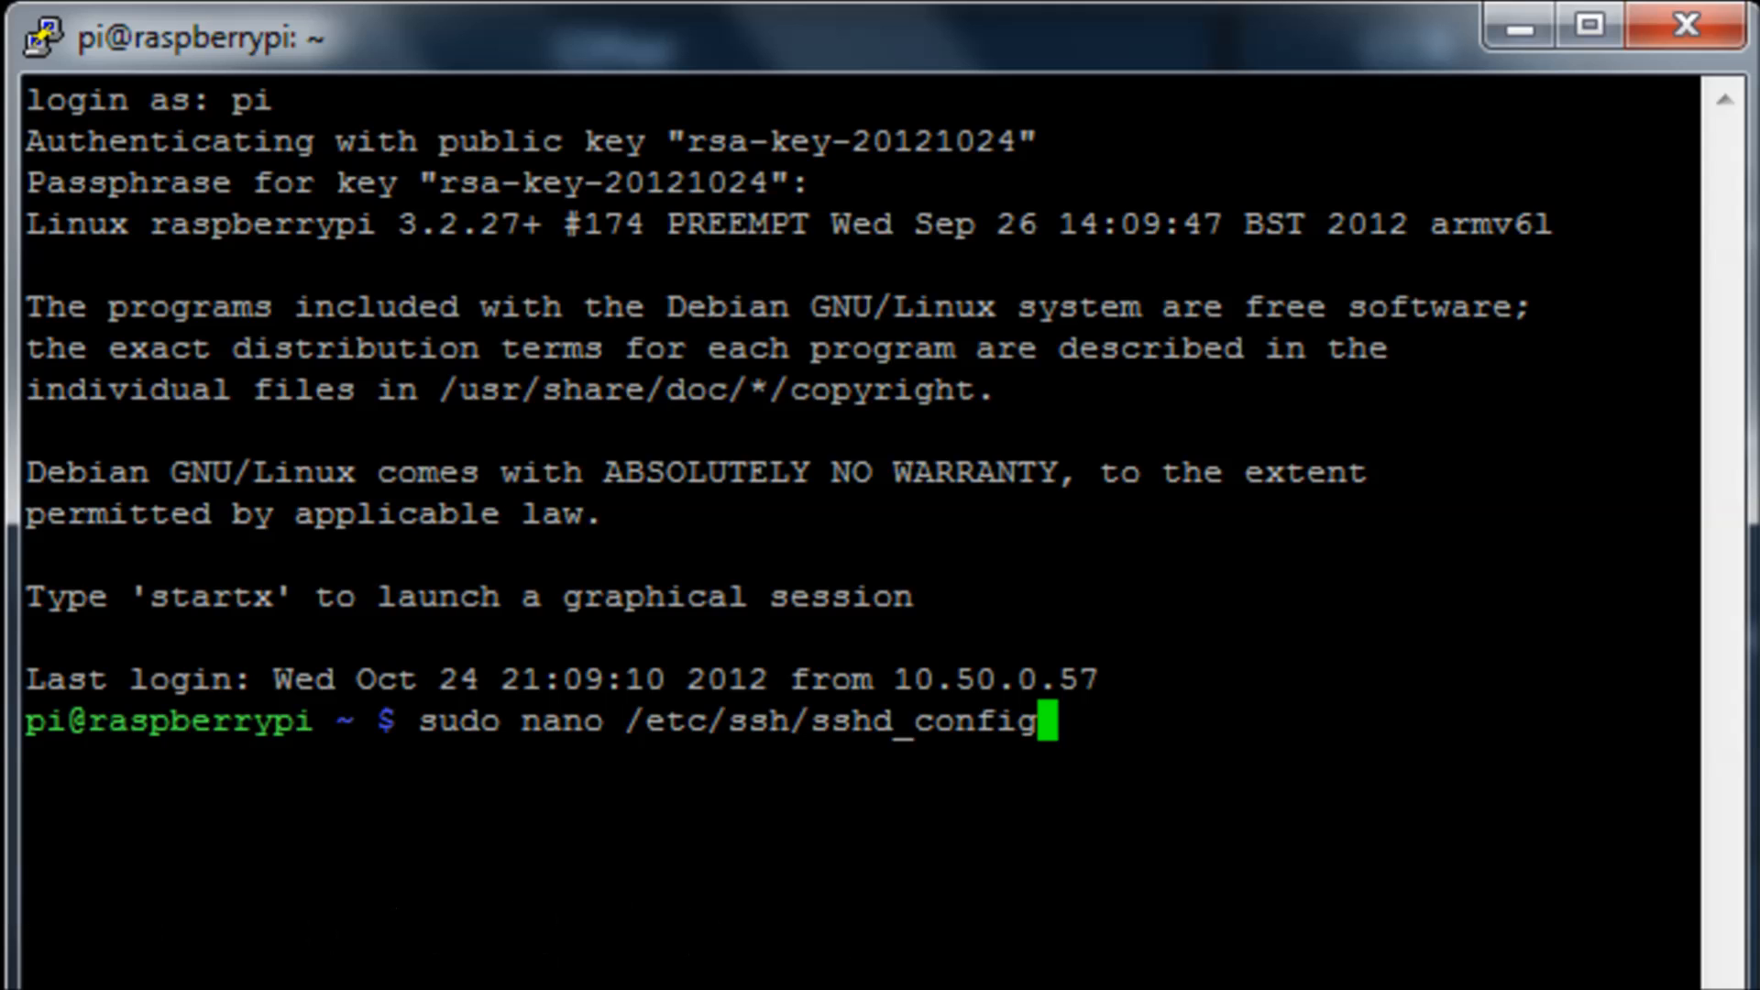
# In sshd_config, uncomment PasswordAuthentication, remove its Yes value and save the file.
pyautogui.press('Return')
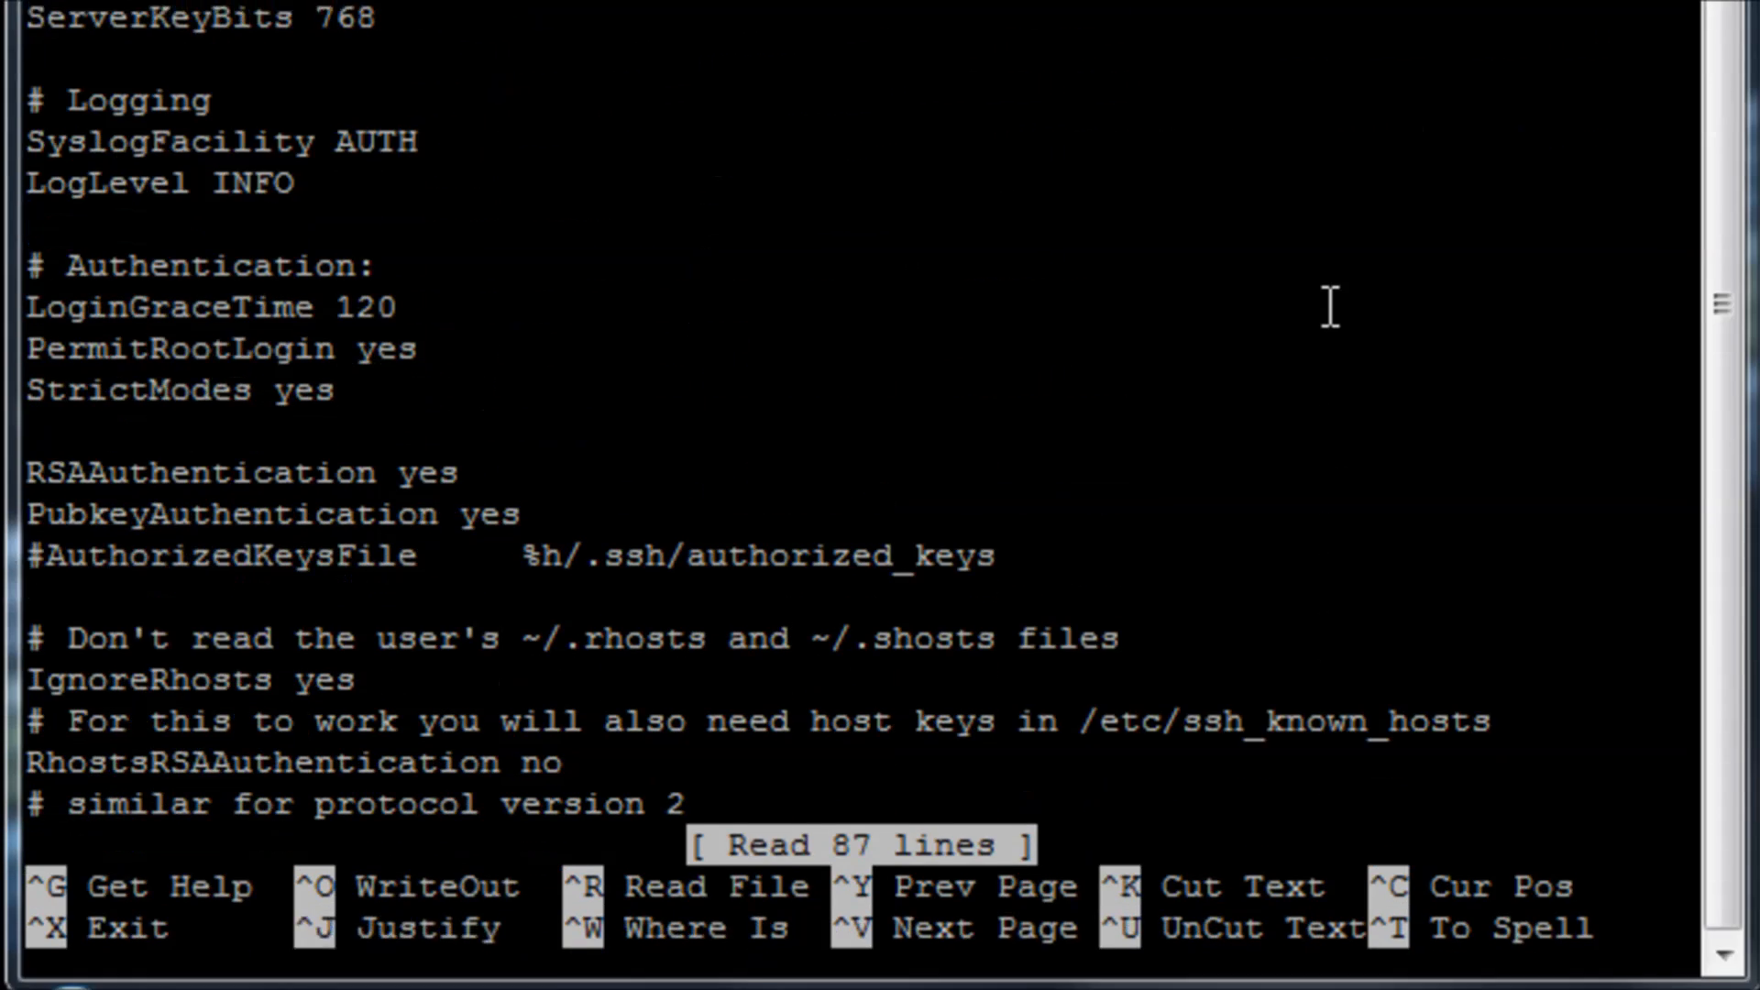
pyautogui.scroll(-3)
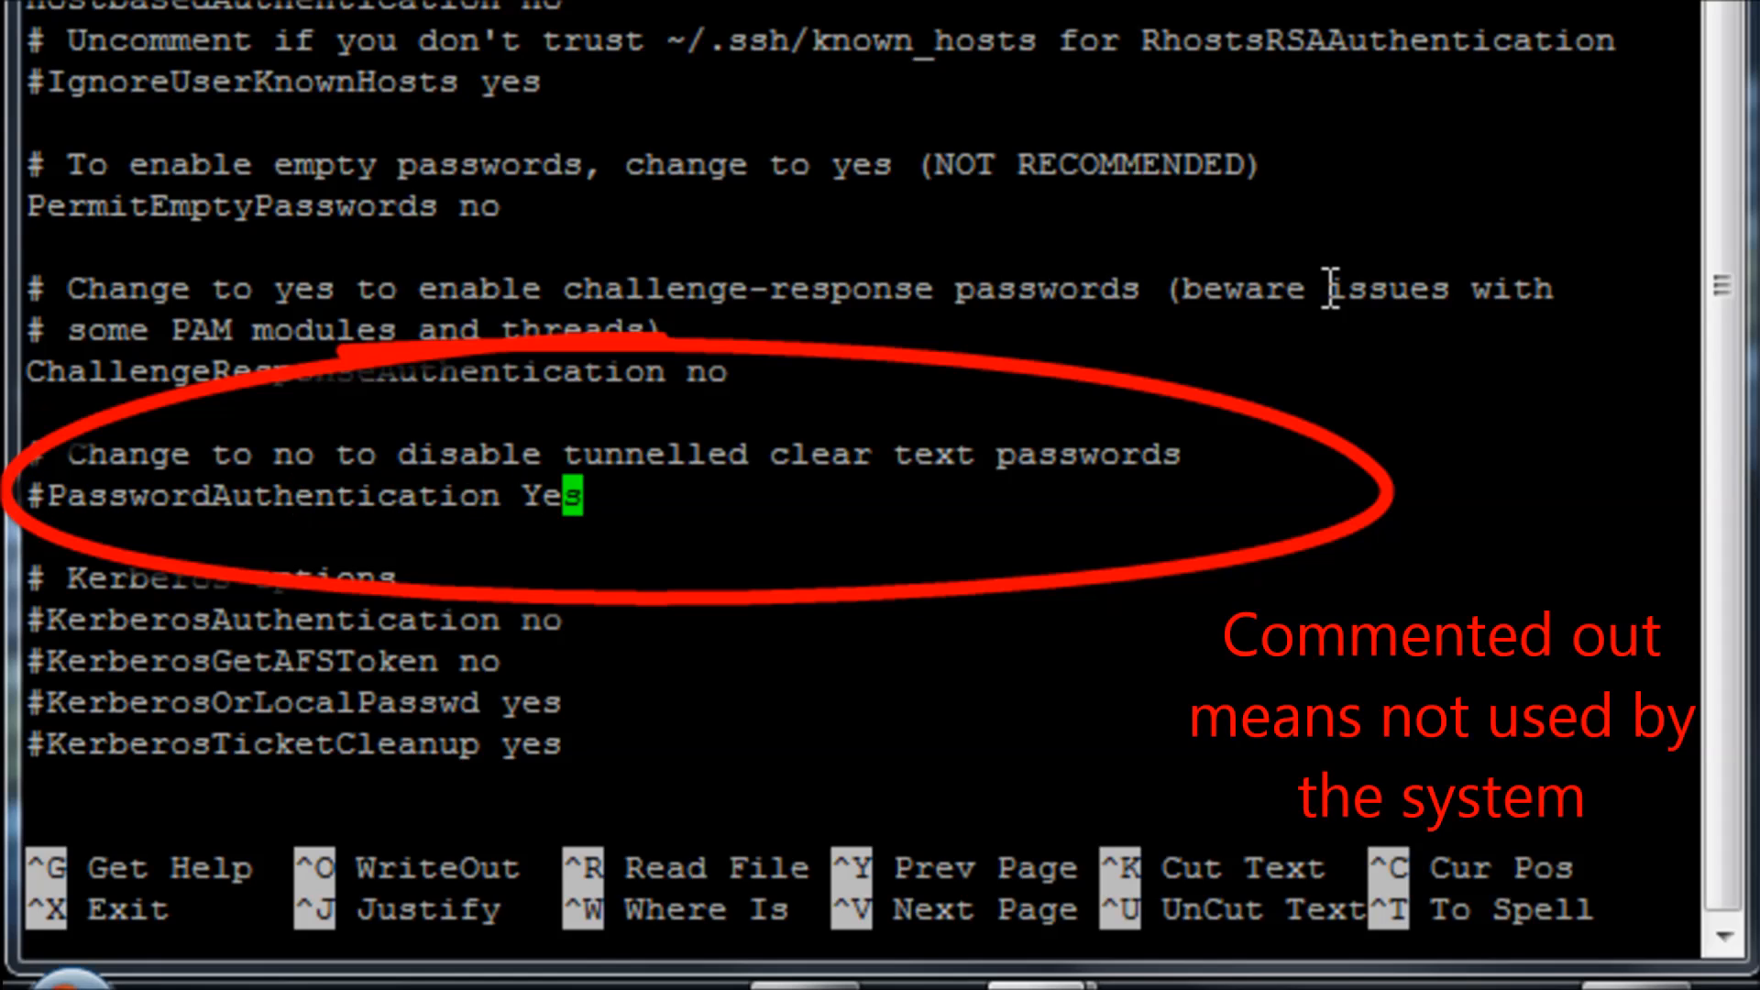
pyautogui.press('Home')
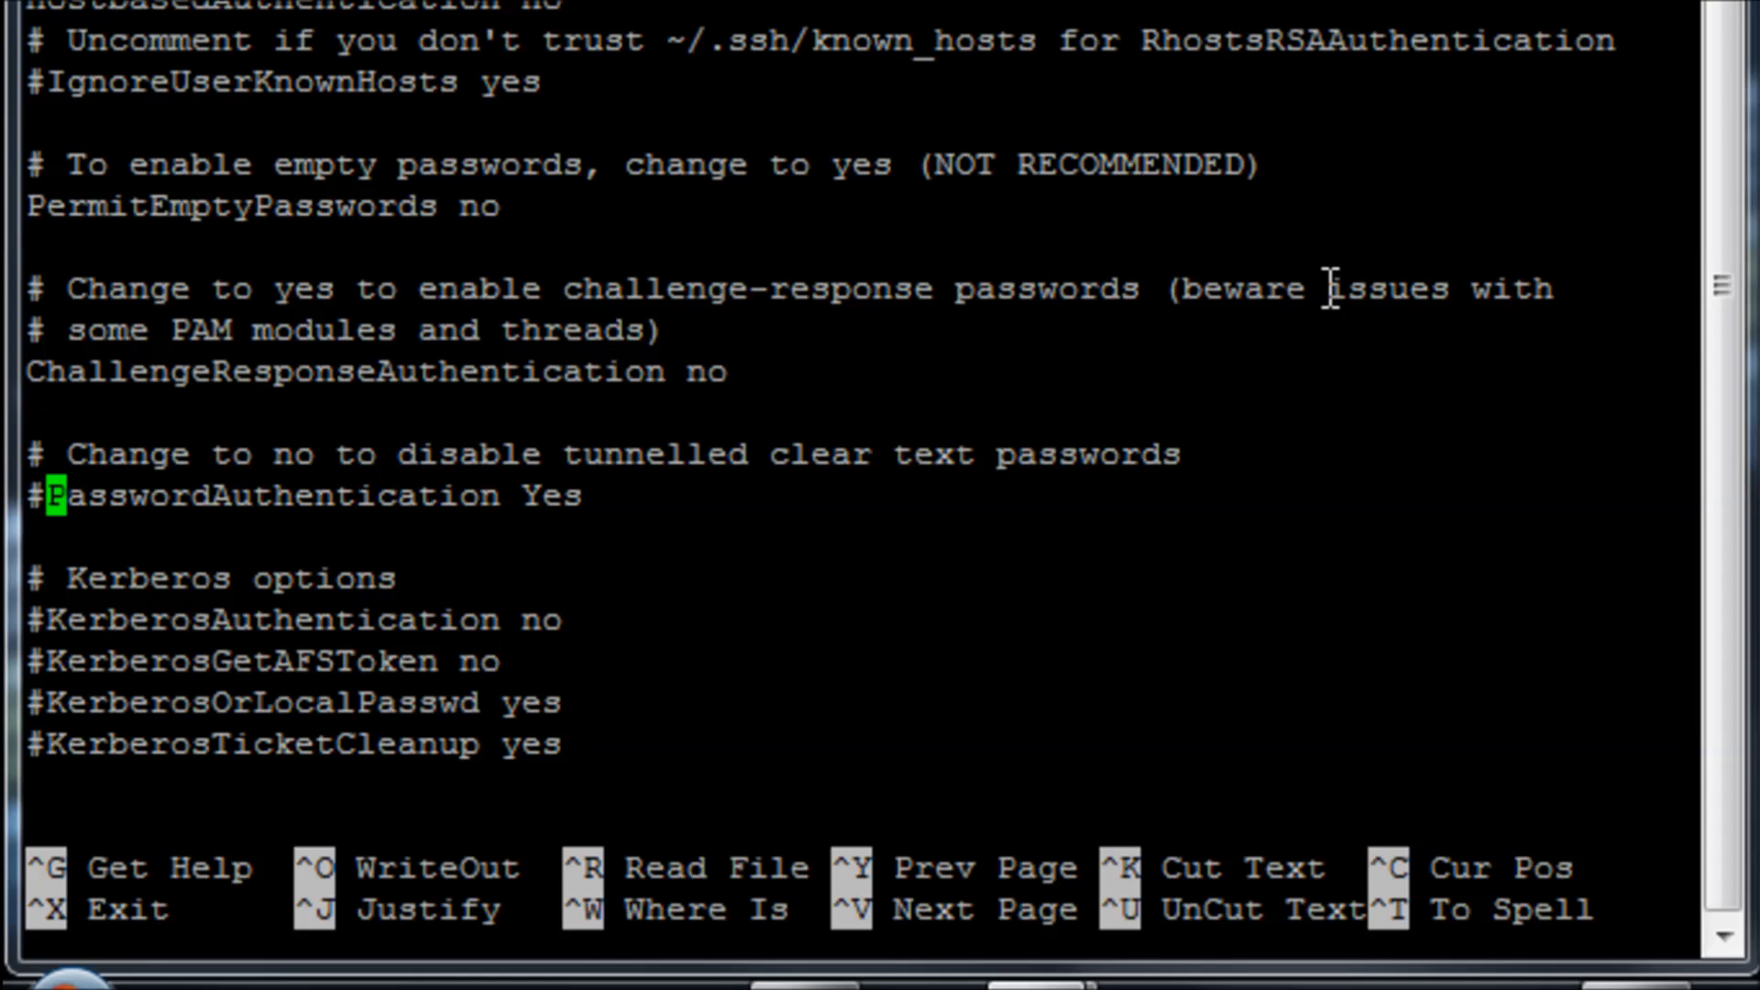
pyautogui.press('Delete')
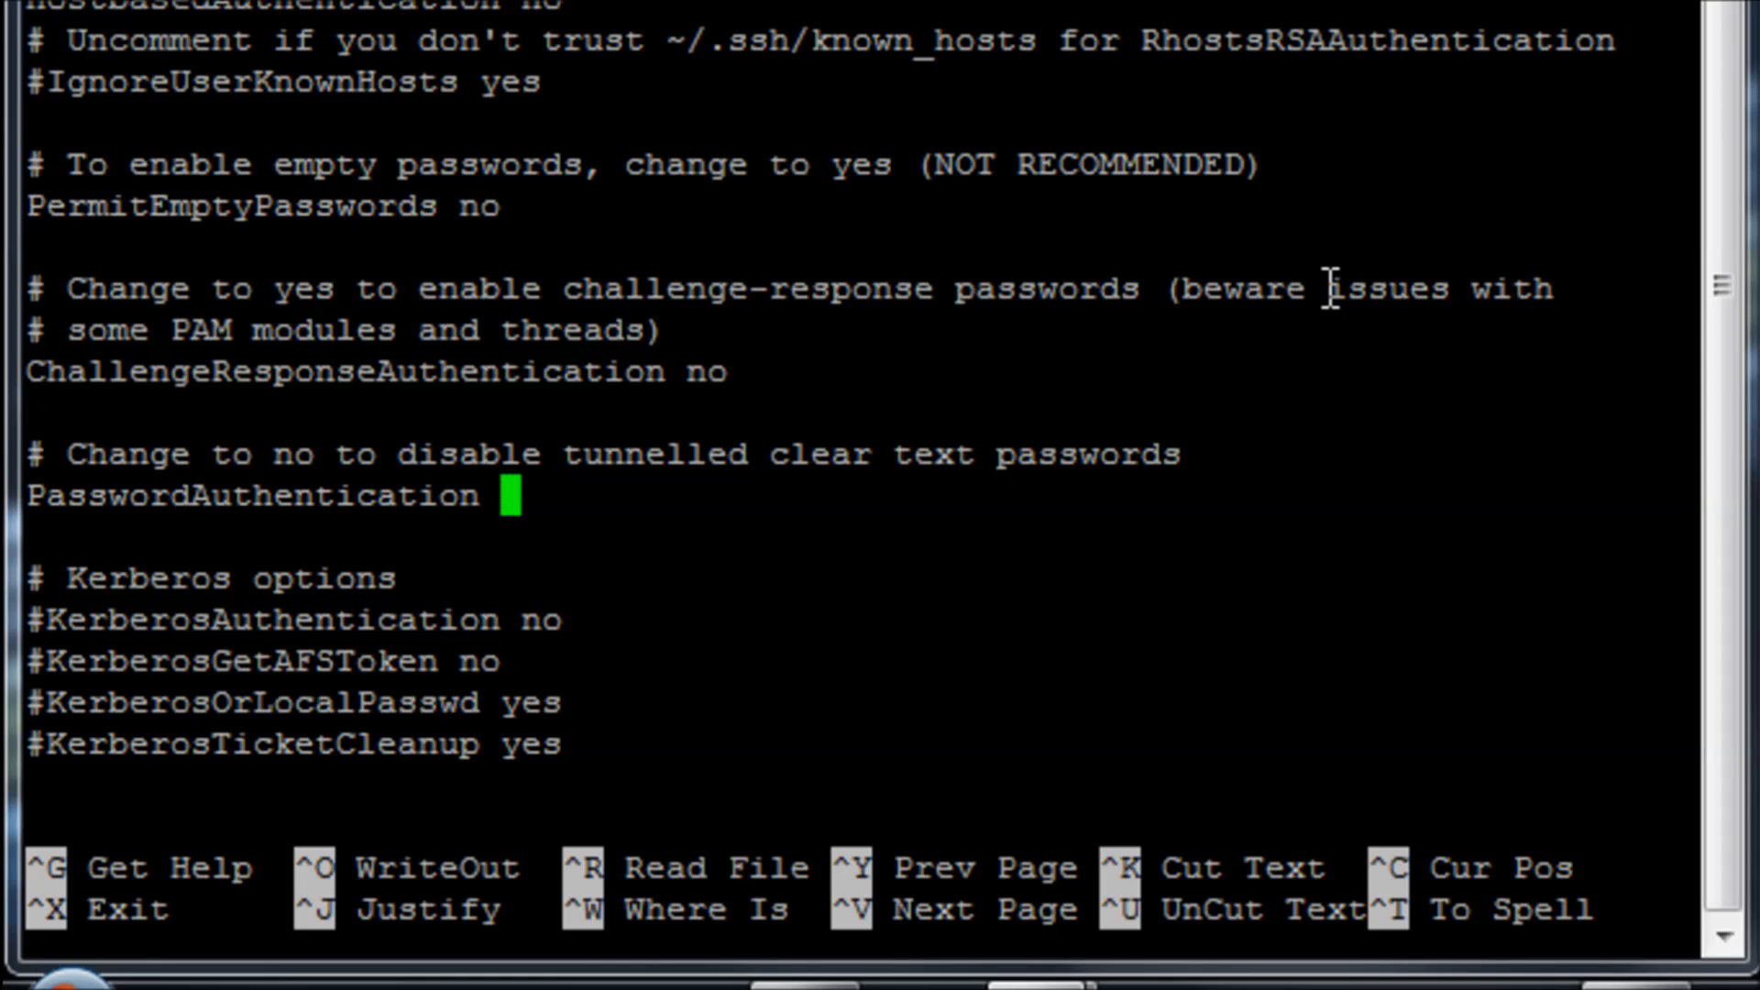
pyautogui.press('ctrl+o')
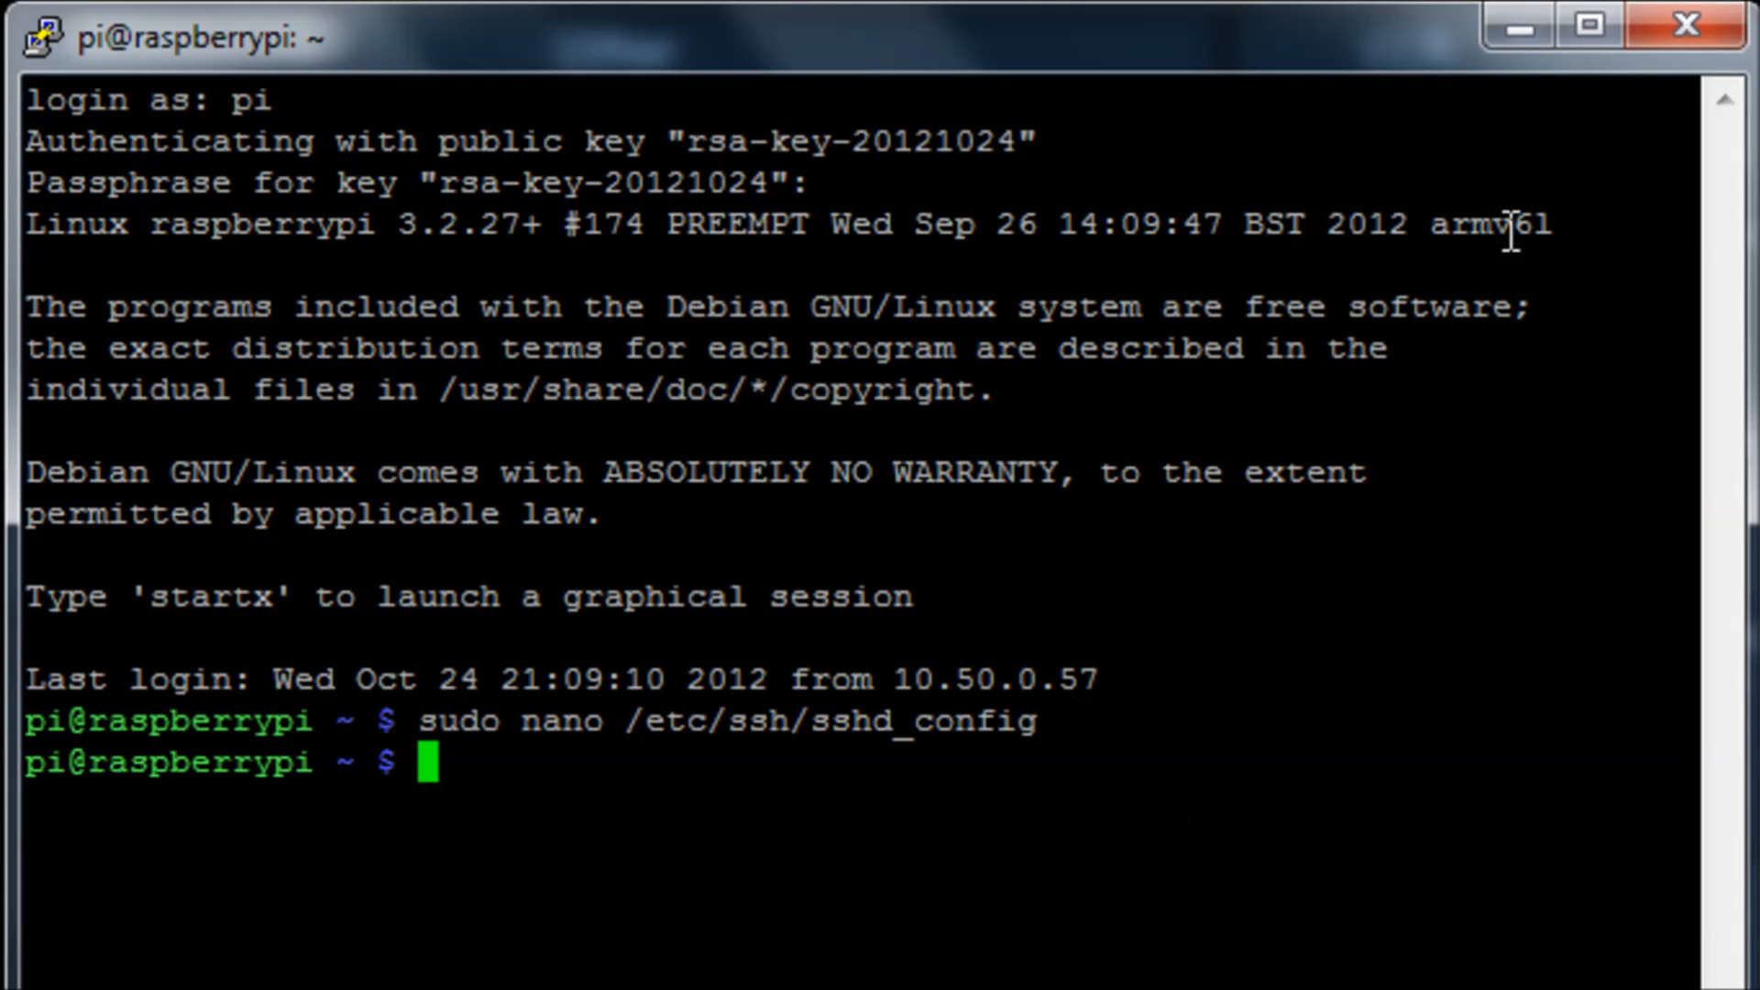
# Run sudo reboot at the shell prompt to restart the Raspberry Pi.
pyautogui.write('sudo re')
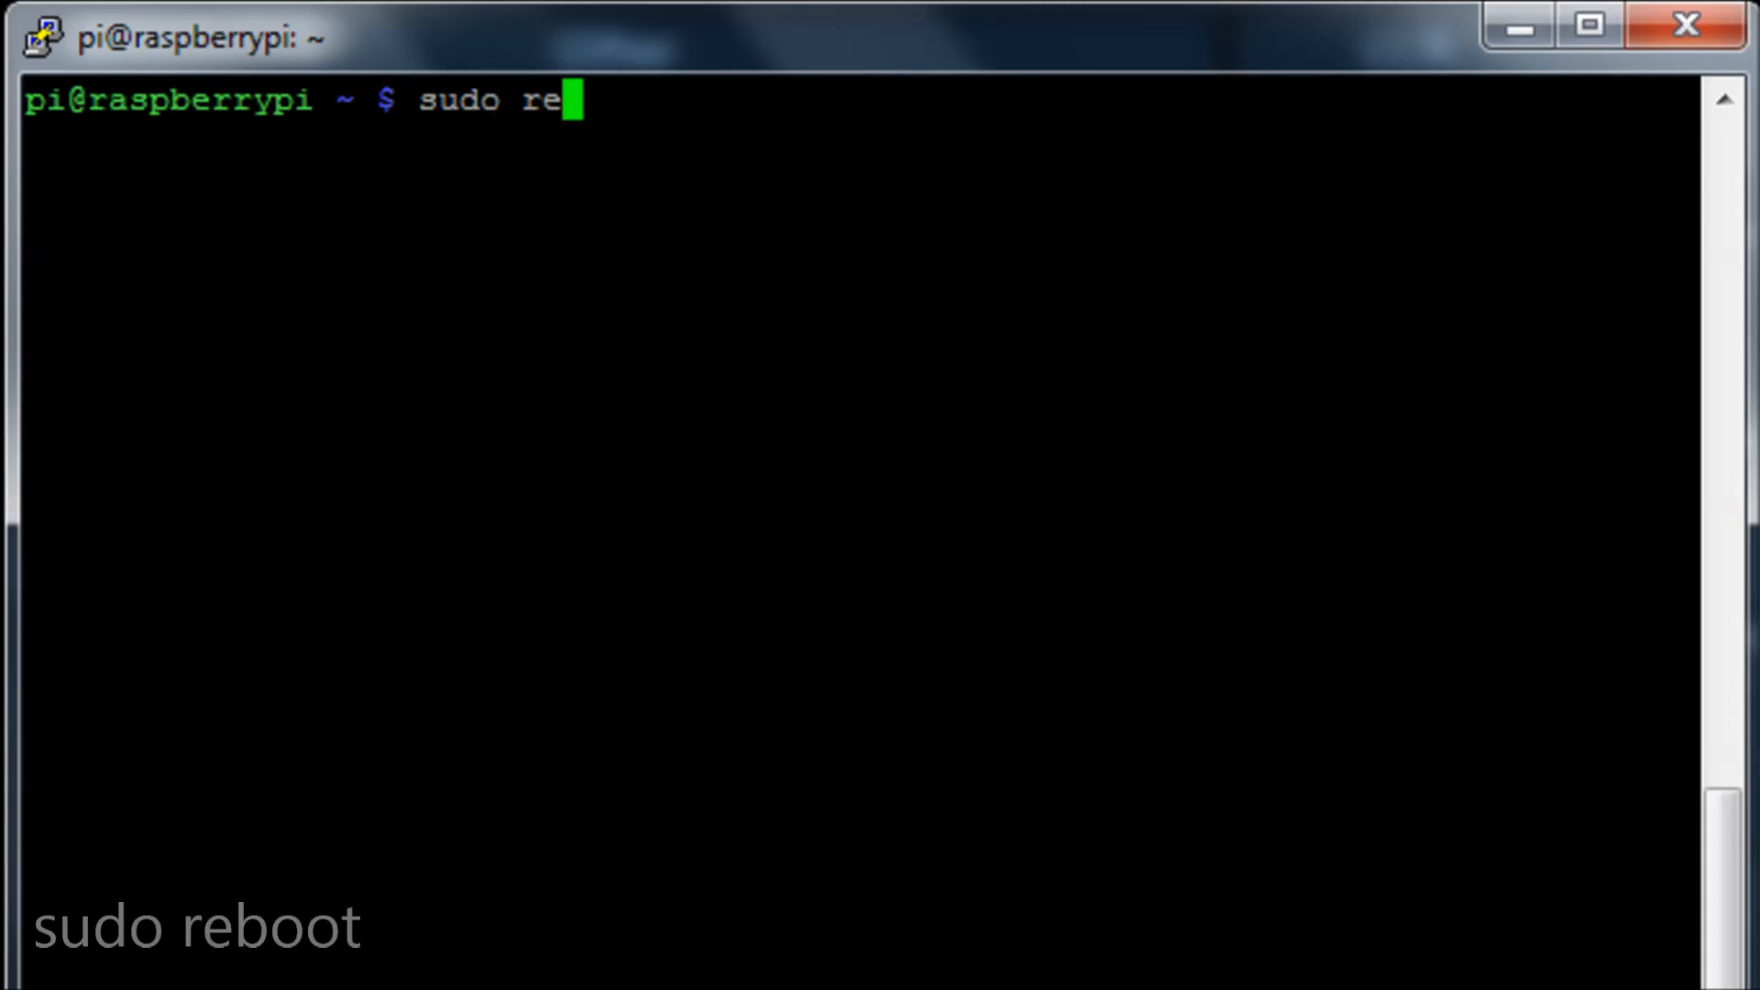
pyautogui.press('Return')
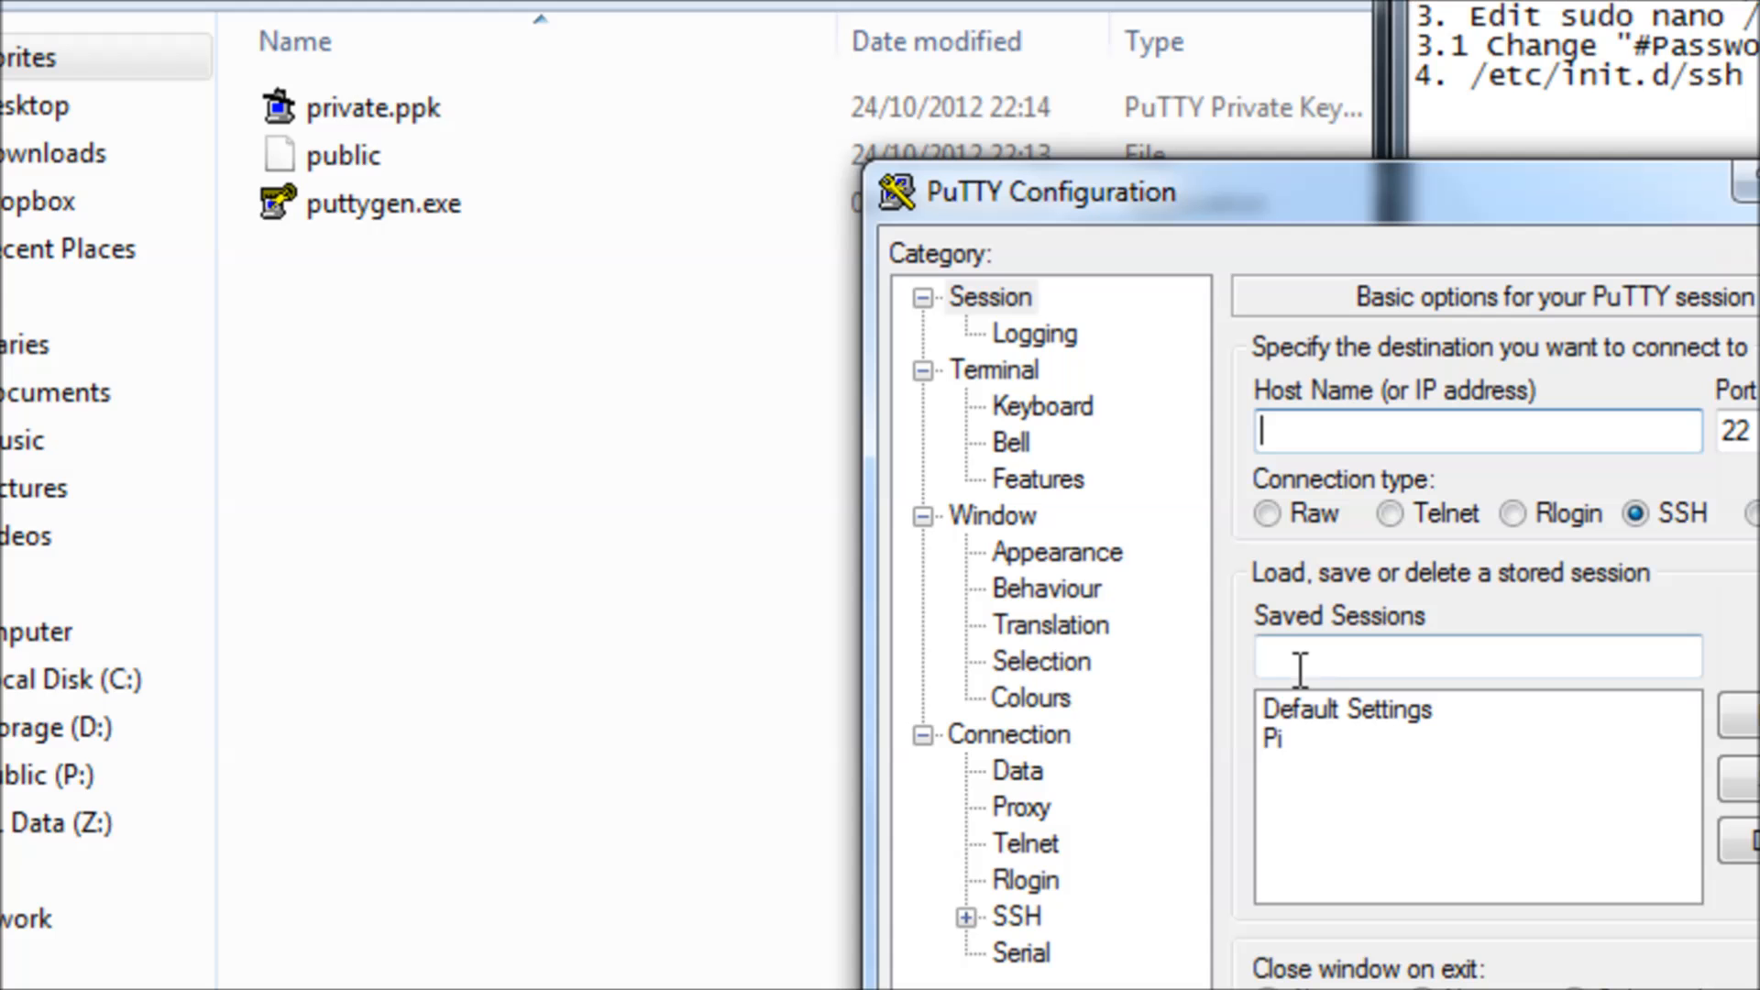
# Load the saved Pi session, verify its SSH Auth key, and connect to reach the shell prompt.
pyautogui.click(1159, 572)
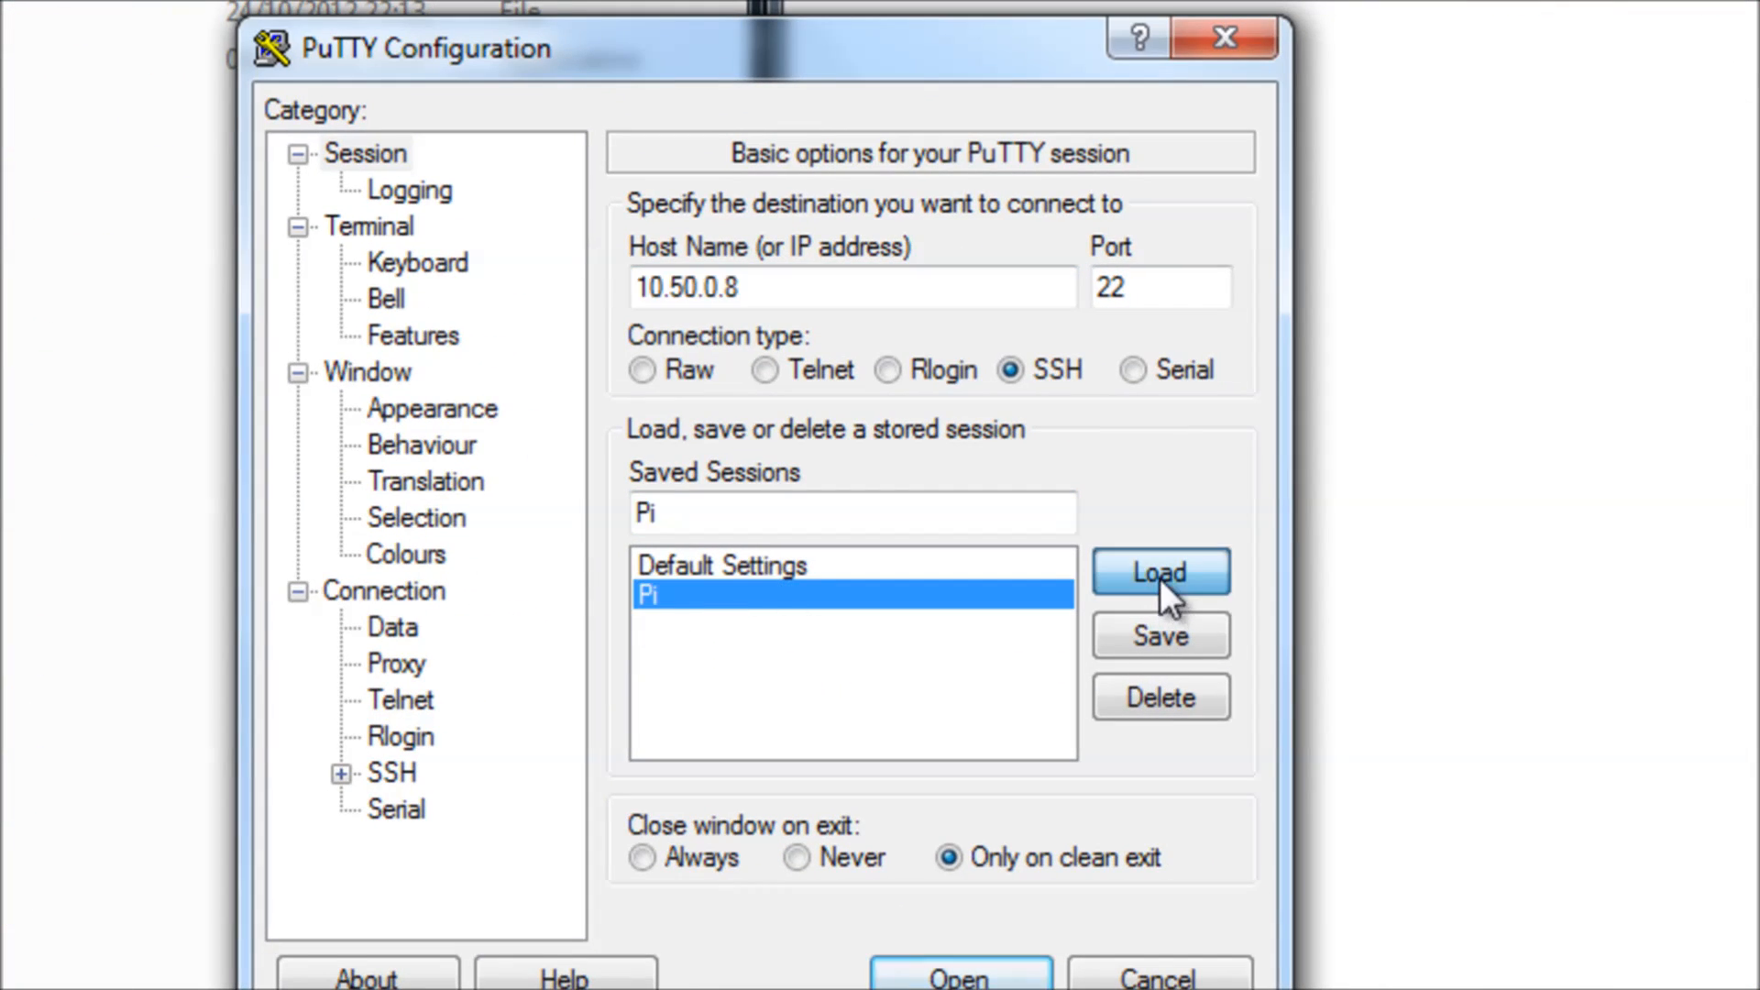
pyautogui.click(346, 772)
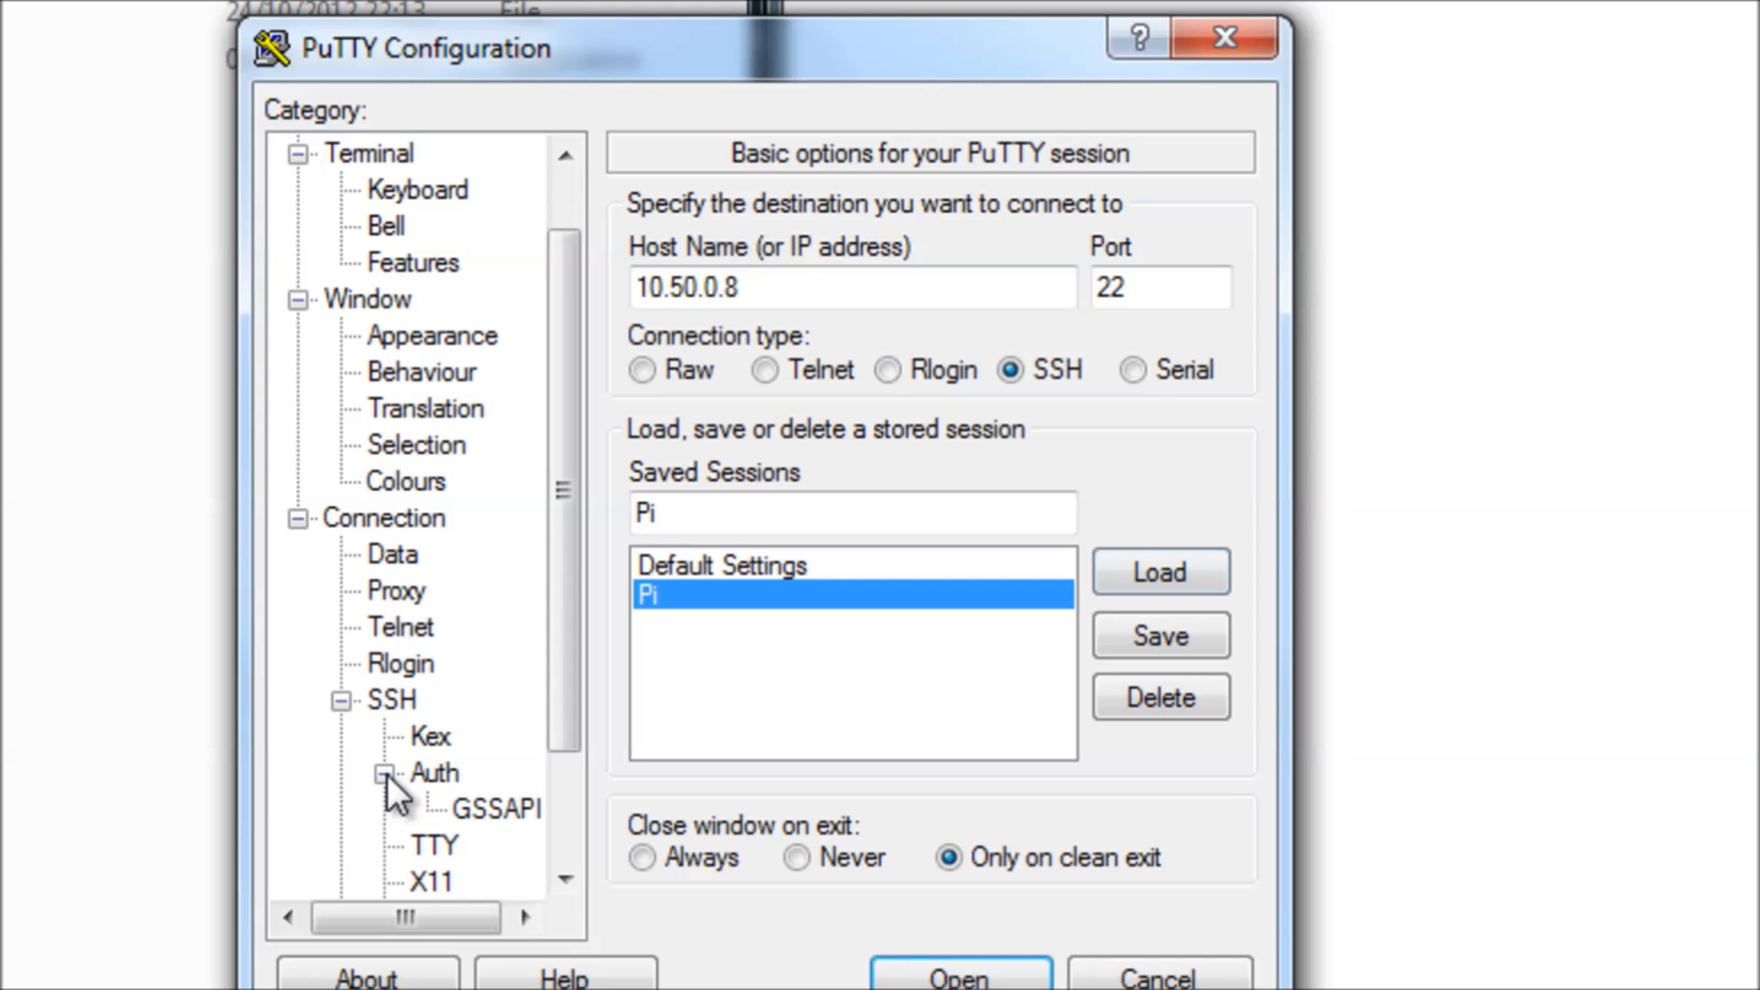
pyautogui.click(433, 772)
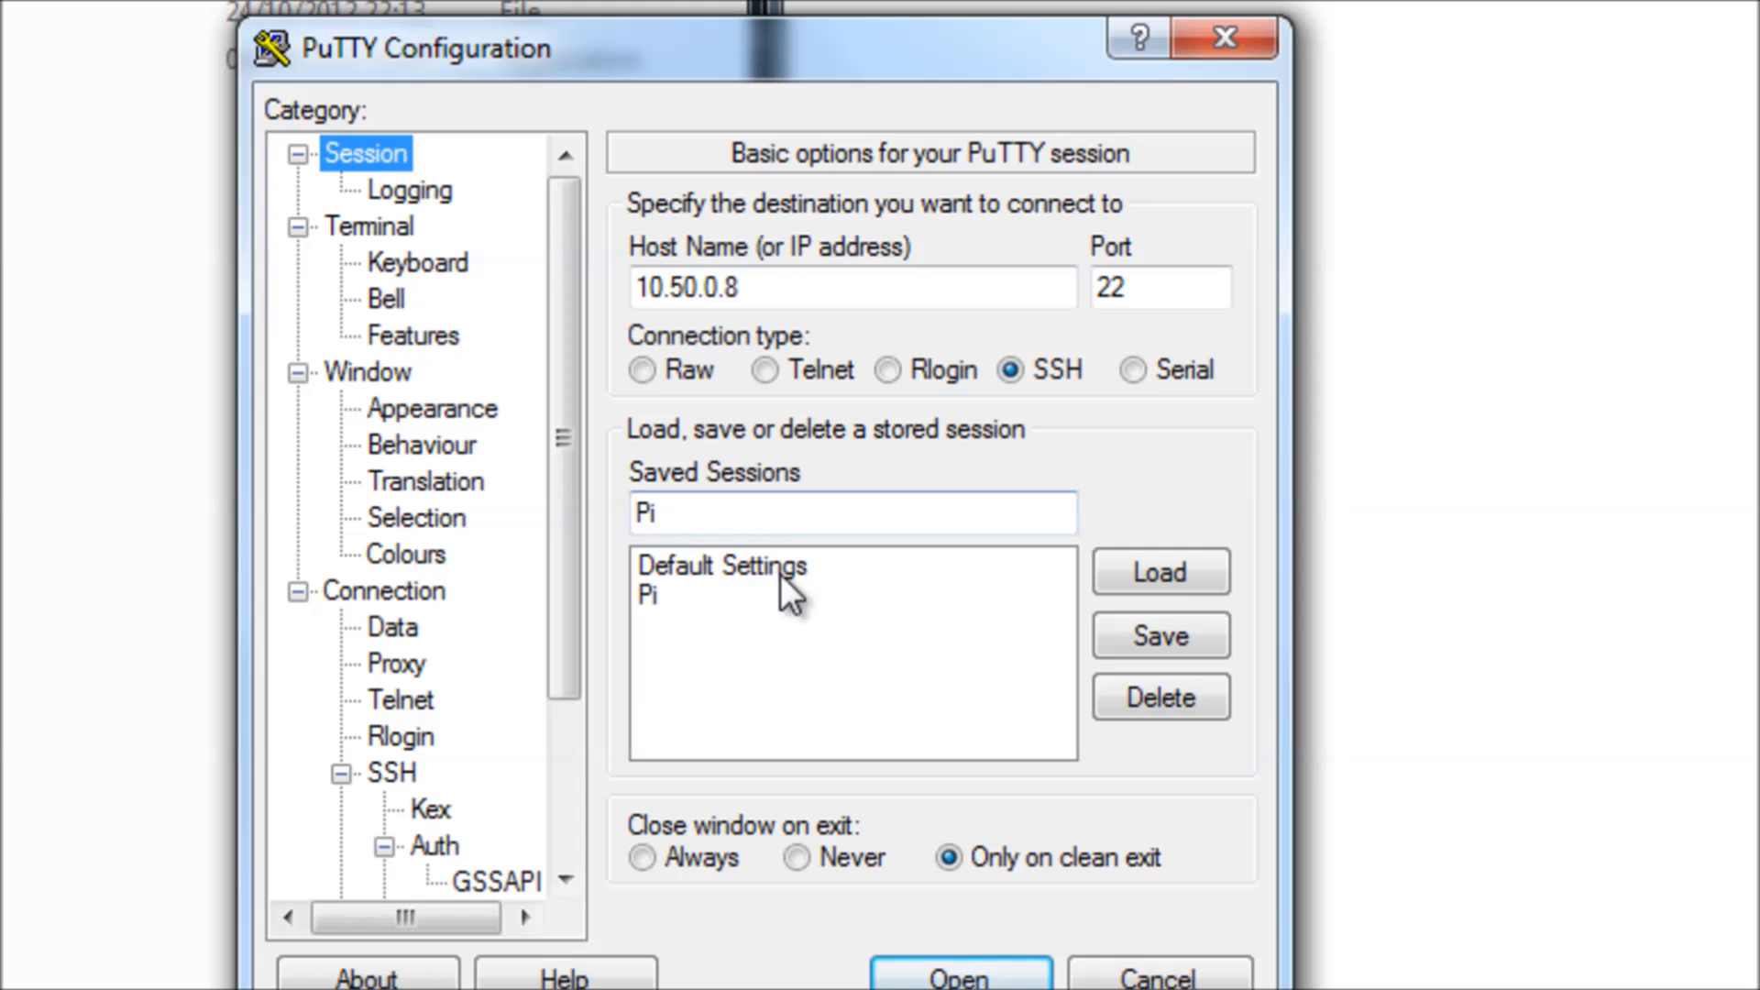
pyautogui.click(957, 975)
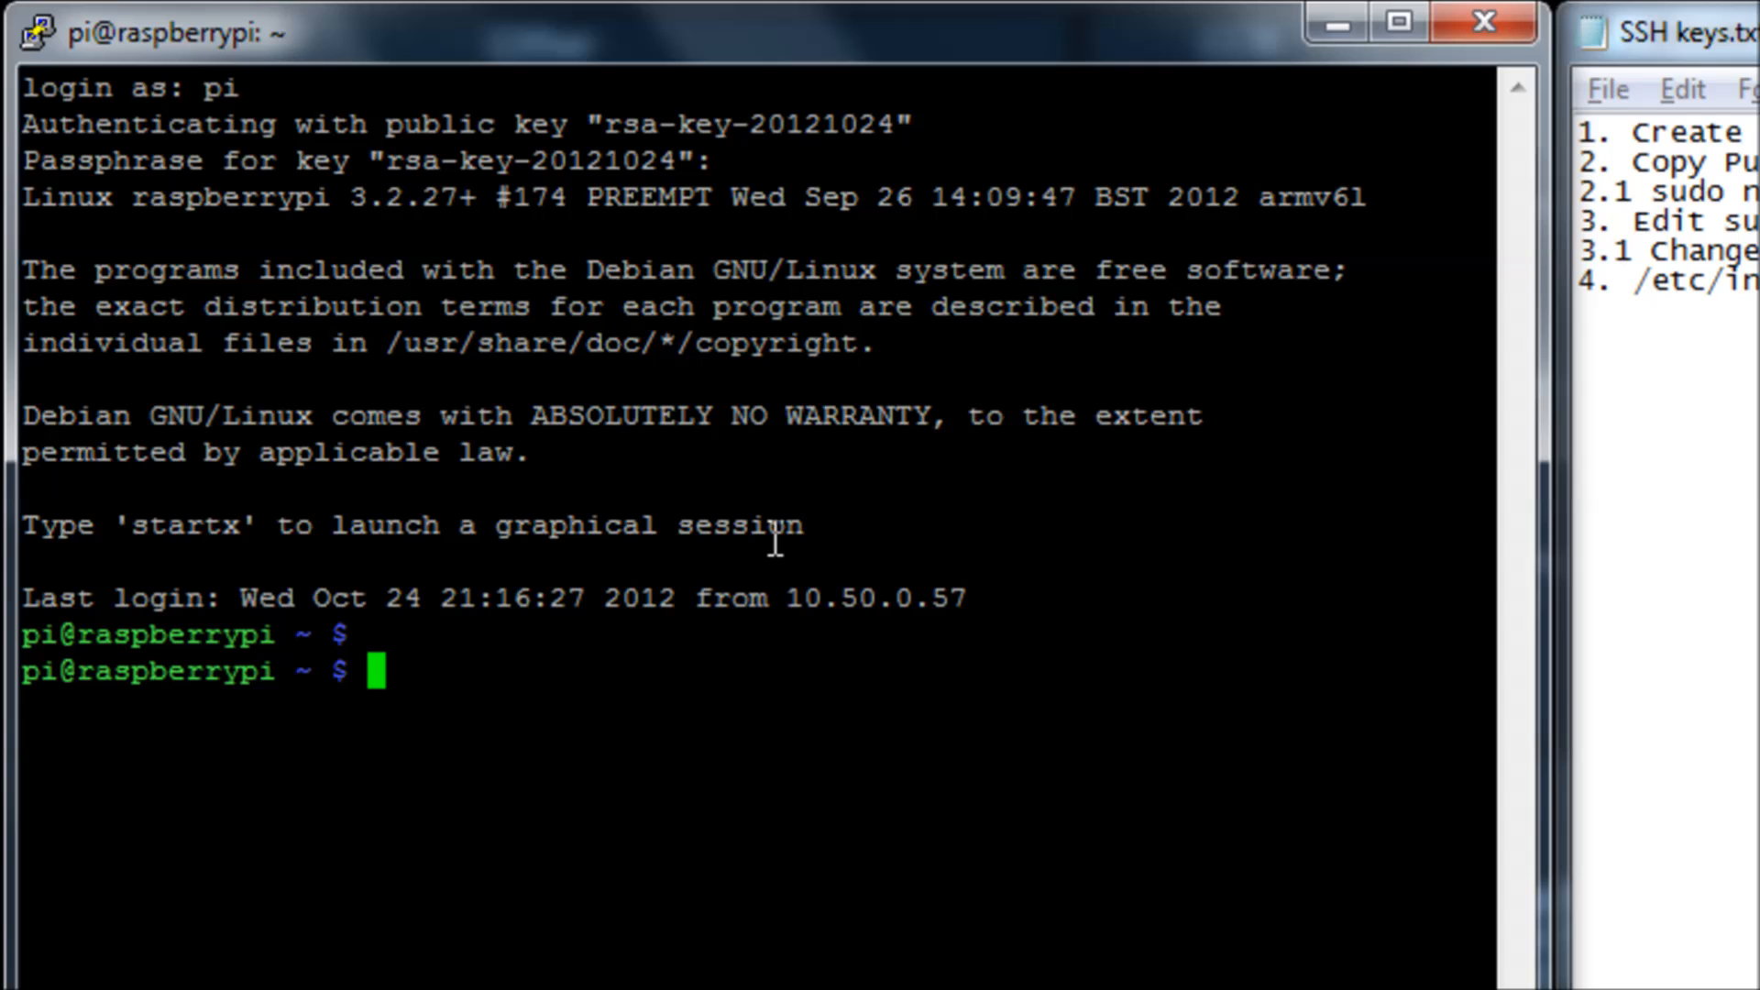
pyautogui.moveTo(772, 537)
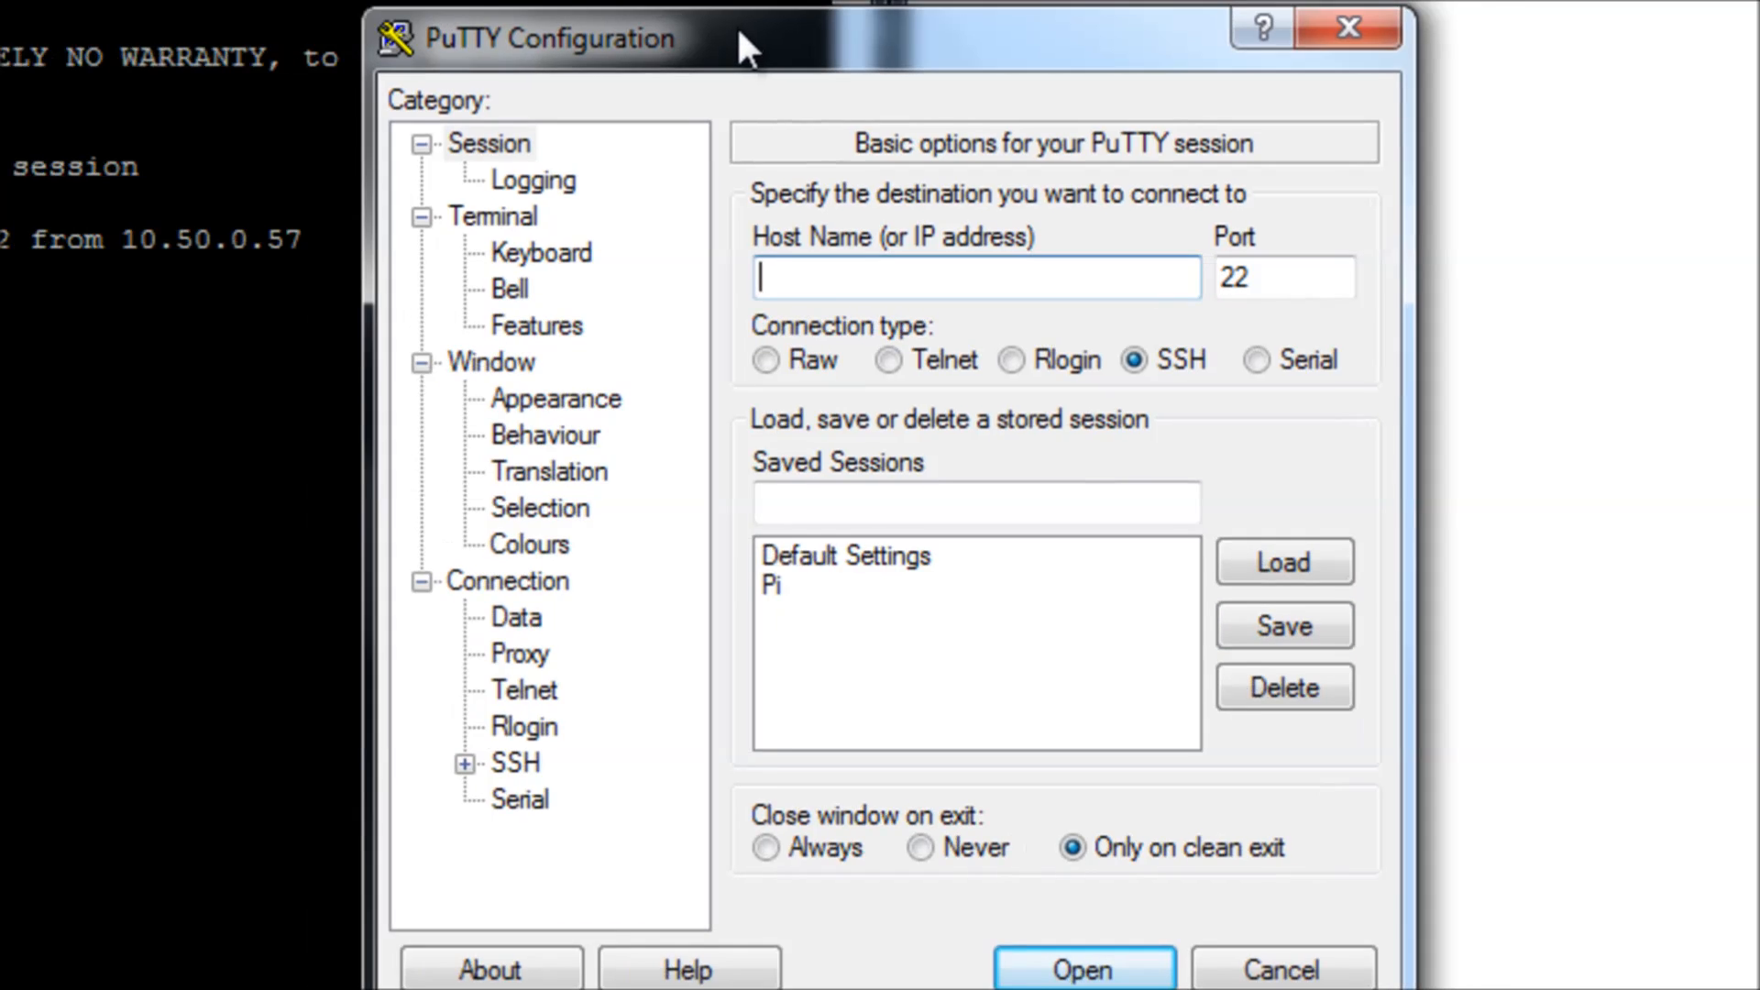
# Connect to 10.50.0.8 as pi without the key and get the publickey-only fatal error.
pyautogui.write('10.50')
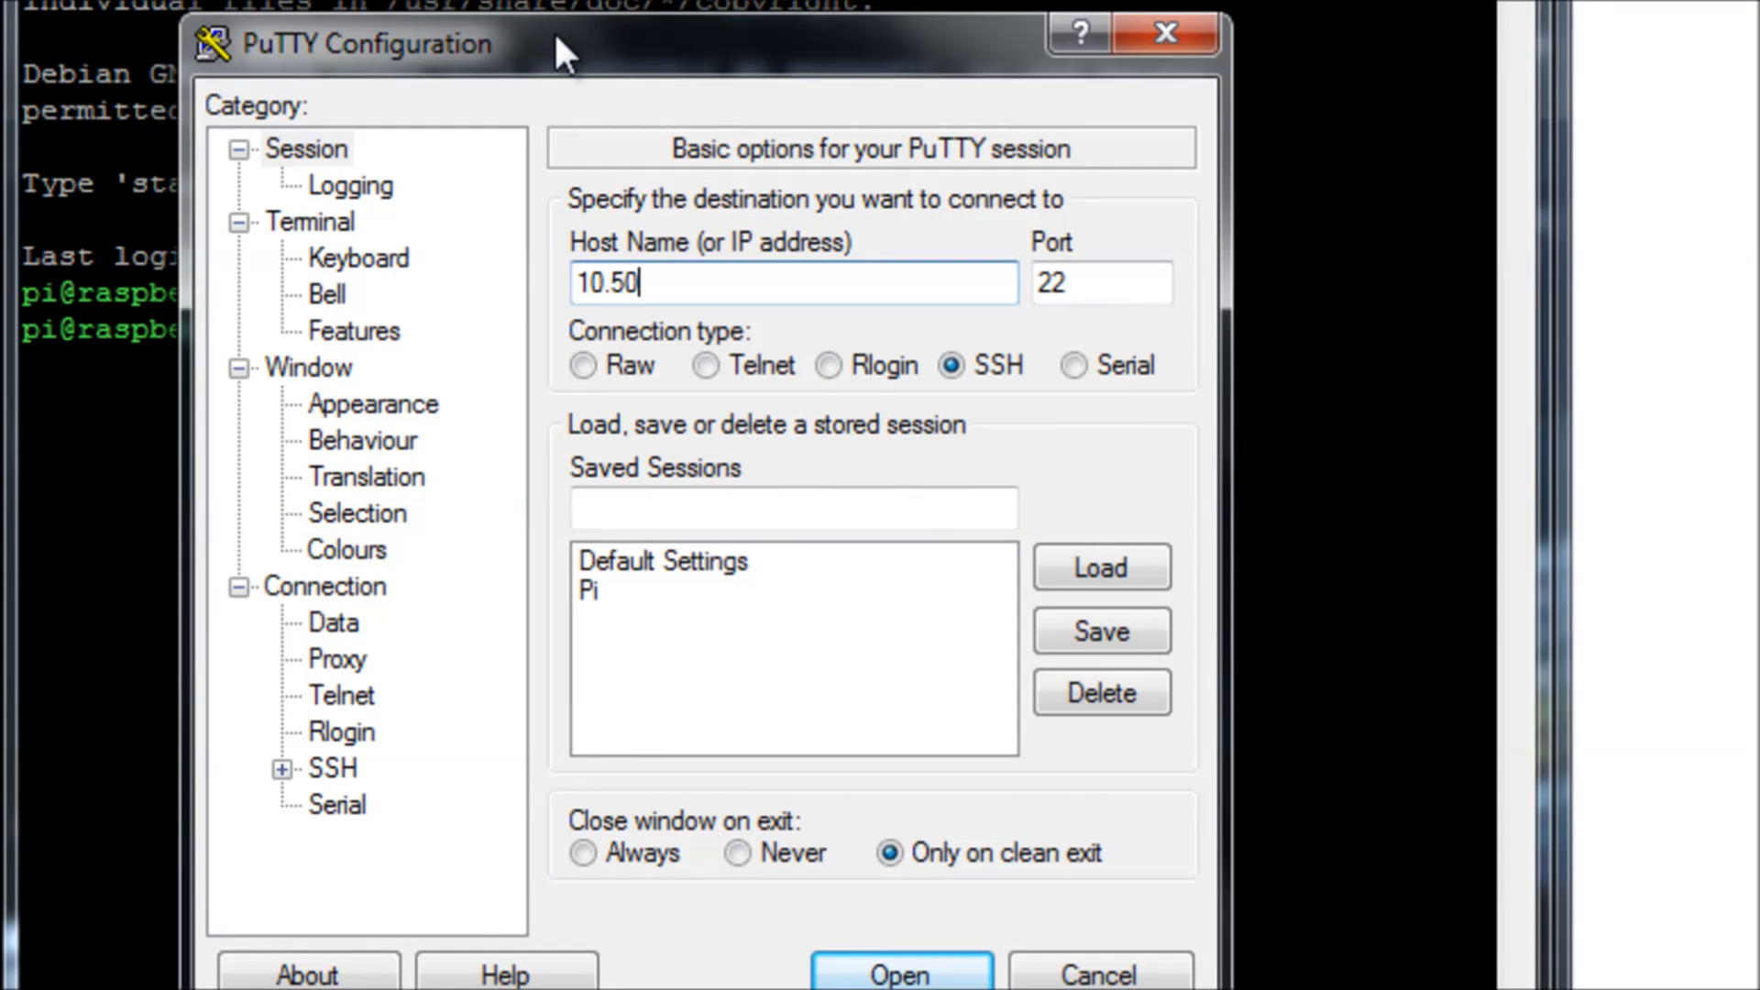
pyautogui.write('.0.8')
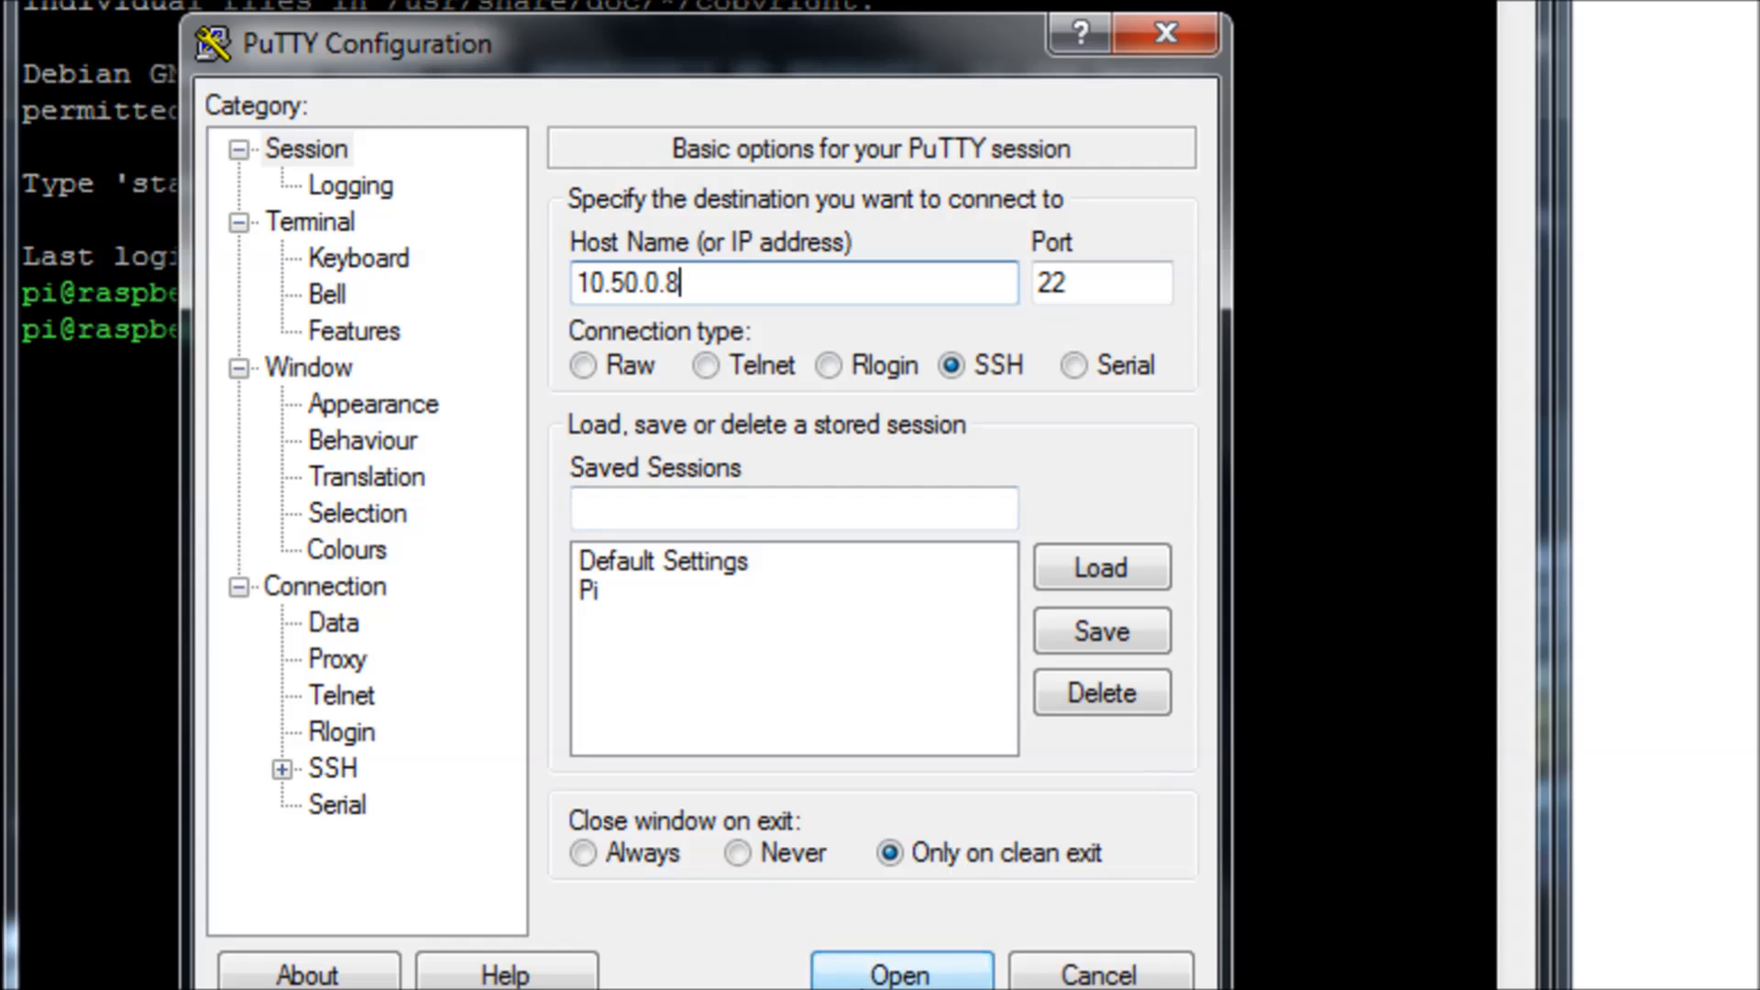
pyautogui.click(897, 971)
pyautogui.write('pi')
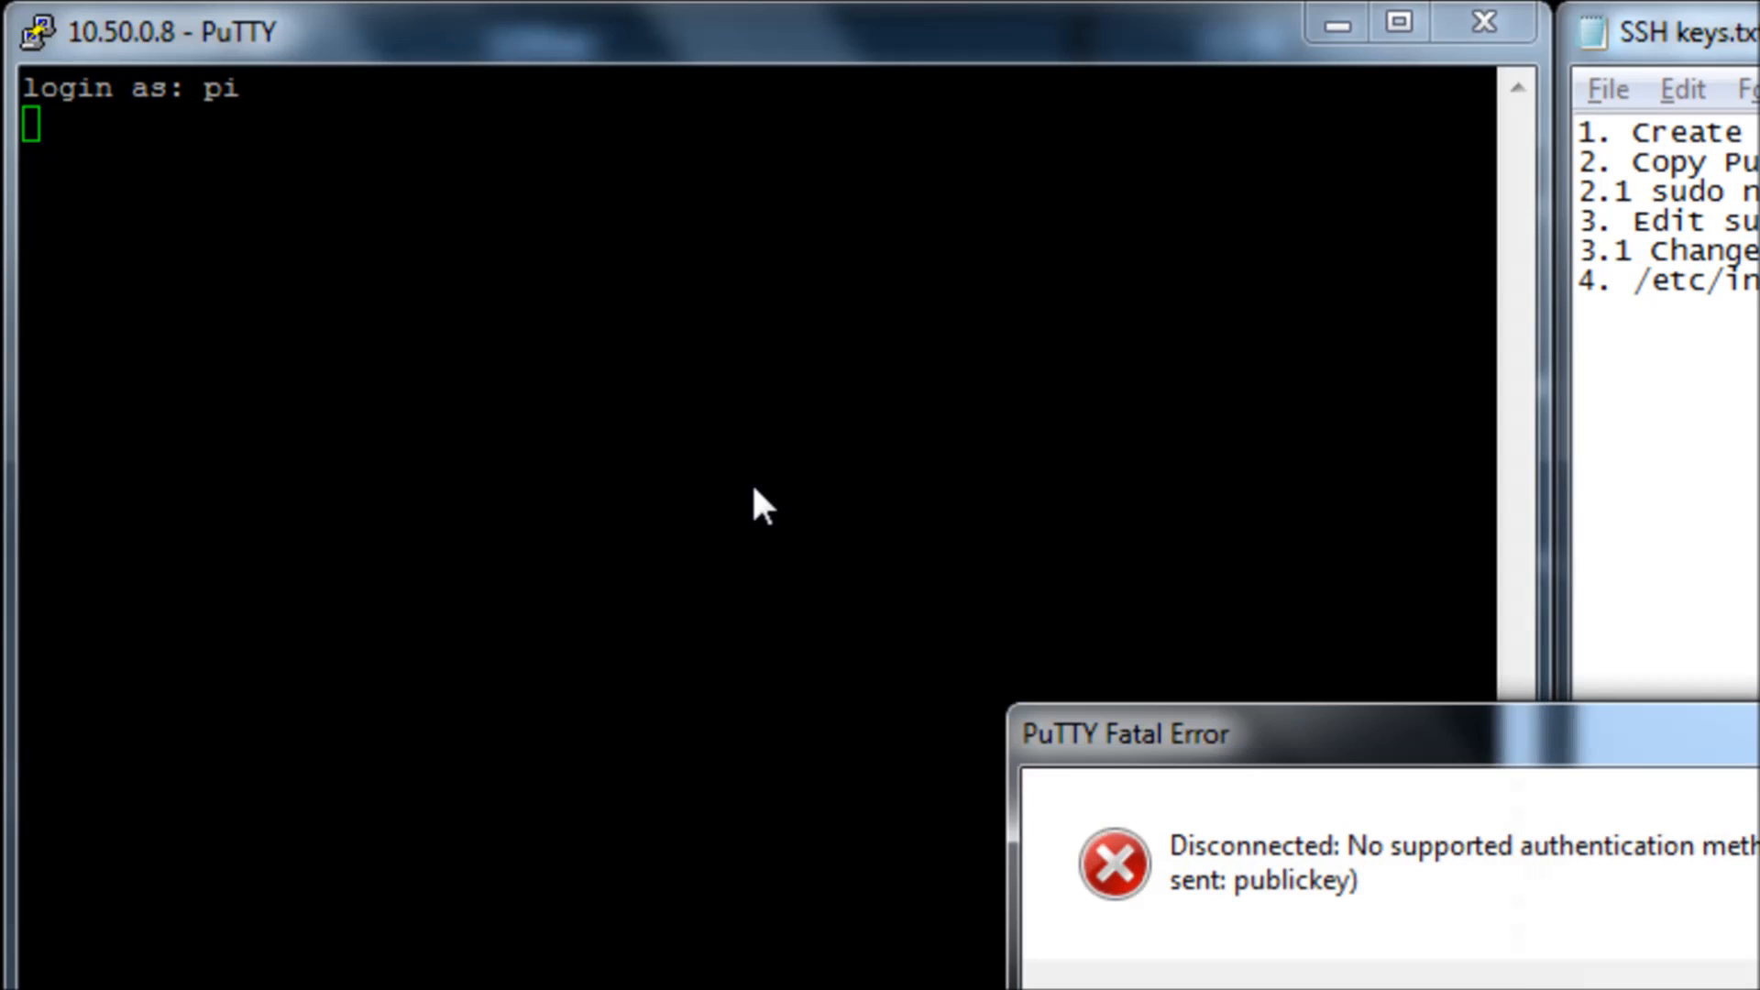